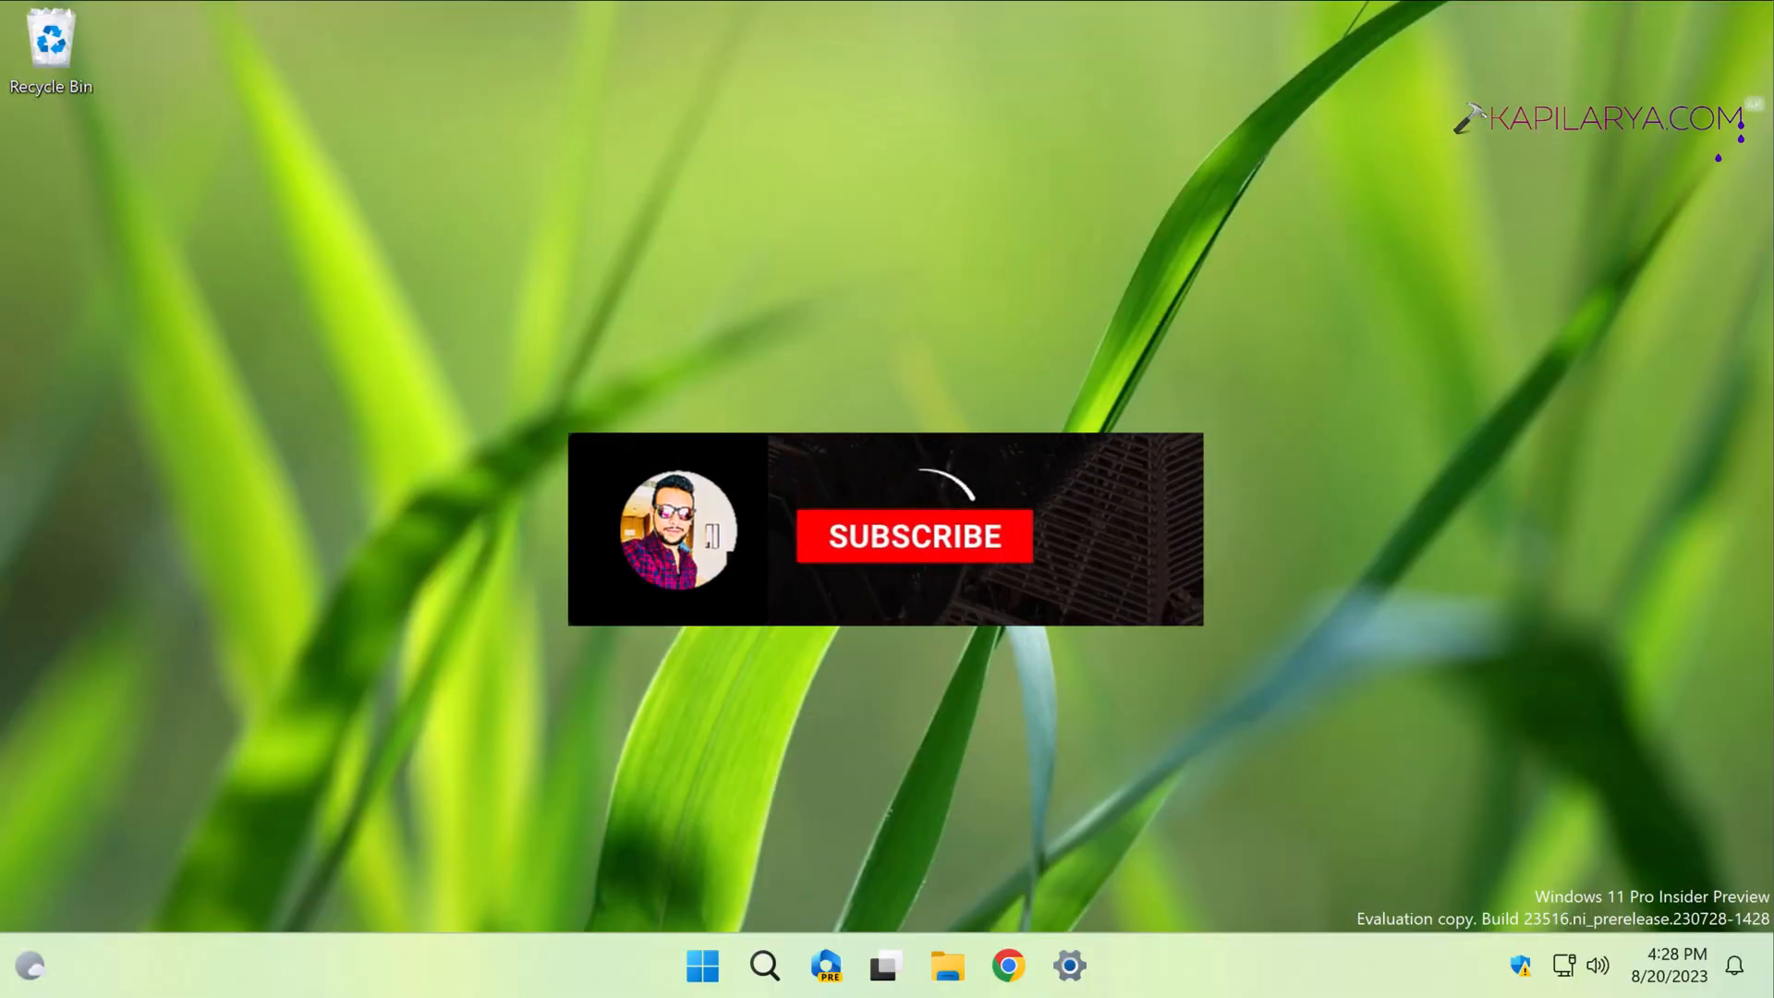
Step: Launch the Services console by running services.msc from the Start menu's Run box
left_click(913, 536)
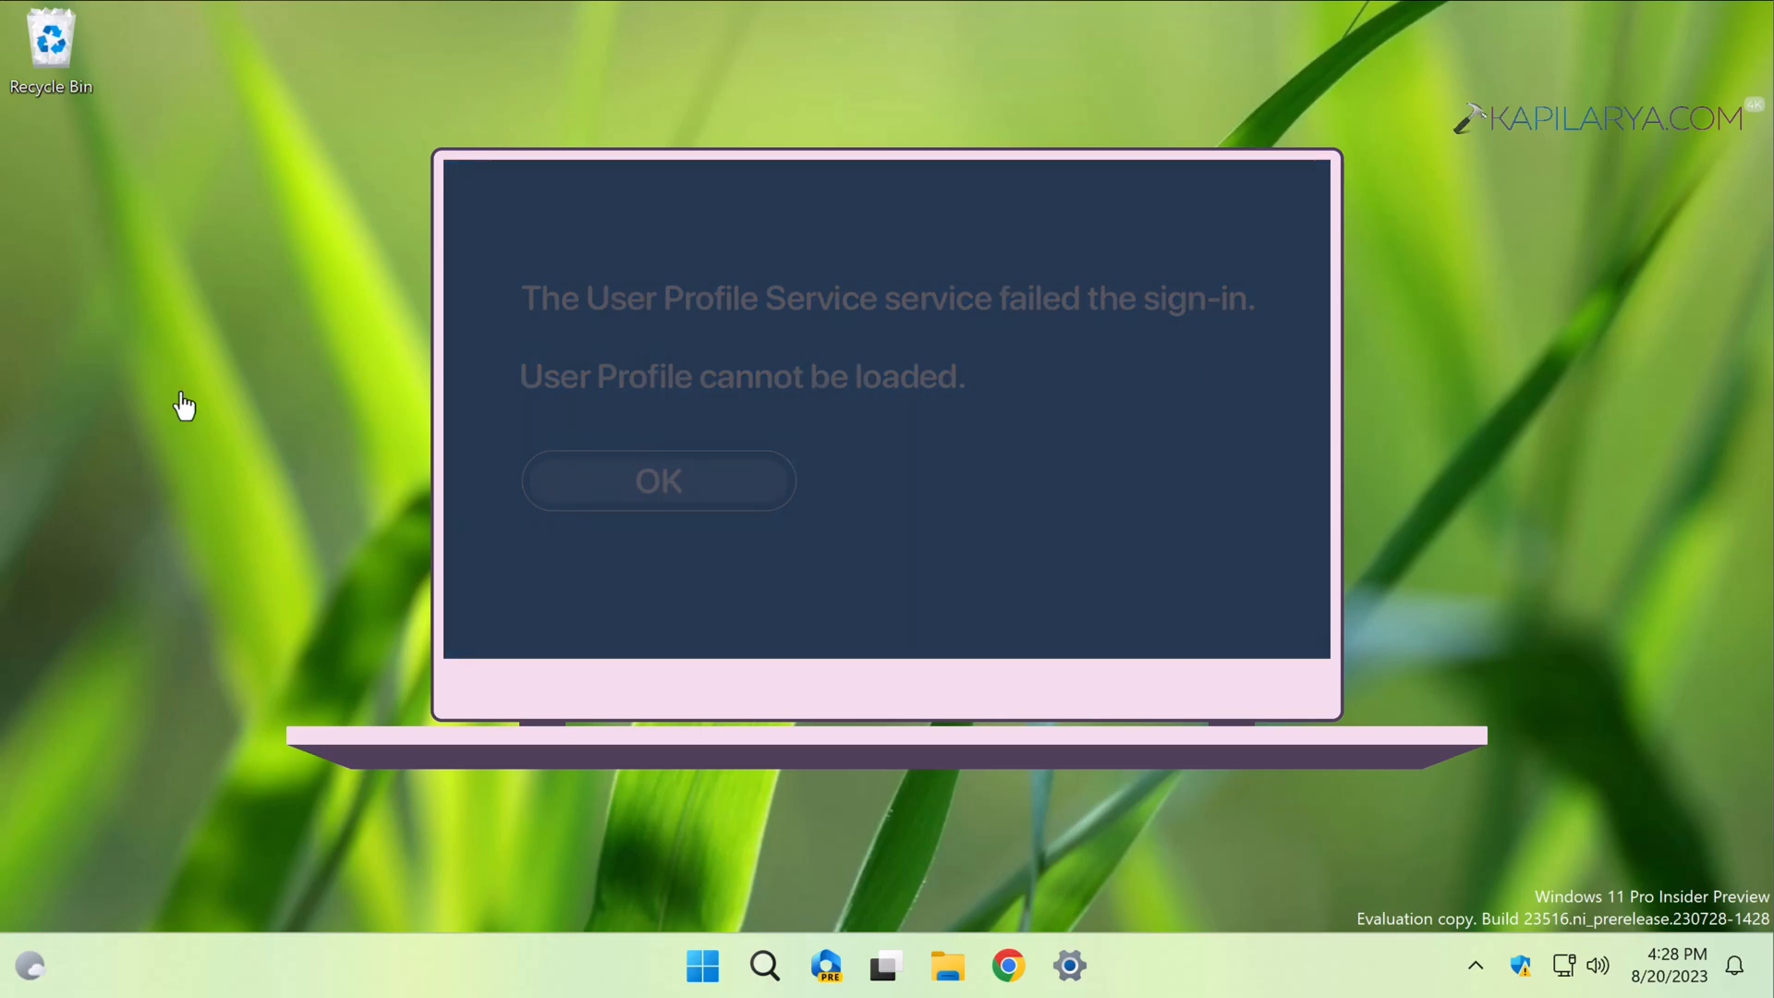
right_click(701, 965)
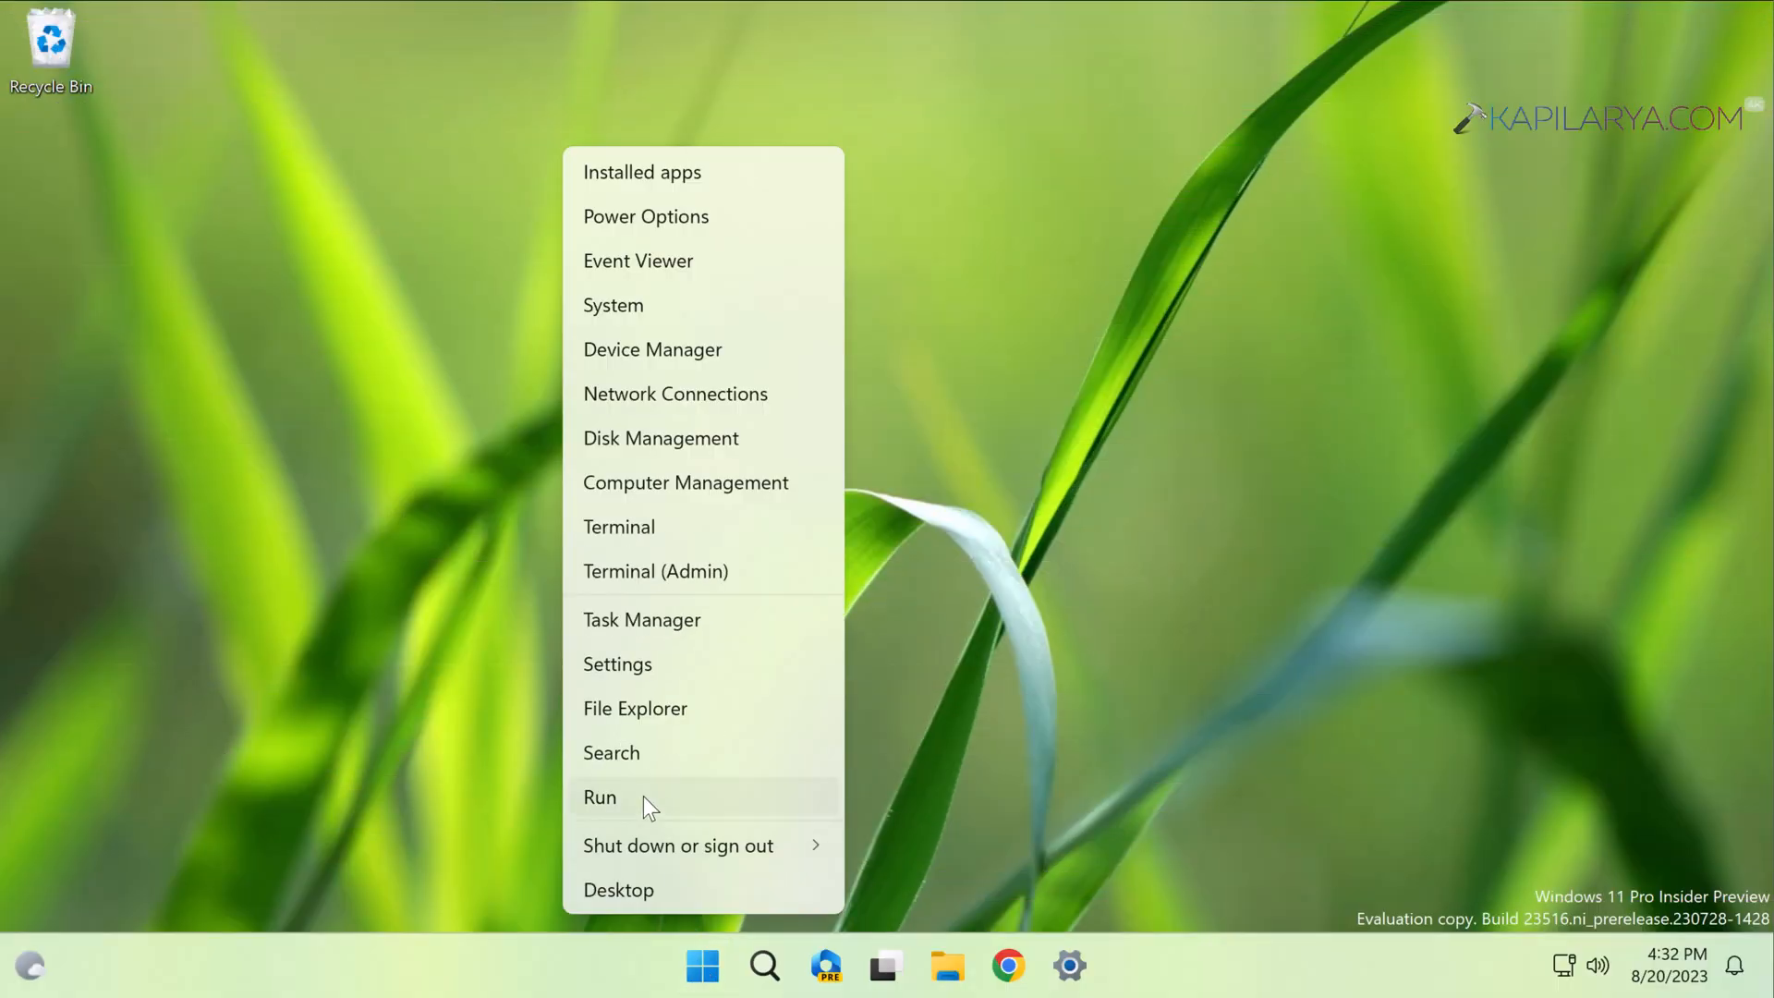
left_click(600, 797)
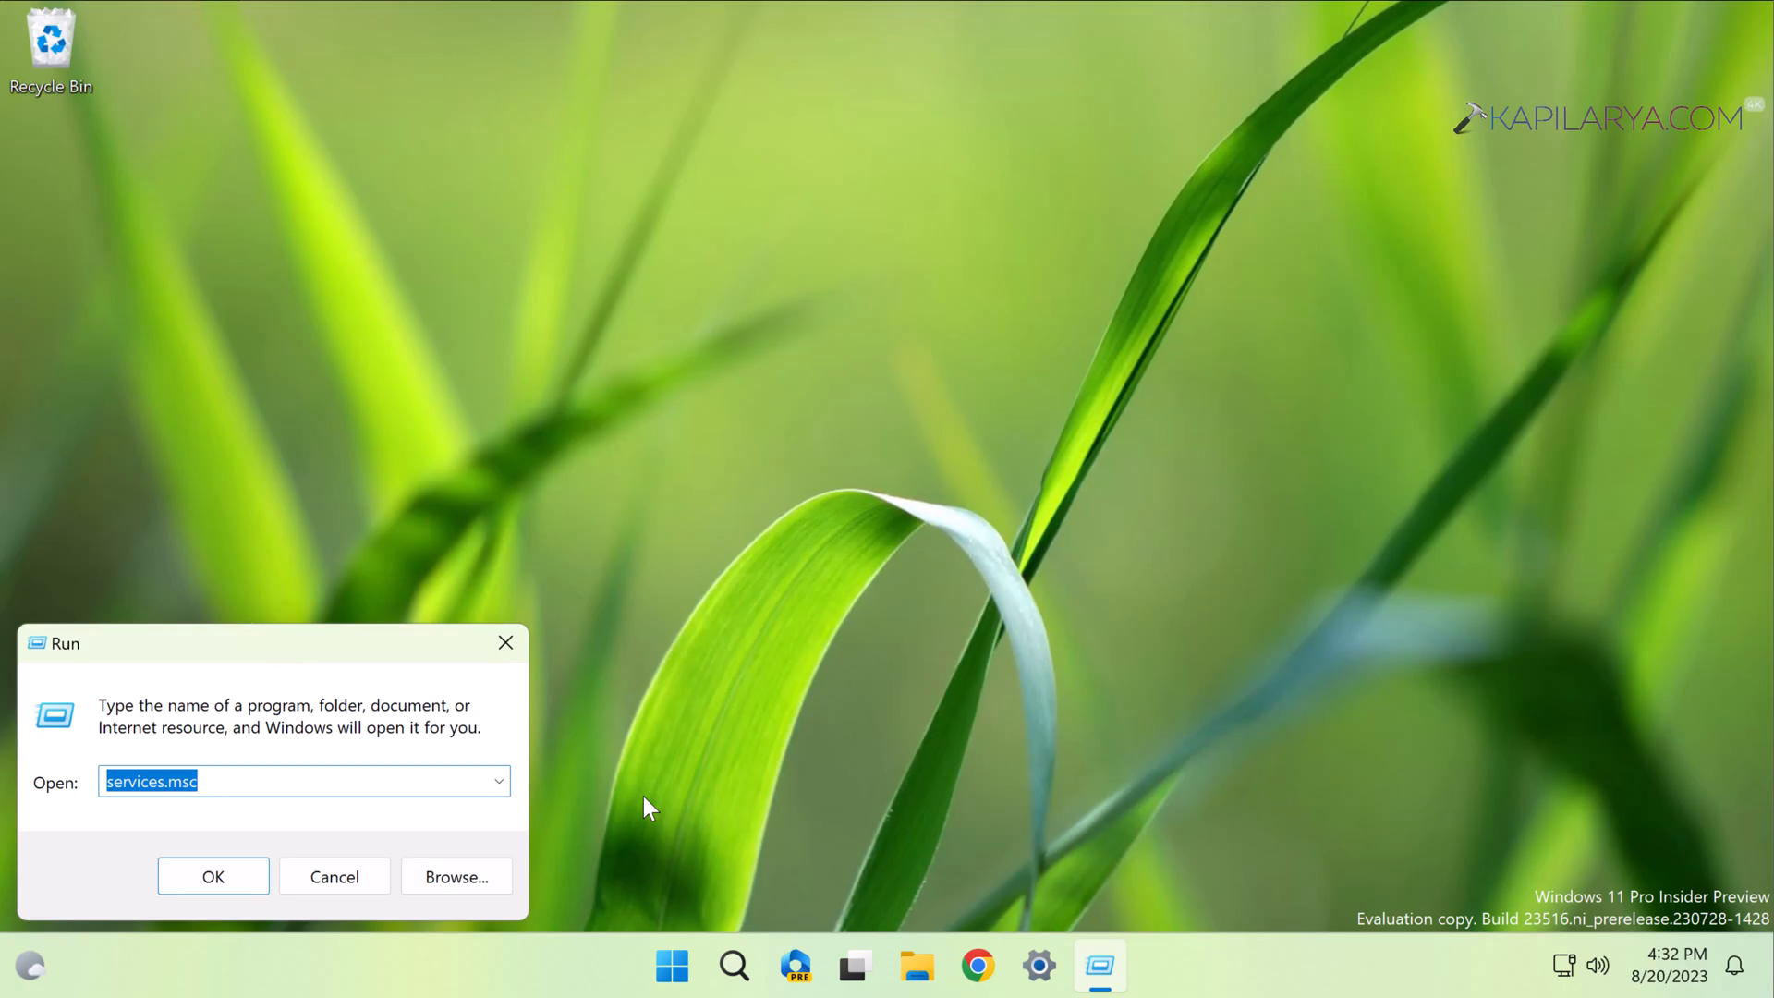
left_click(211, 876)
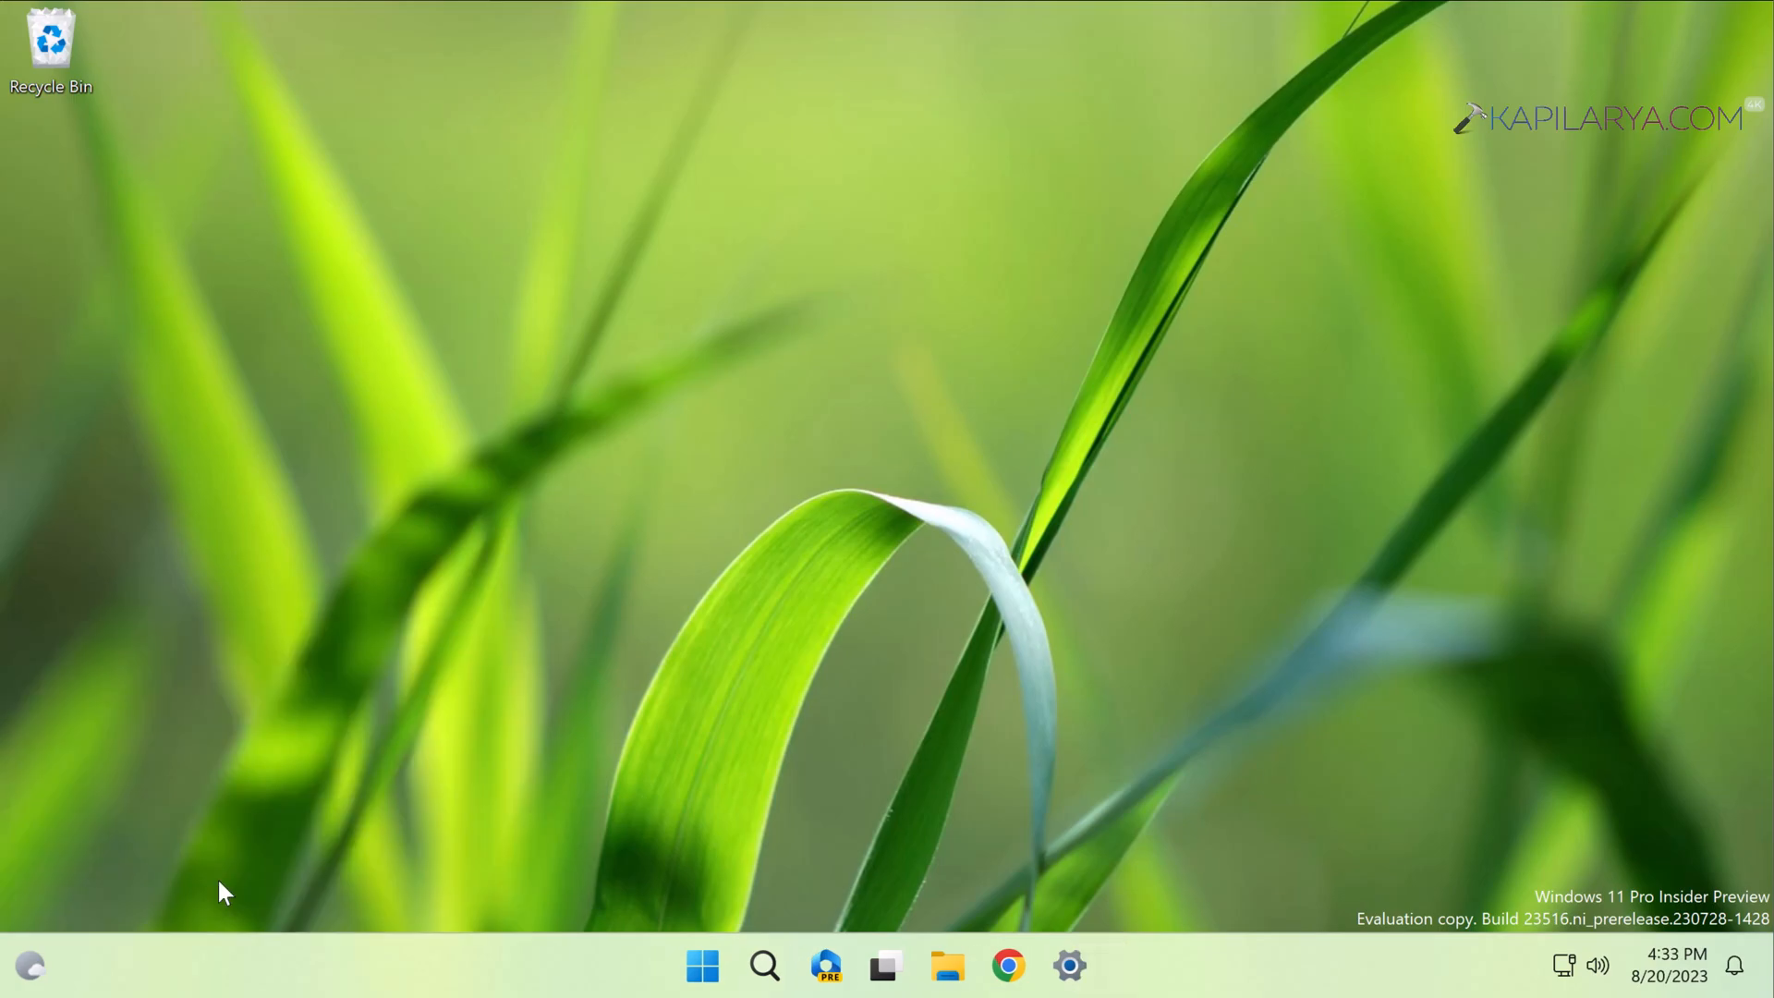
left_click(1096, 964)
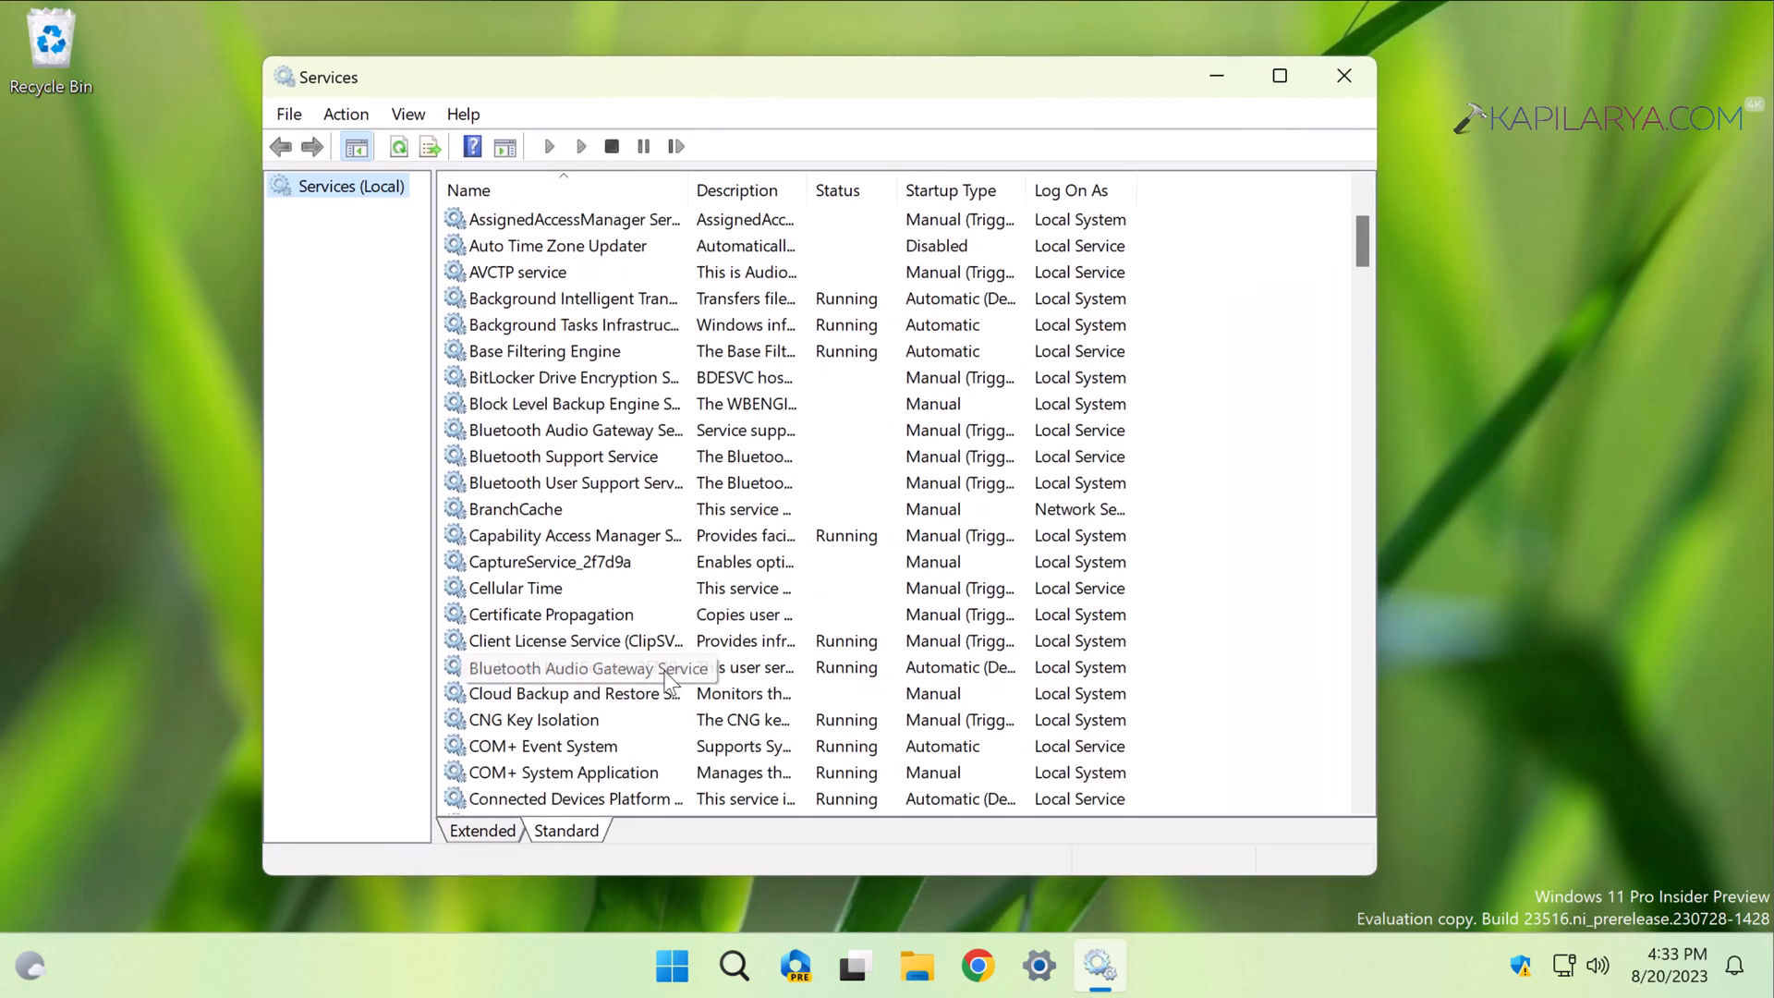
Step: Scroll the services list and select User Profile Service (Running, startup type Disabled)
scroll("down", 3)
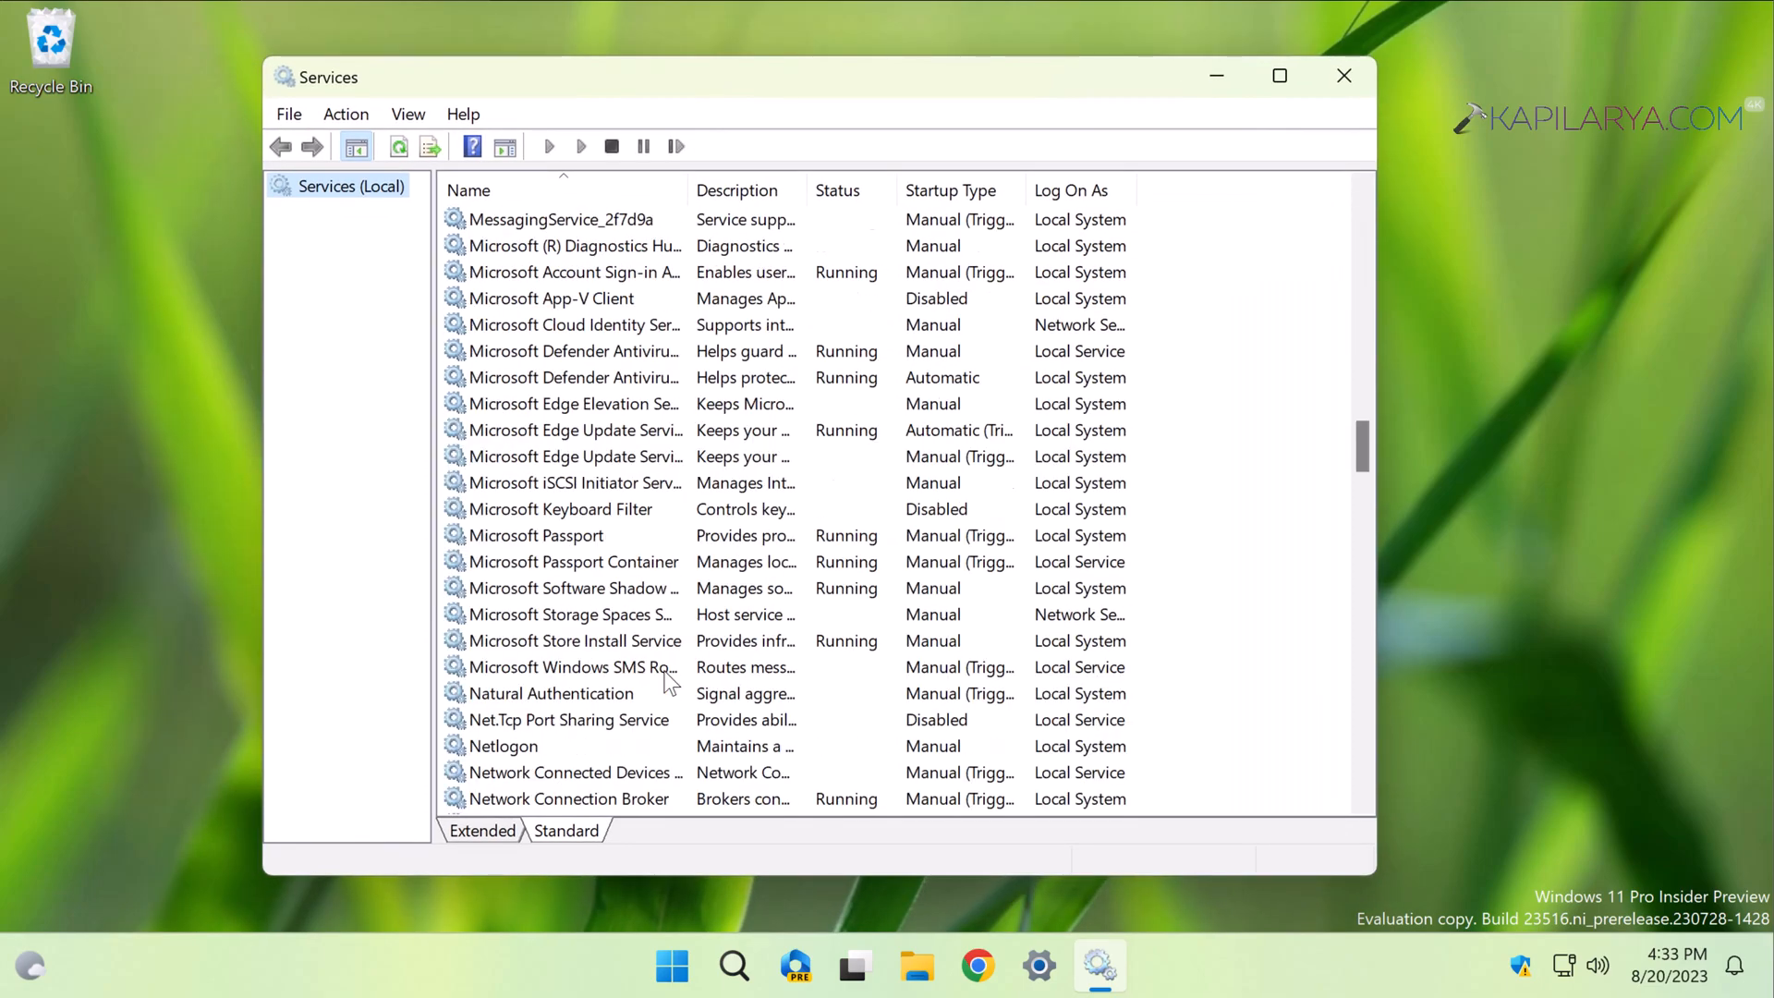
scroll("down", 3)
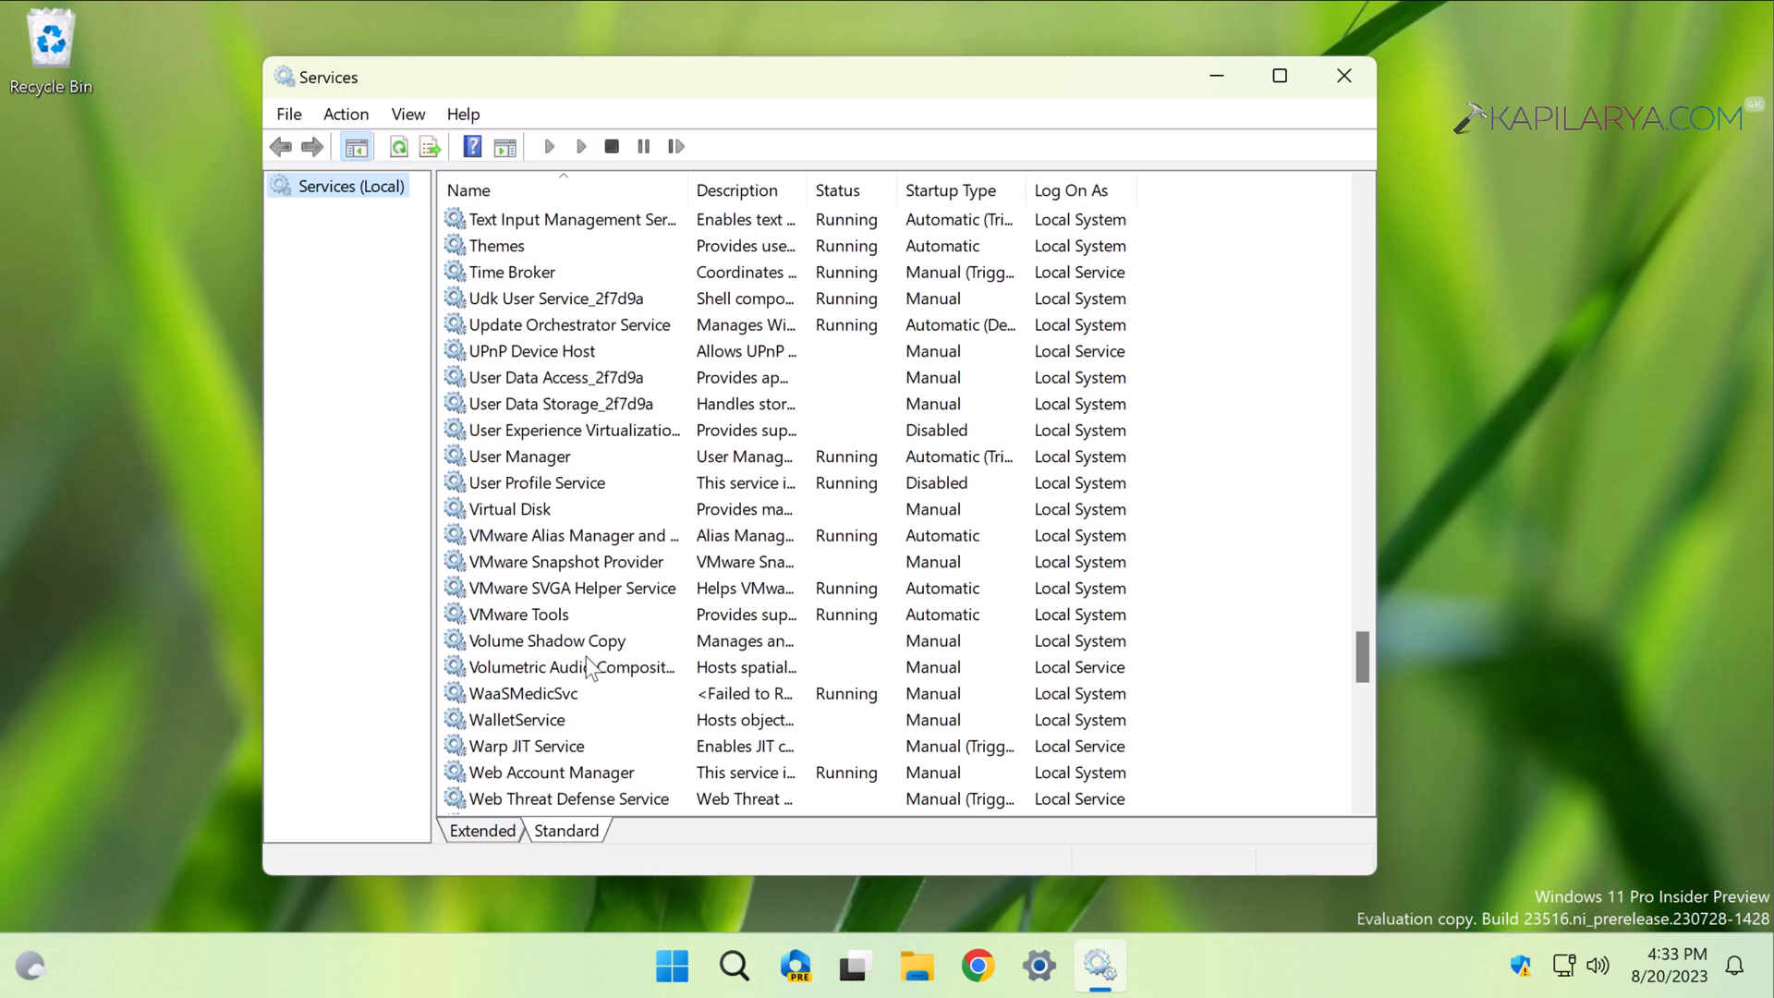
left_click(536, 482)
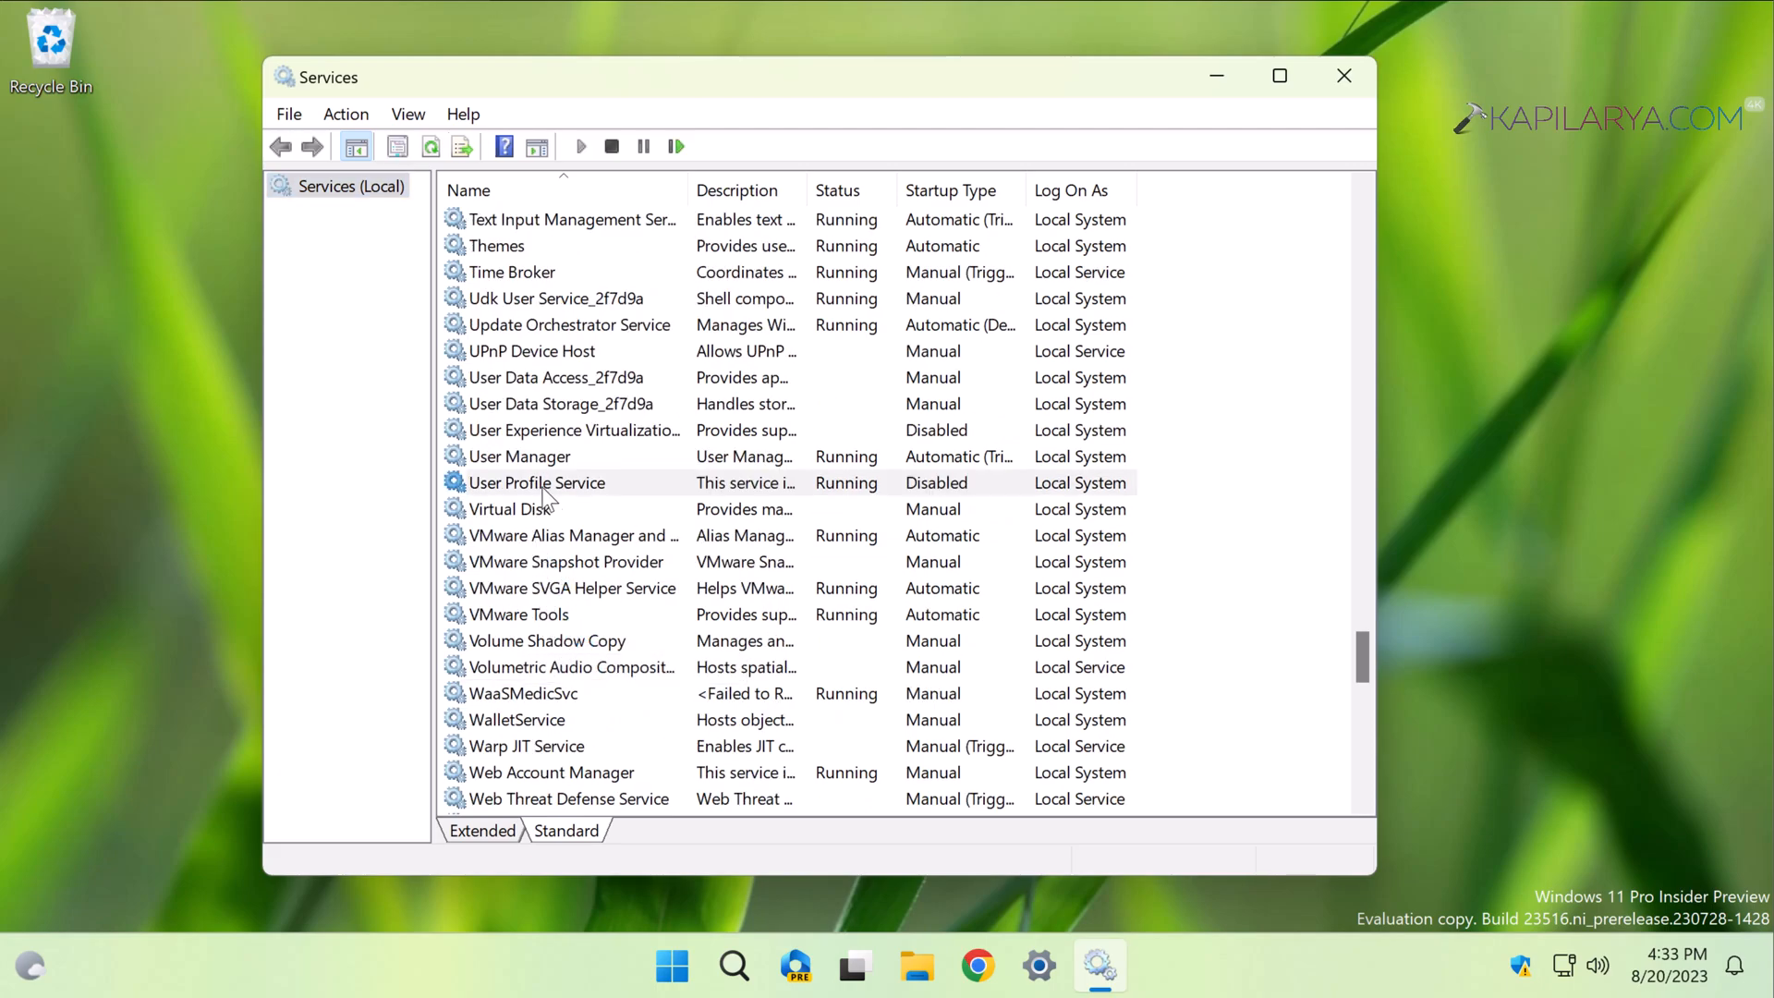
left_click(537, 483)
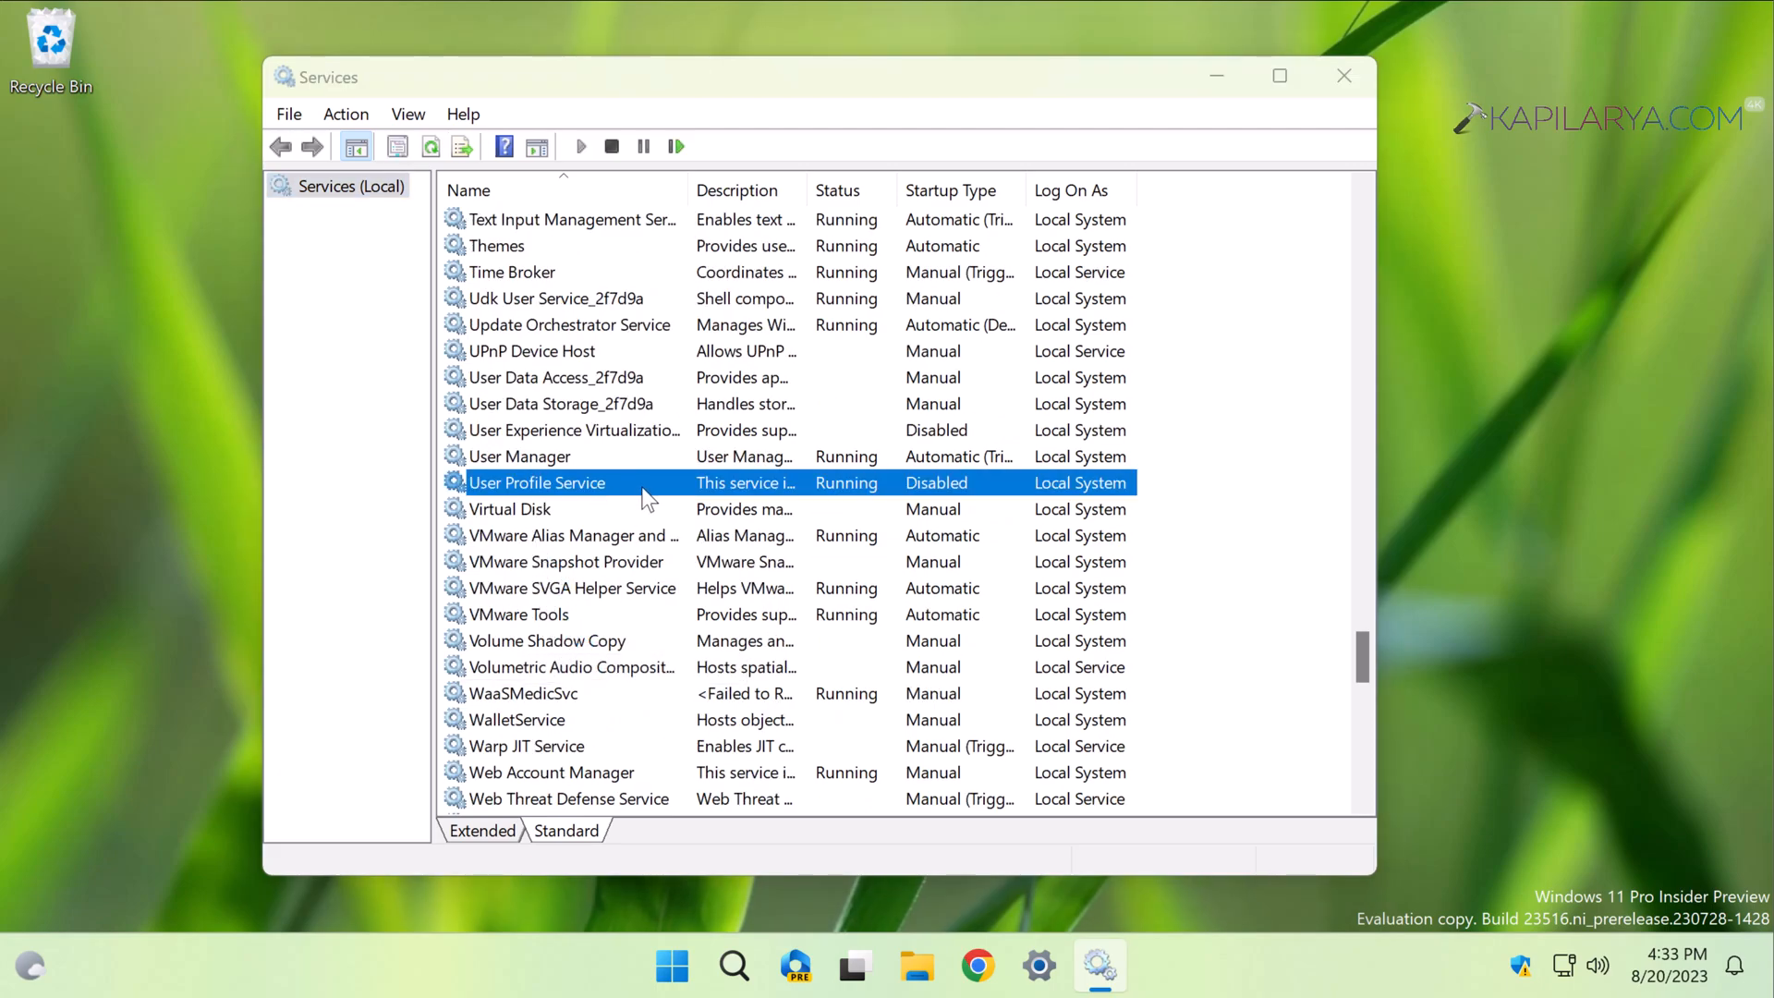
Step: Change User Profile Service's startup type from Disabled to Automatic and confirm
double_click(537, 483)
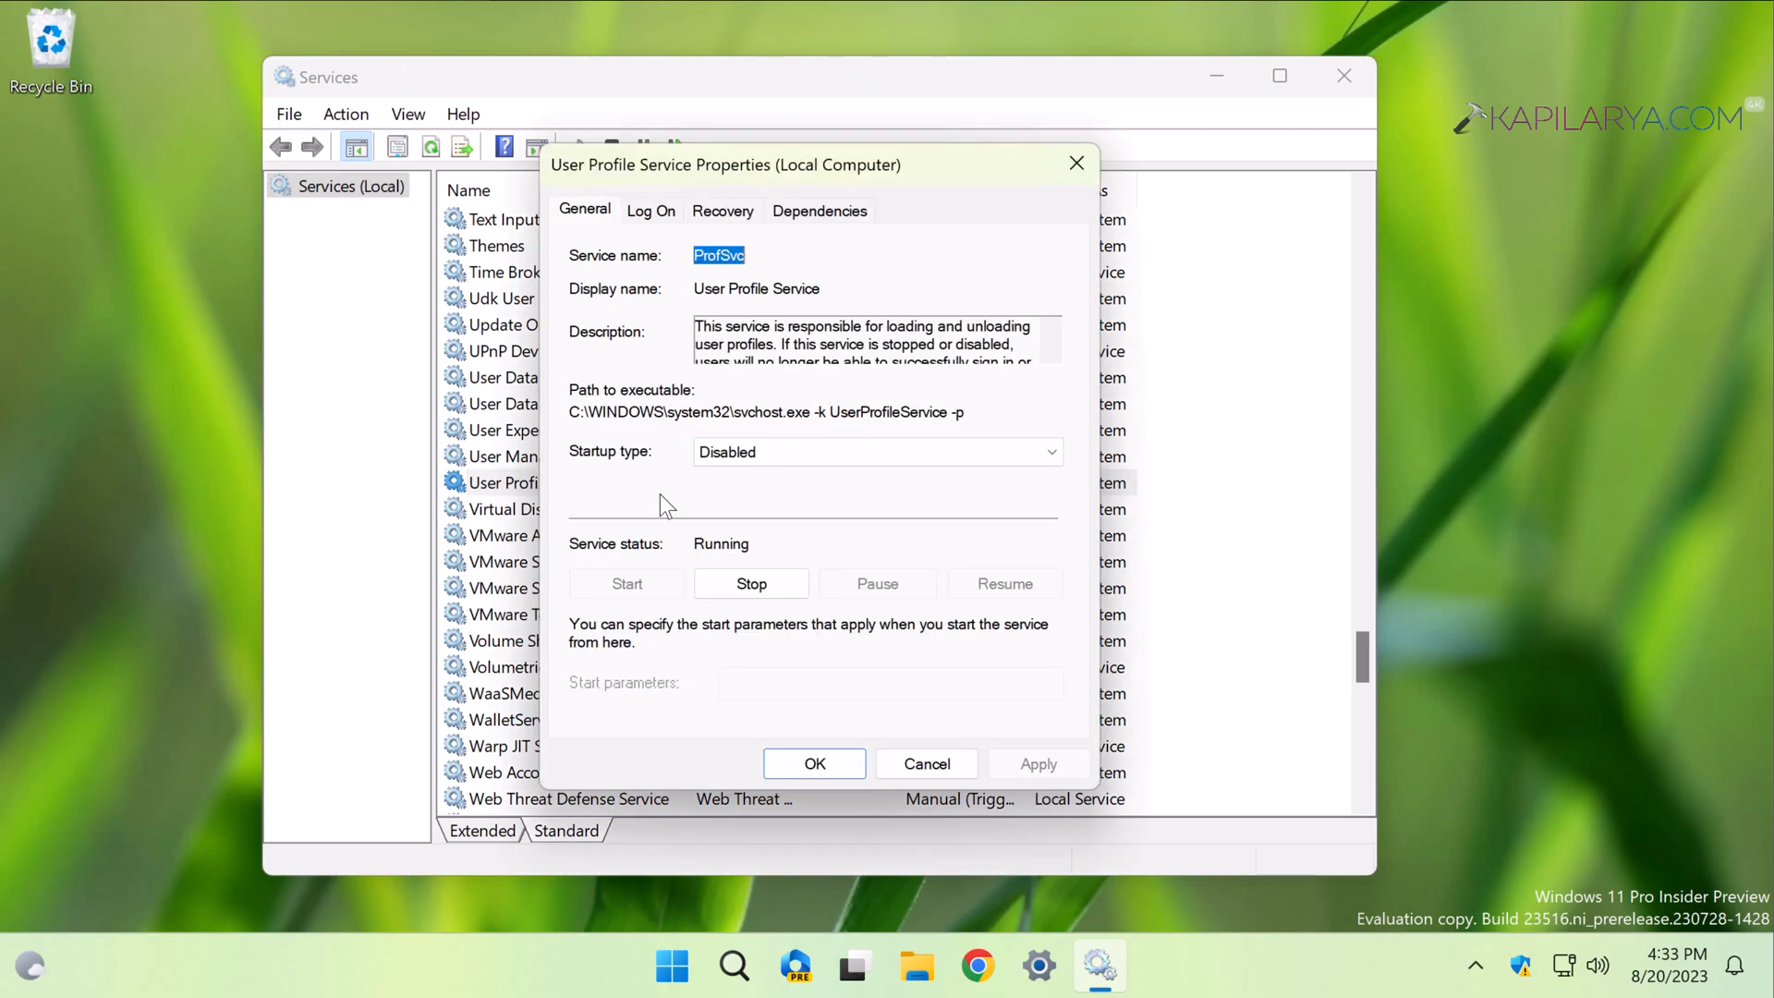
left_click(875, 452)
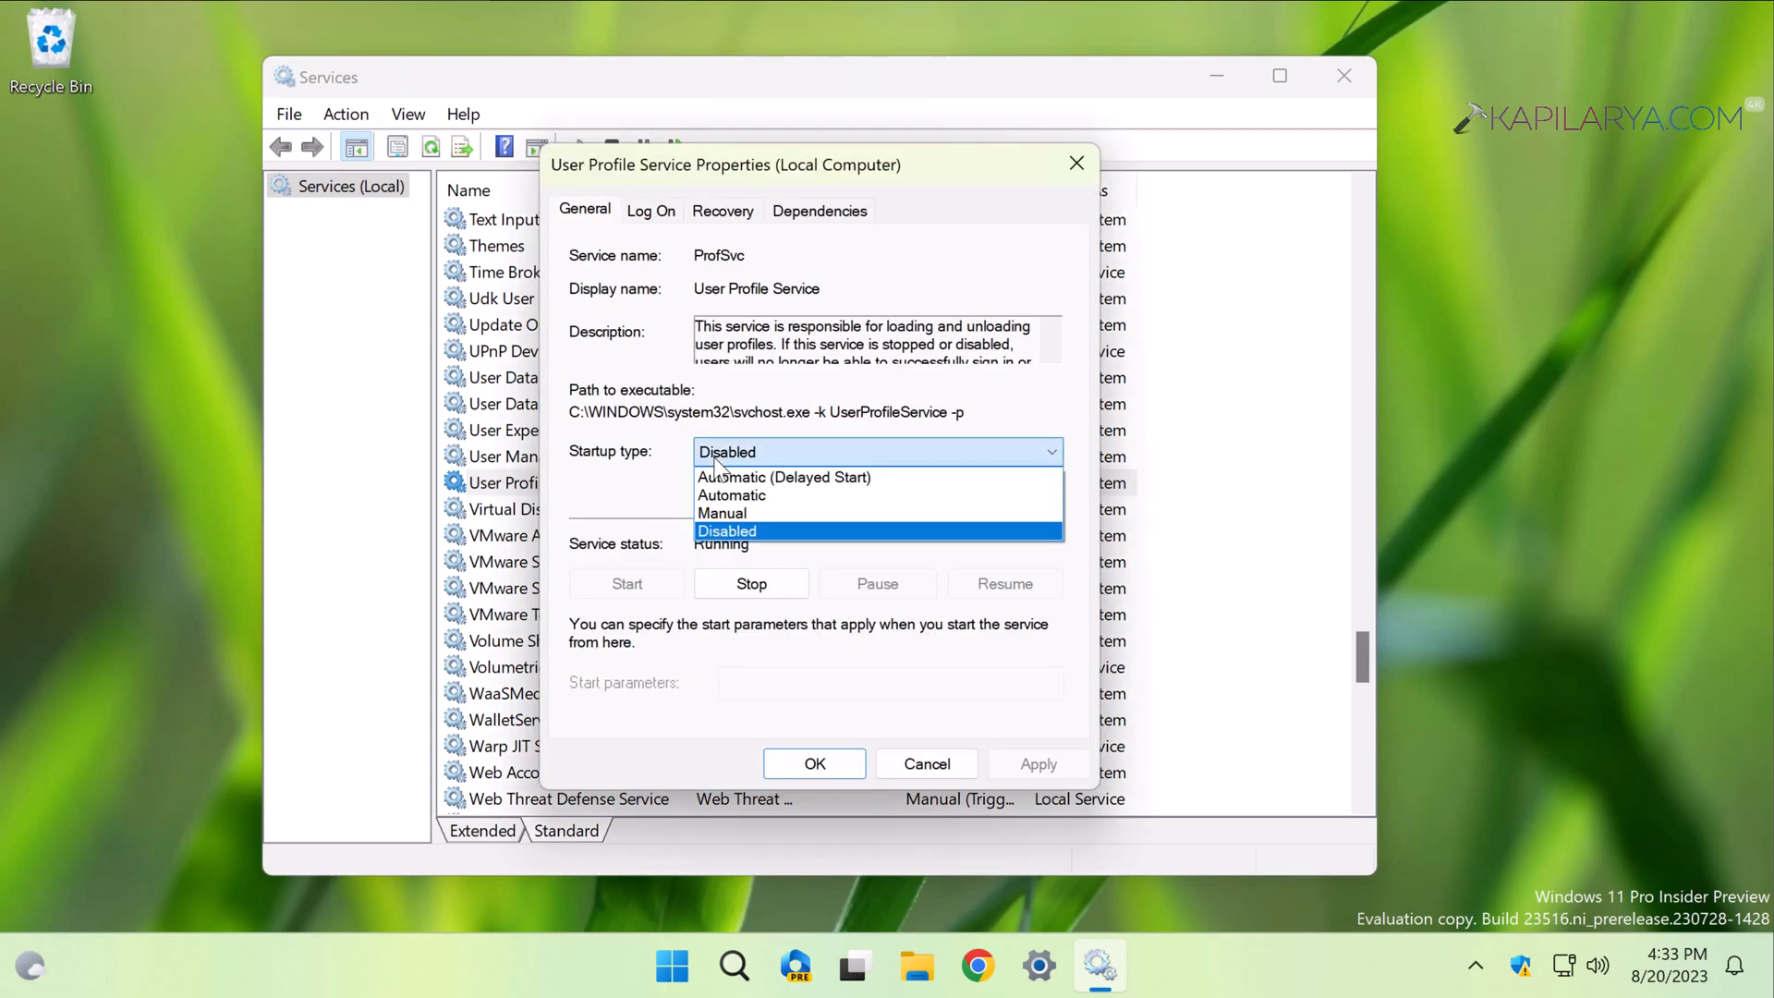
left_click(731, 495)
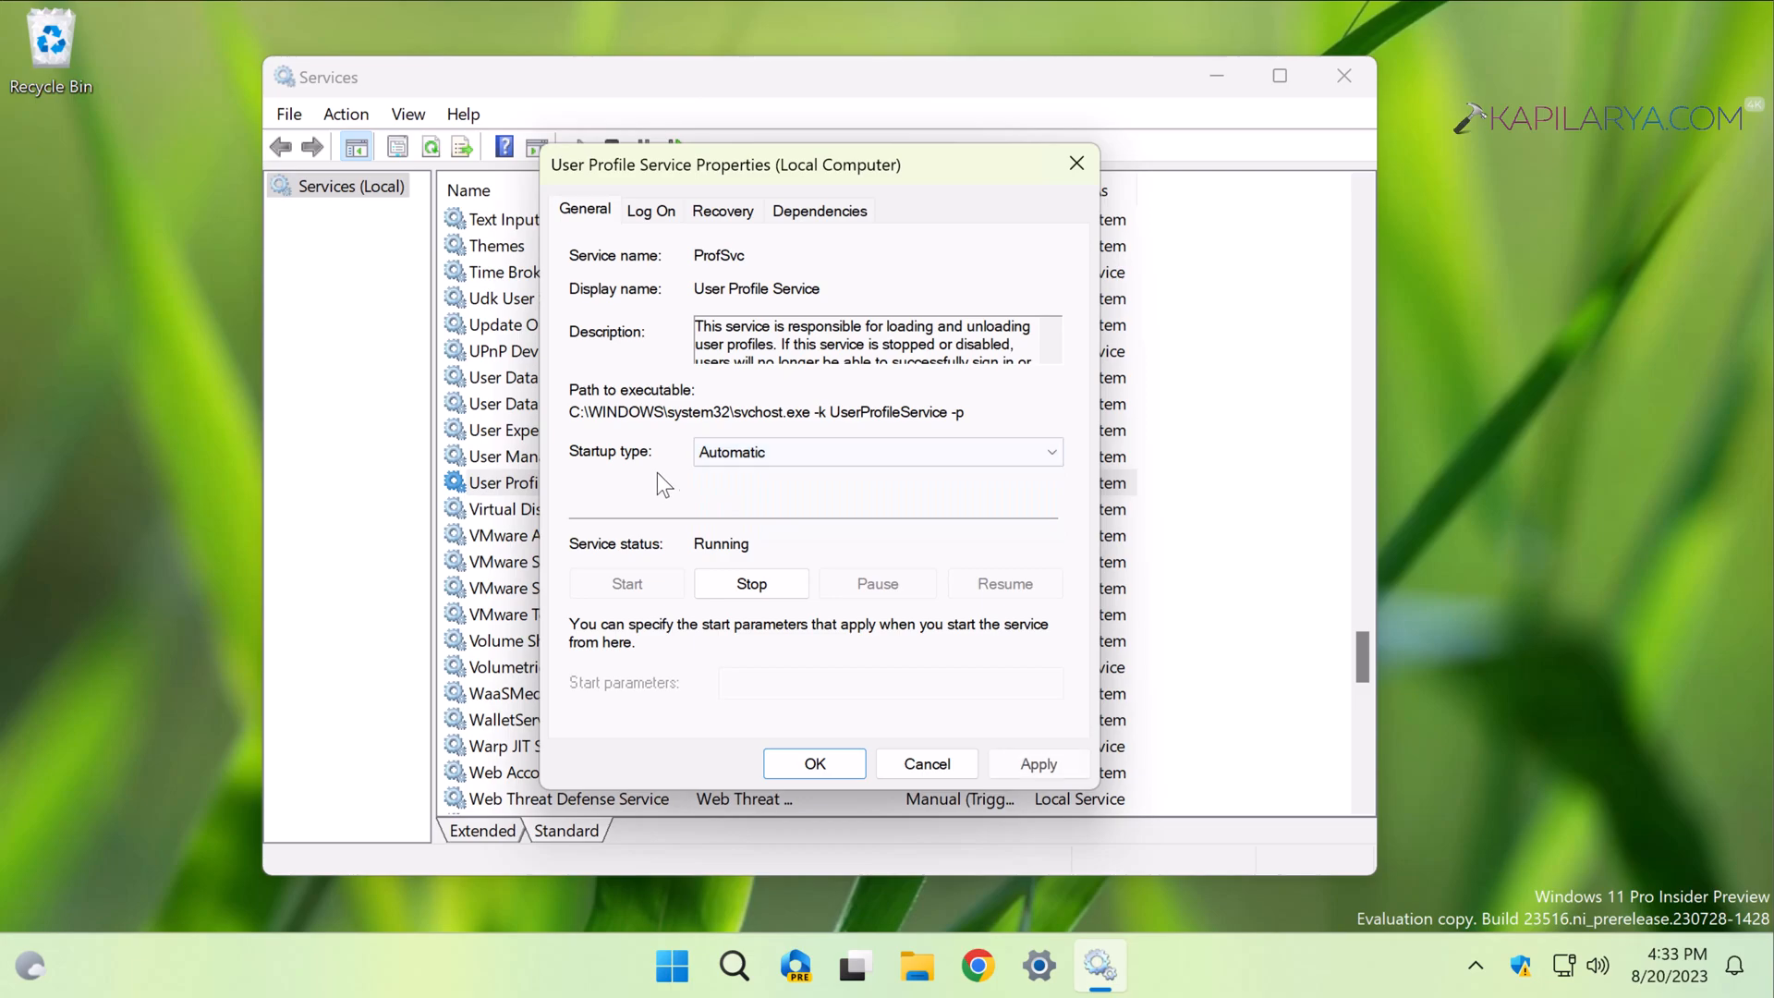
mouse_move(750, 487)
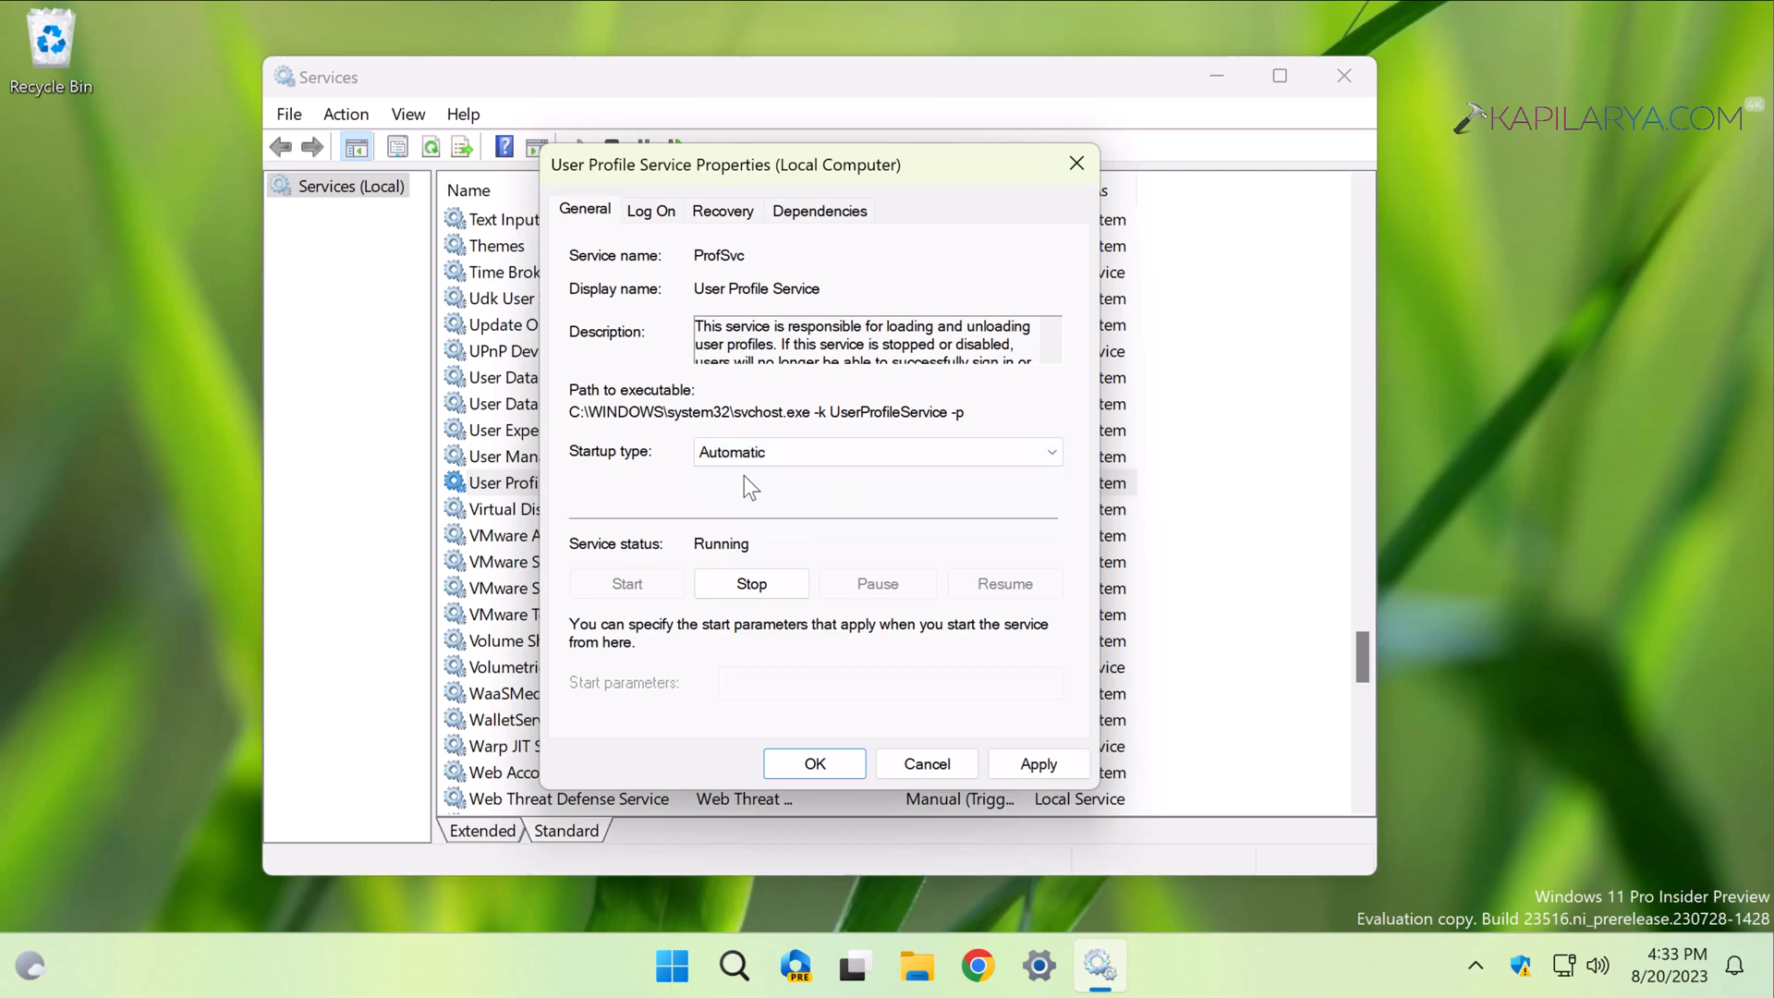
mouse_move(1019, 768)
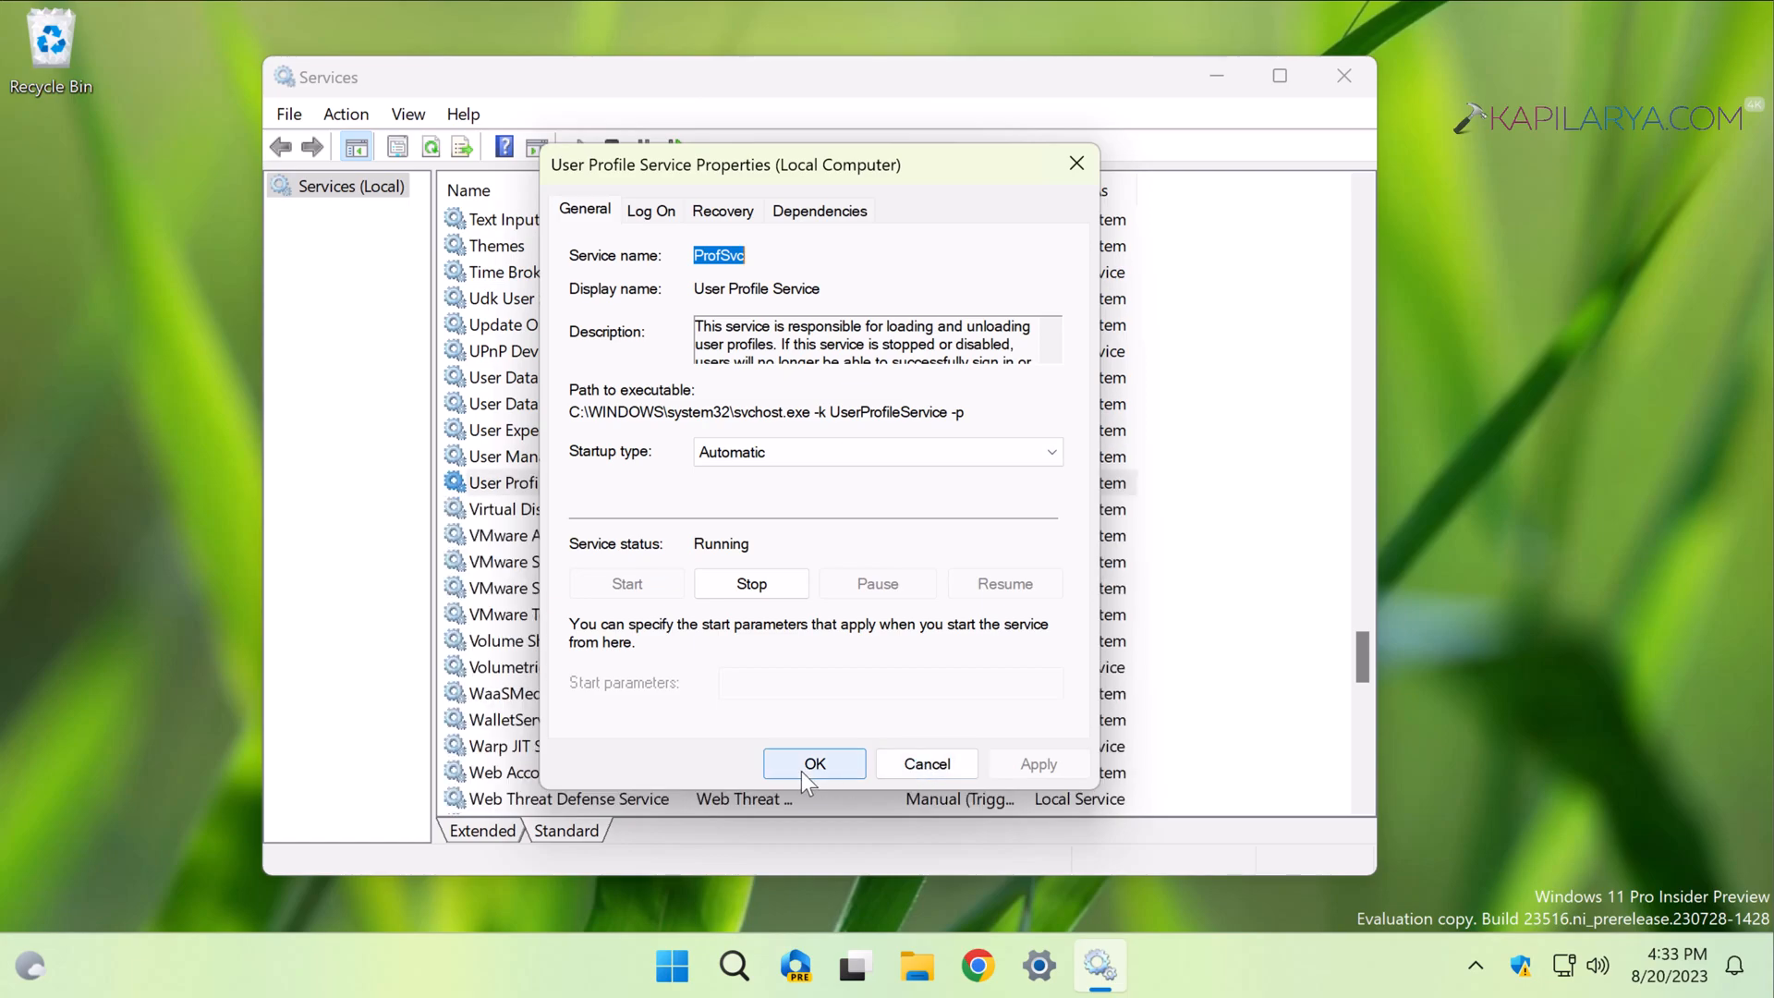
left_click(813, 762)
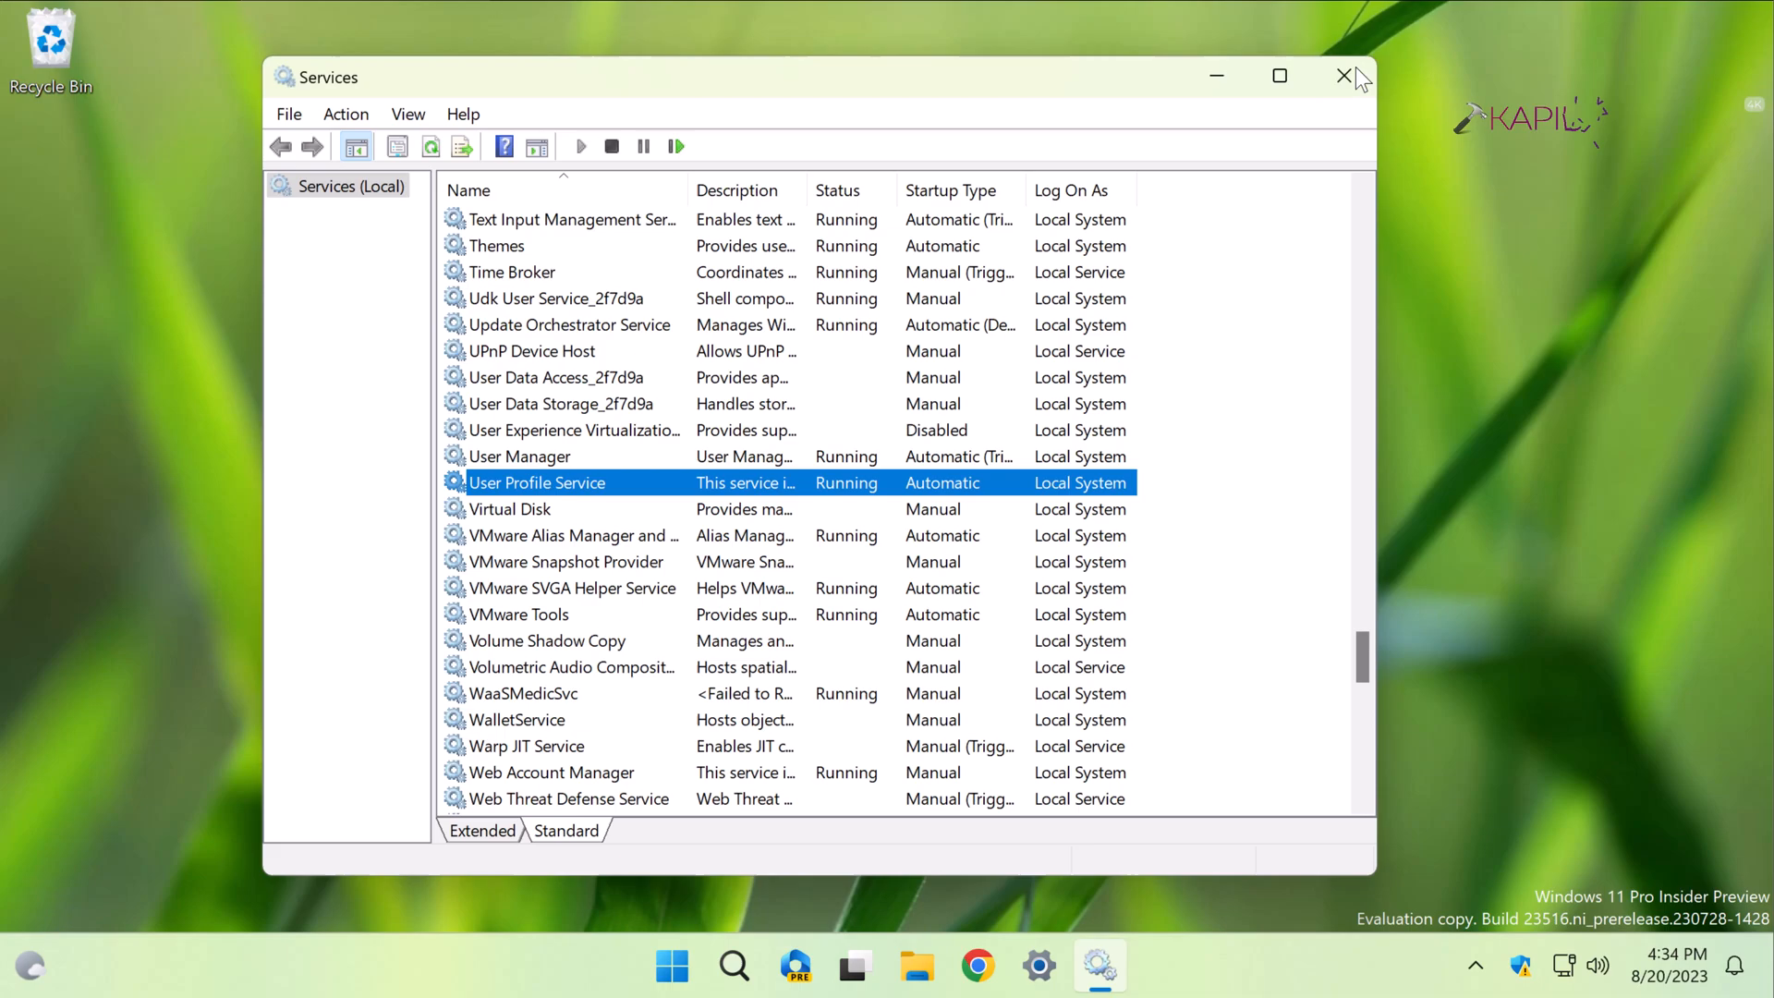
Step: Close the Services console window
left_click(1345, 76)
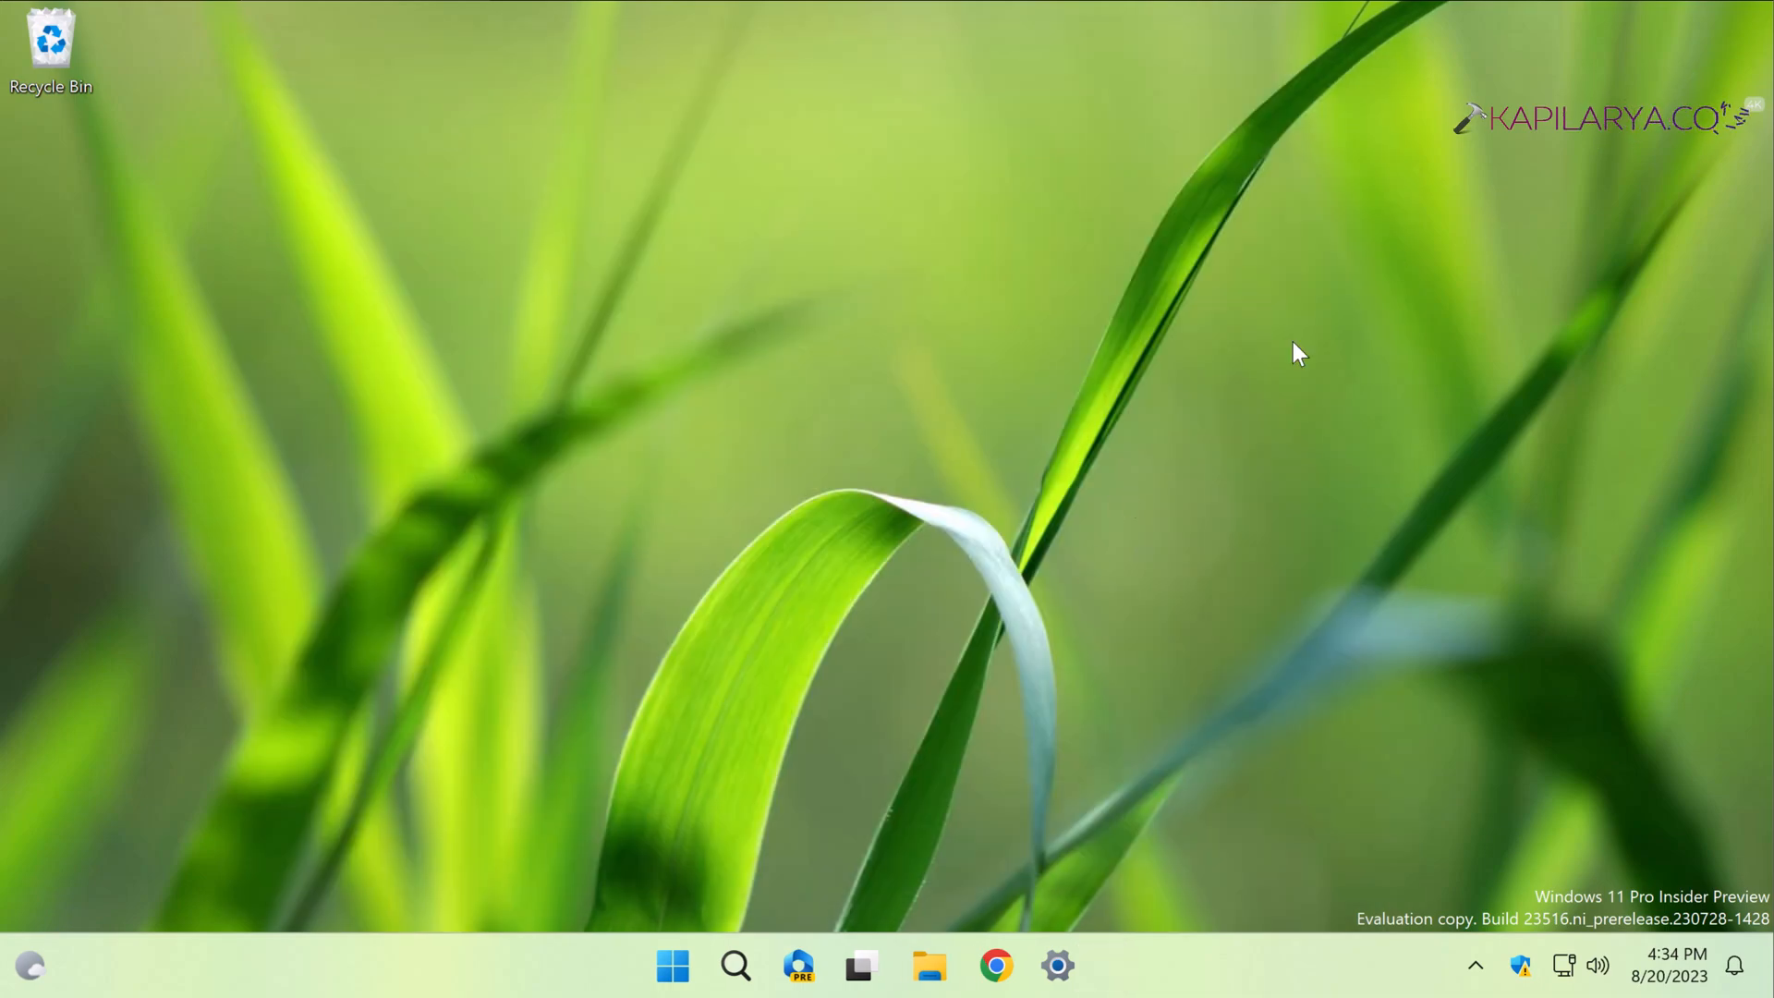
mouse_move(939, 713)
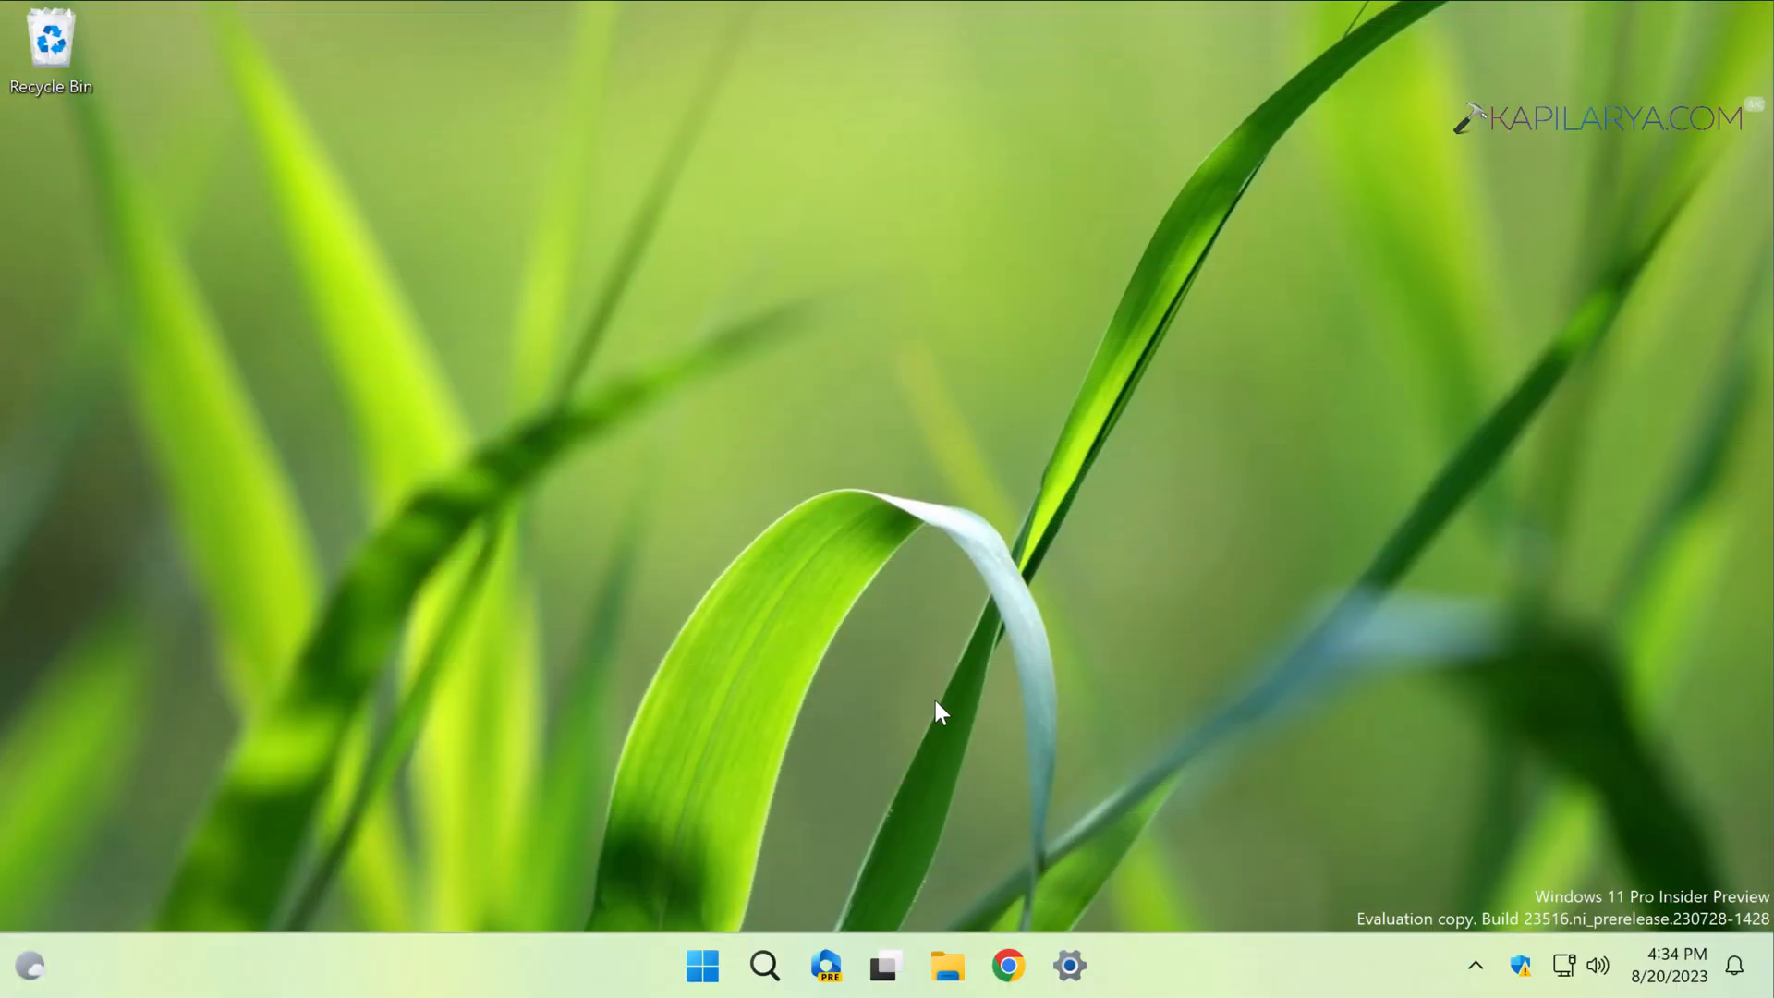
mouse_move(948, 965)
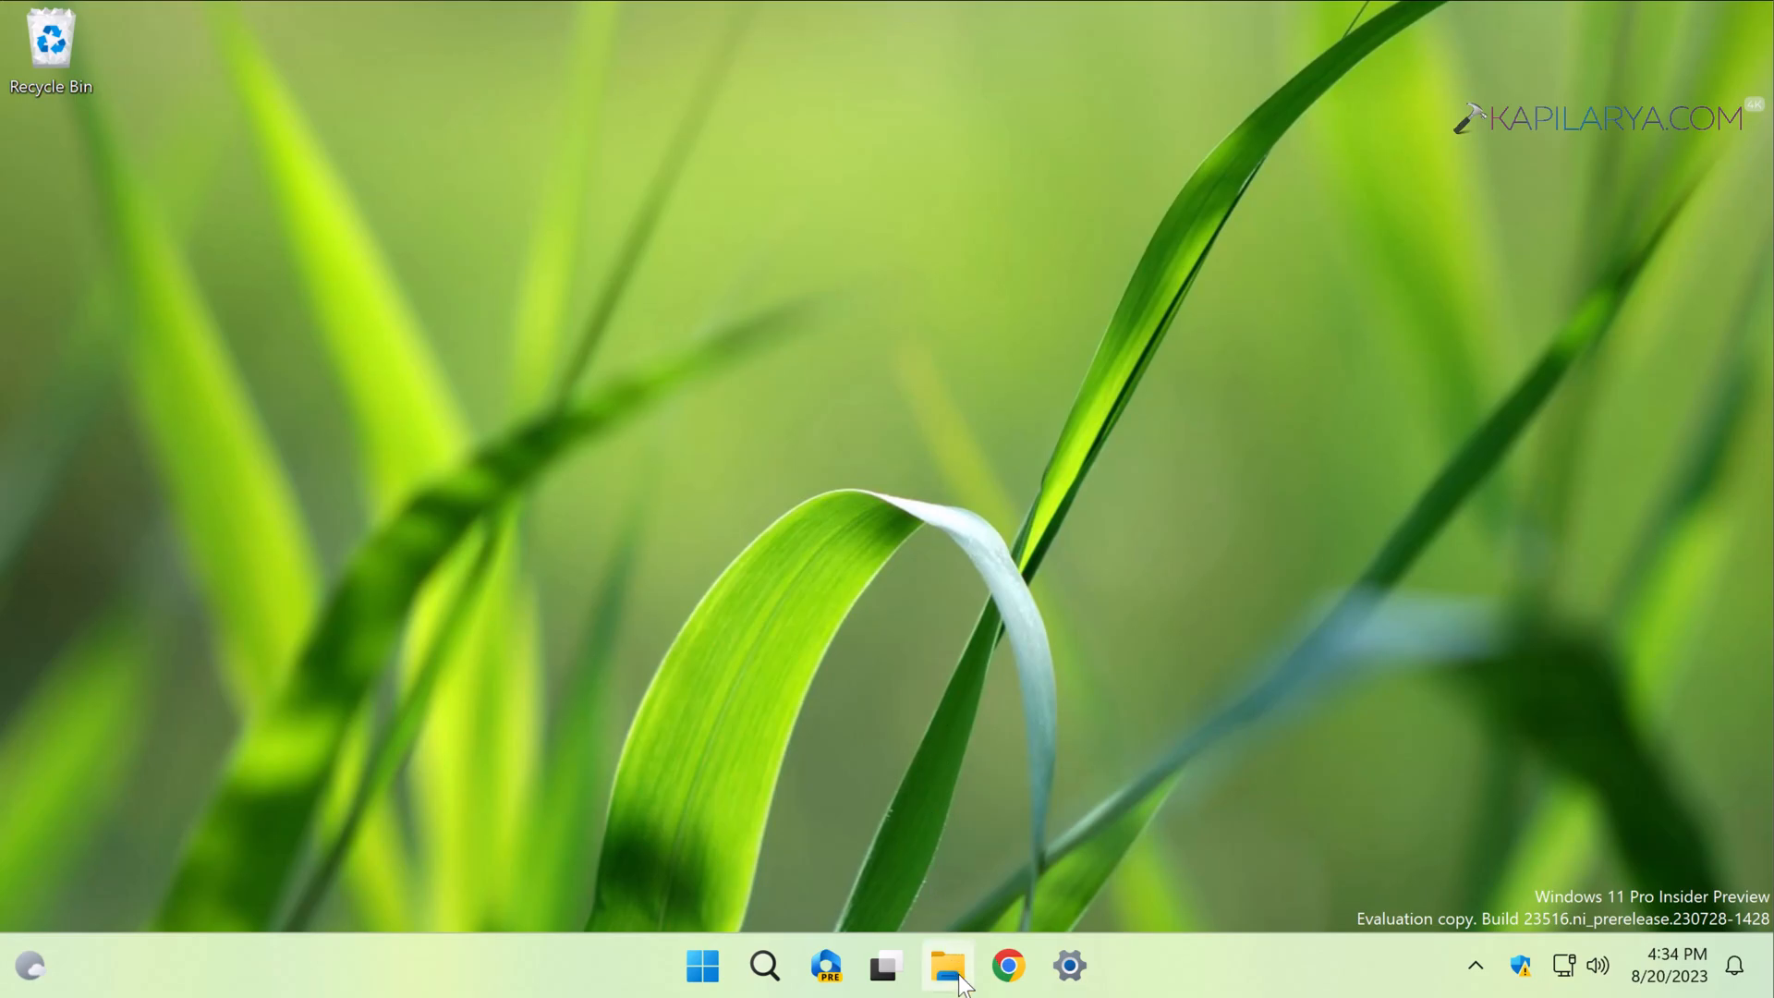
Step: Open File Explorer, go to This PC, and open Local Disk (C:)
left_click(947, 965)
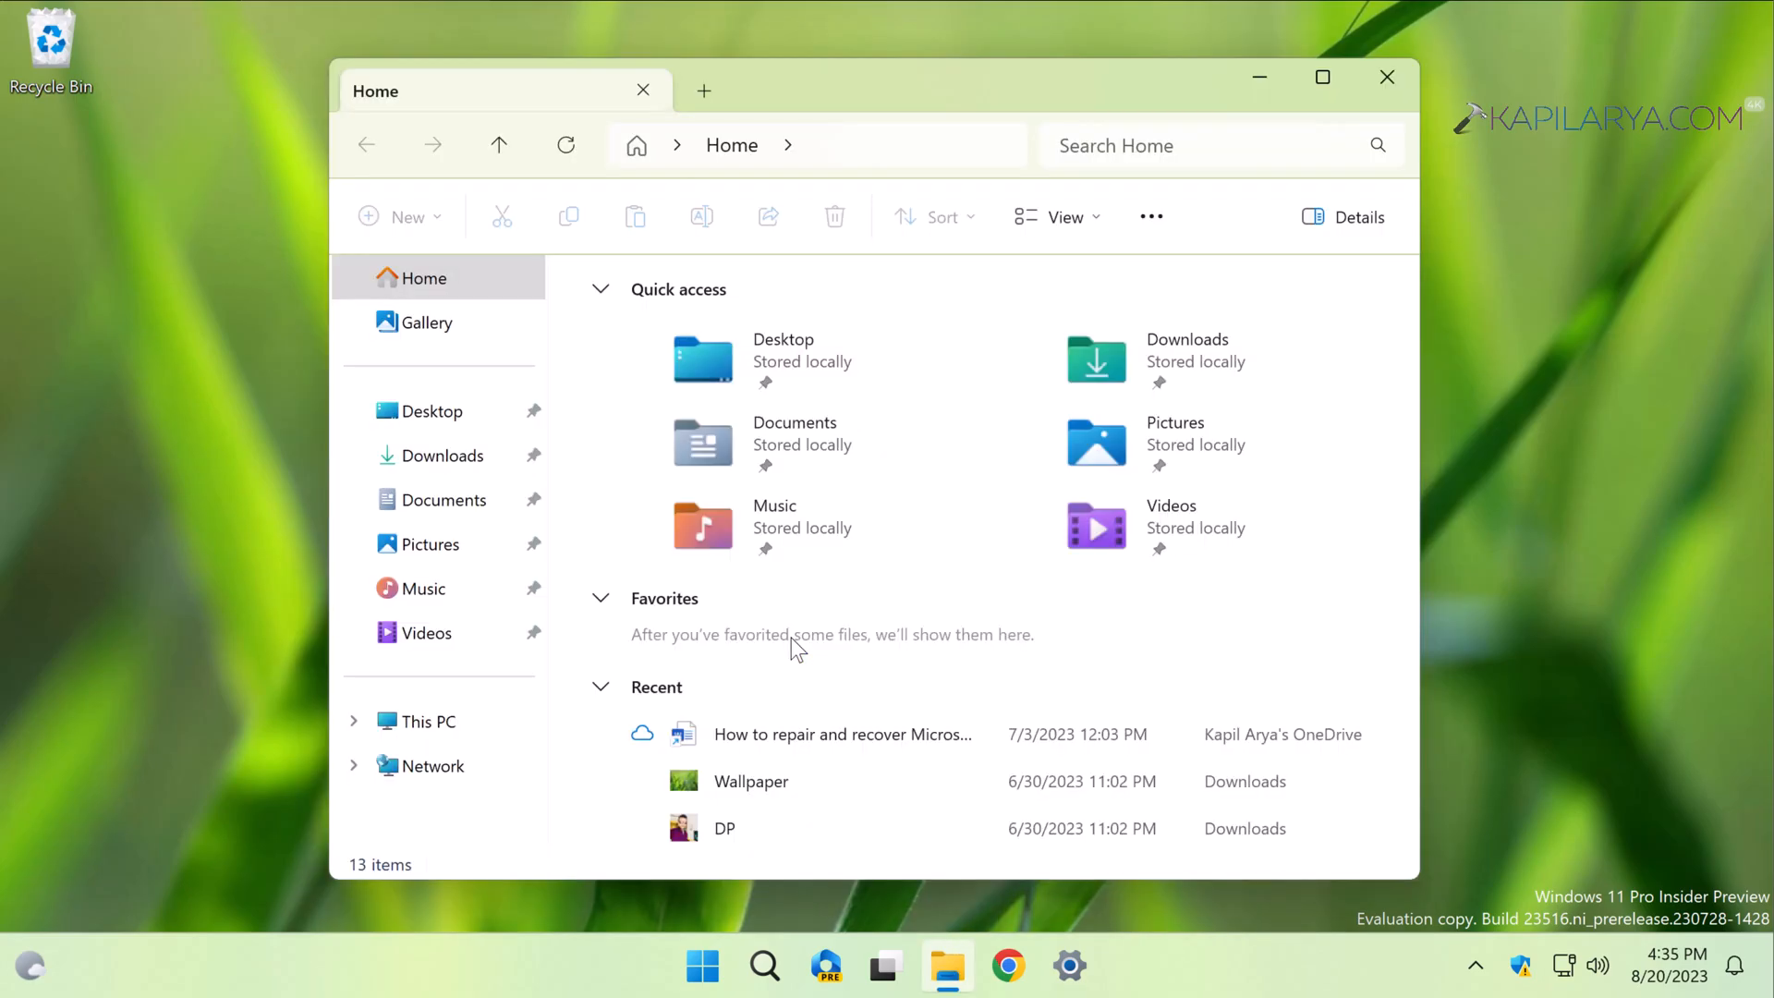
left_click(427, 721)
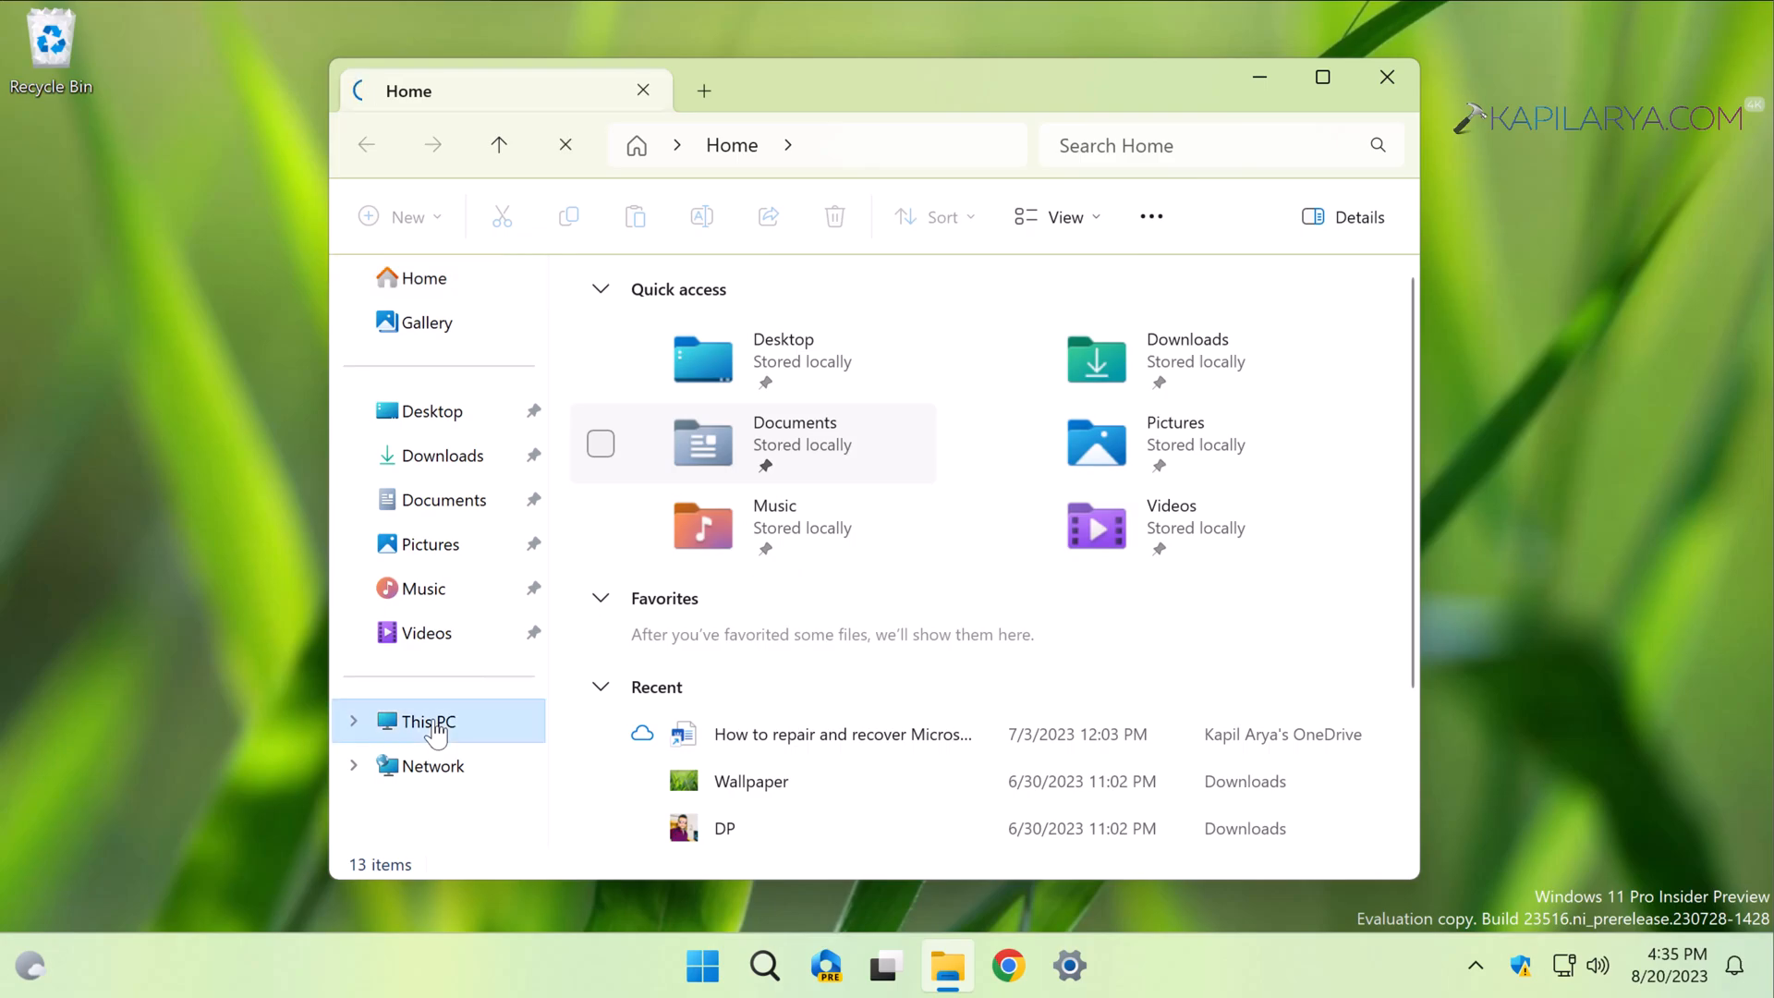
left_click(427, 721)
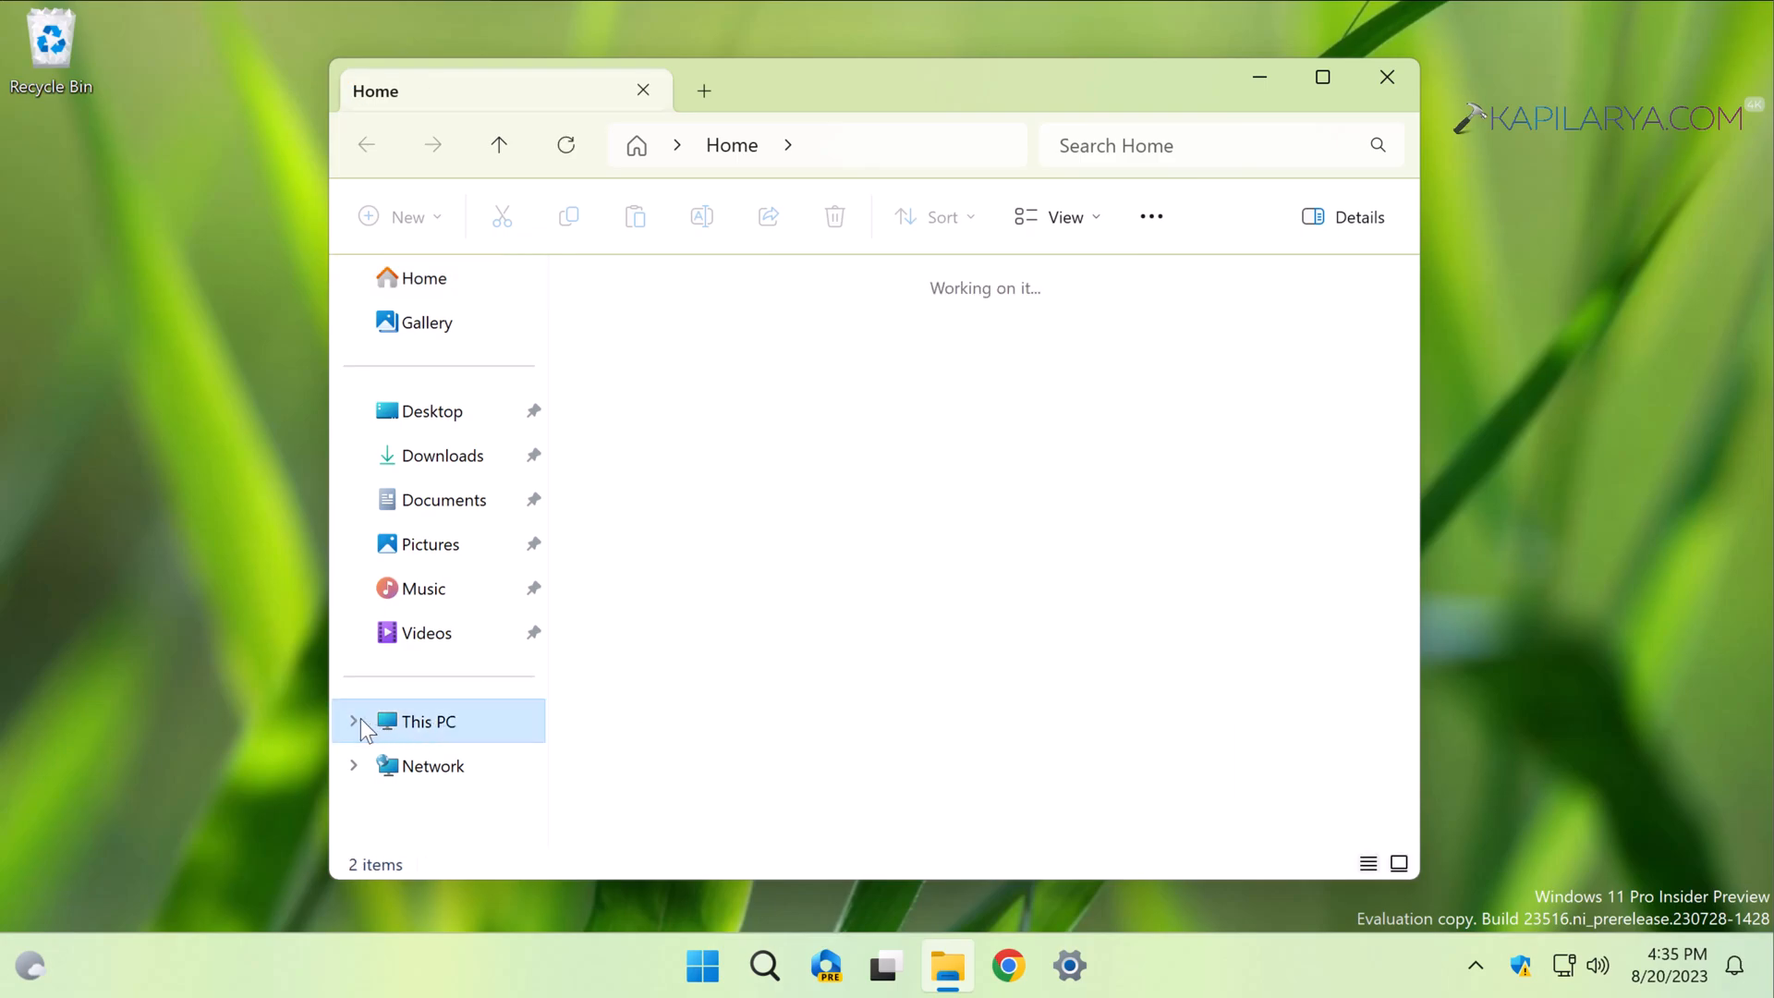
left_click(427, 721)
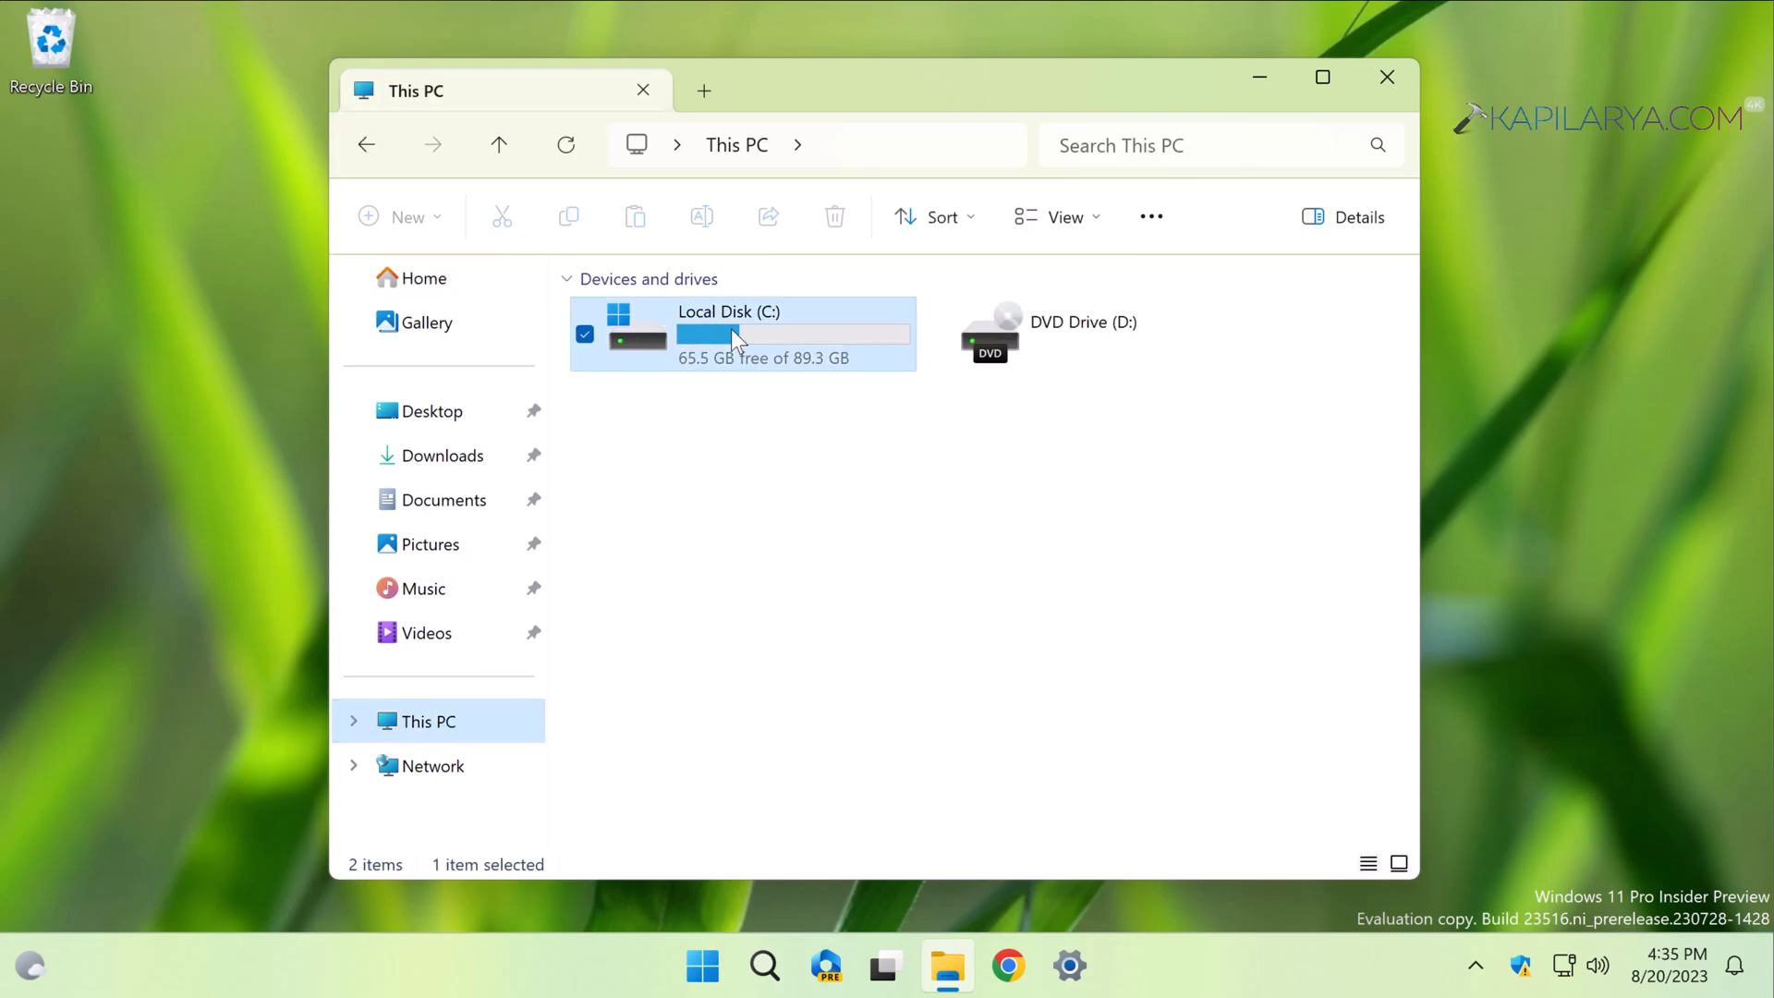
double_click(730, 333)
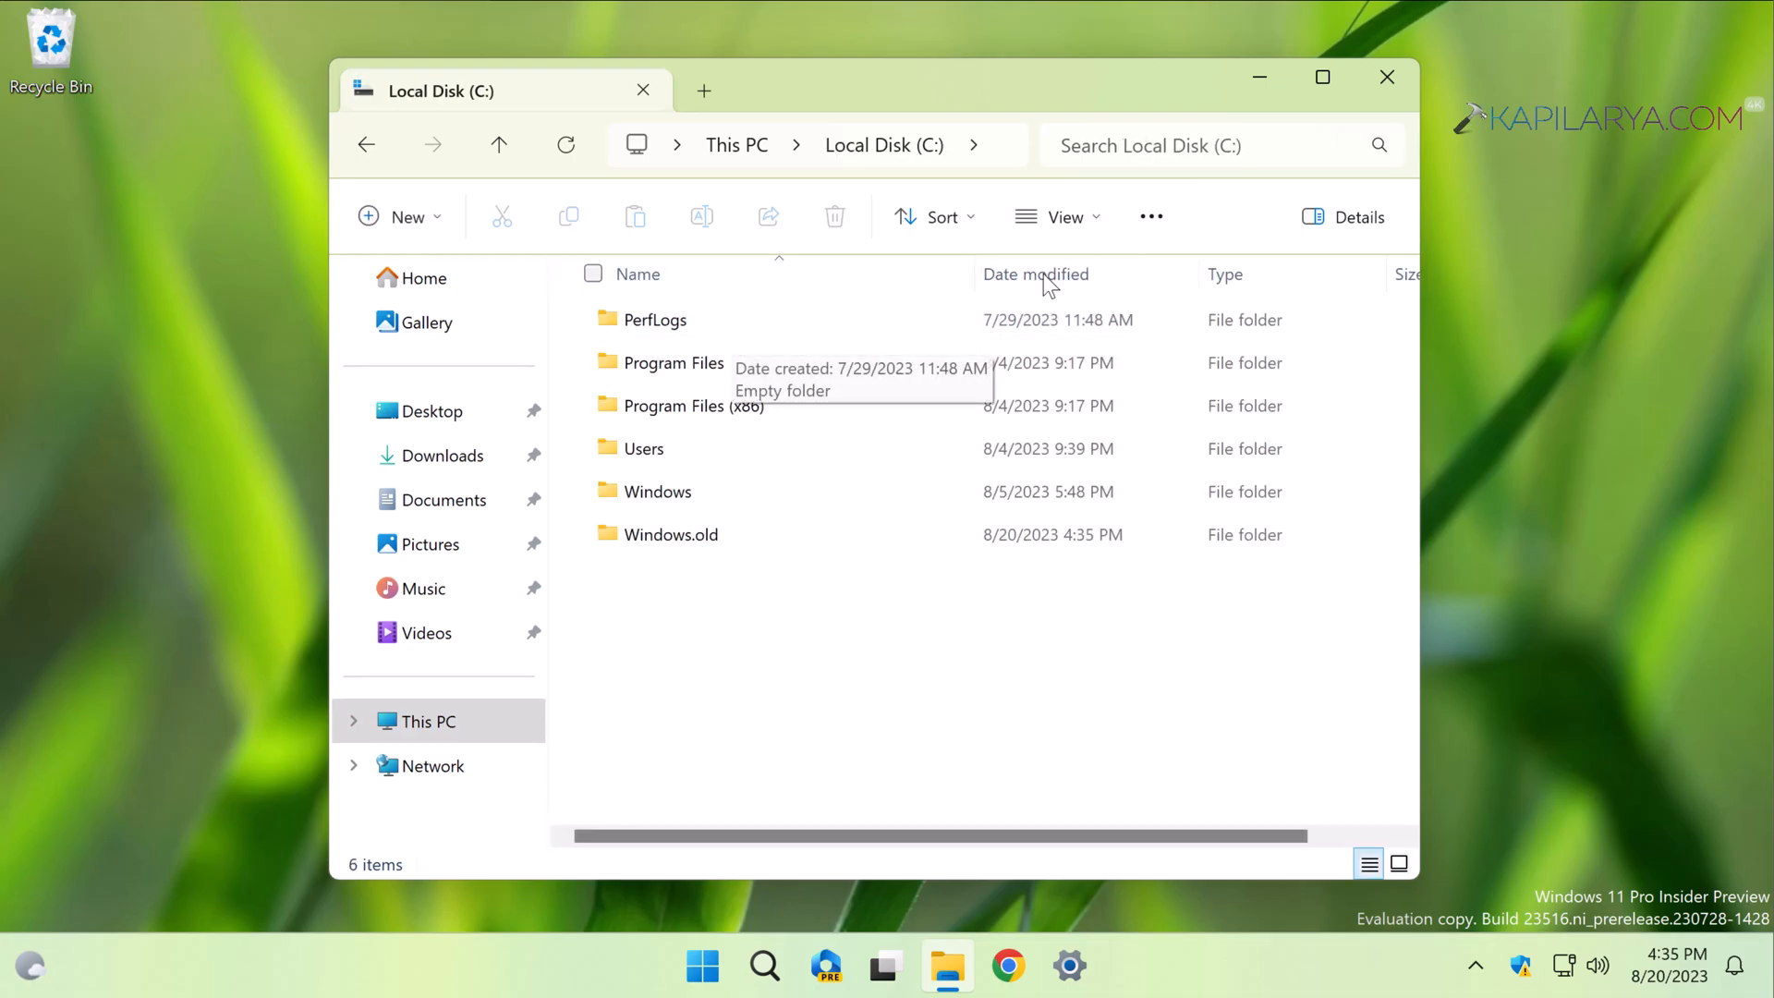
Step: Turn on Hidden items under File Explorer's View > Show menu
left_click(1055, 216)
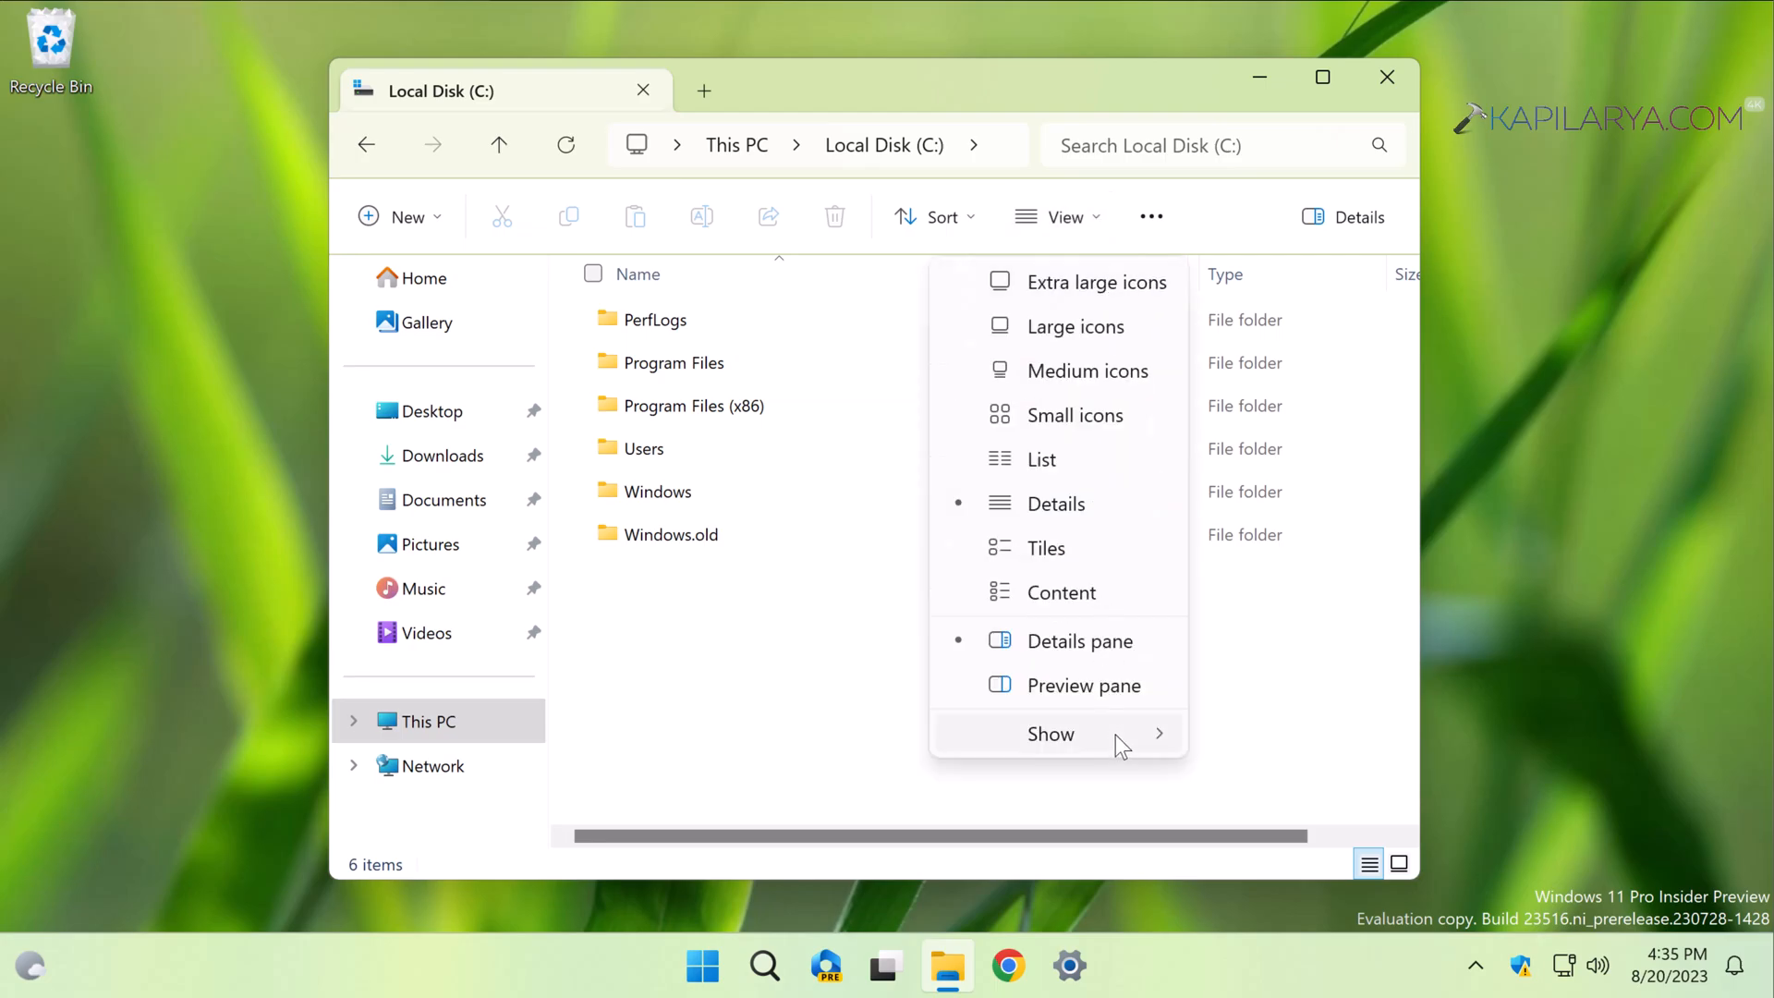
left_click(1050, 733)
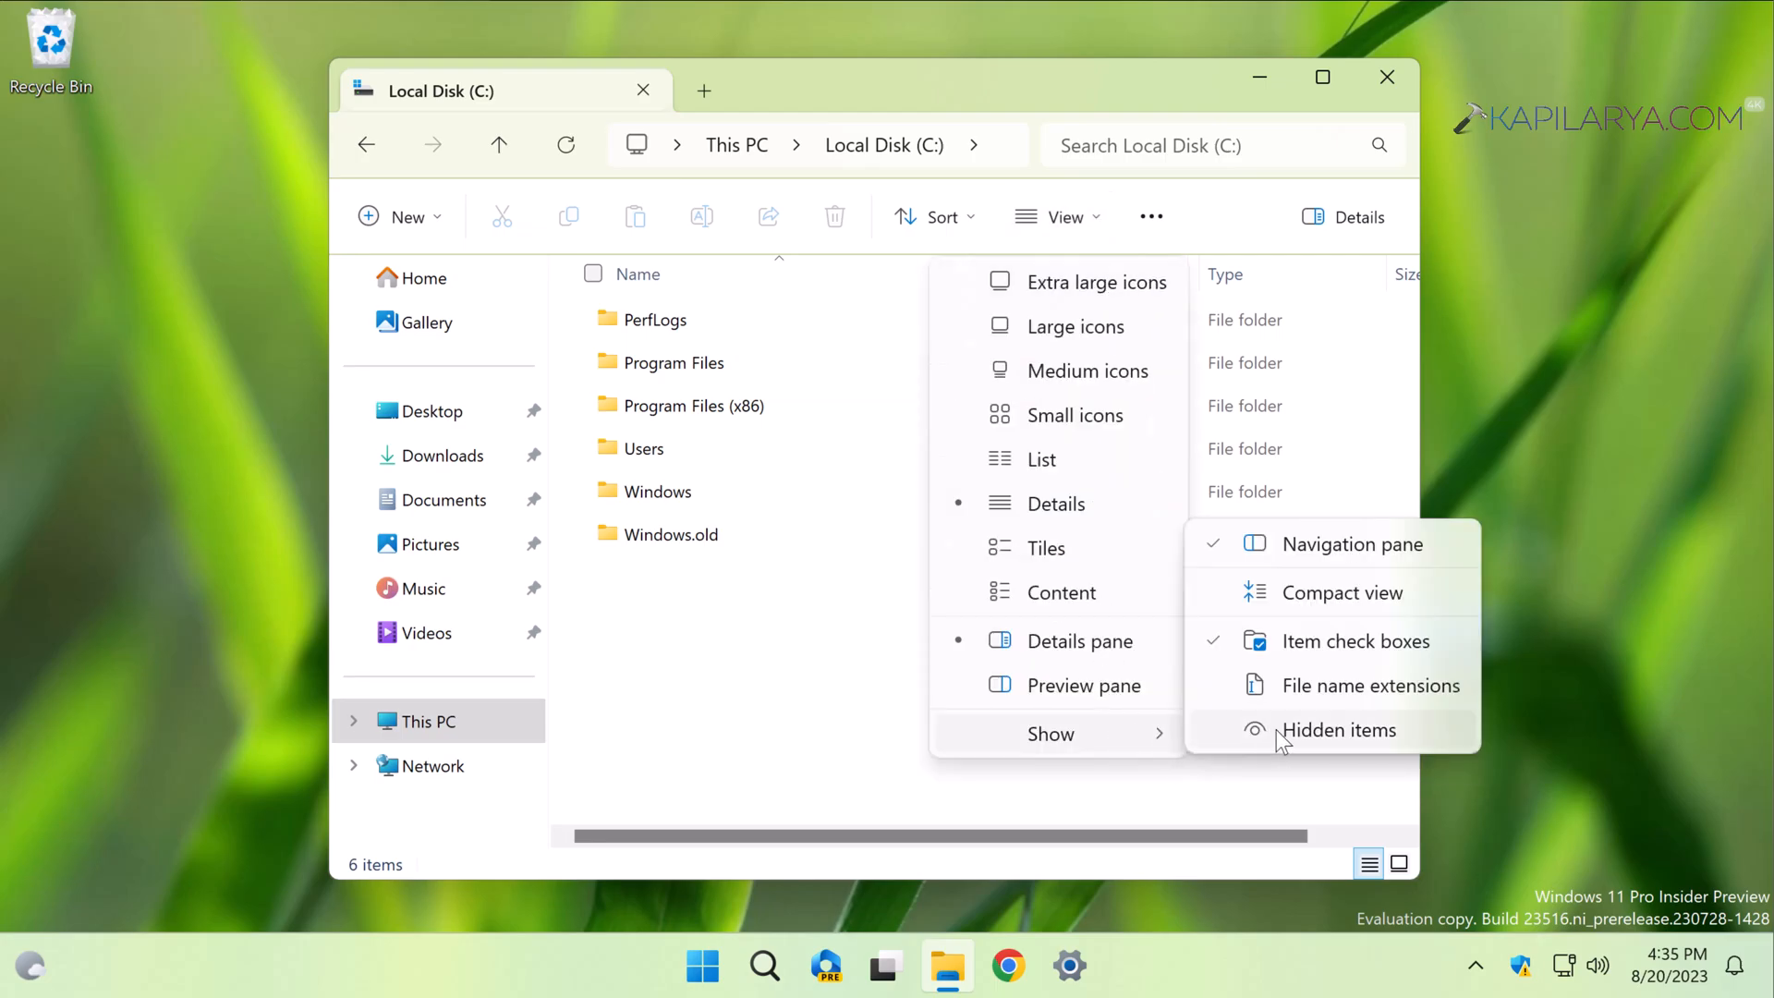
left_click(1339, 729)
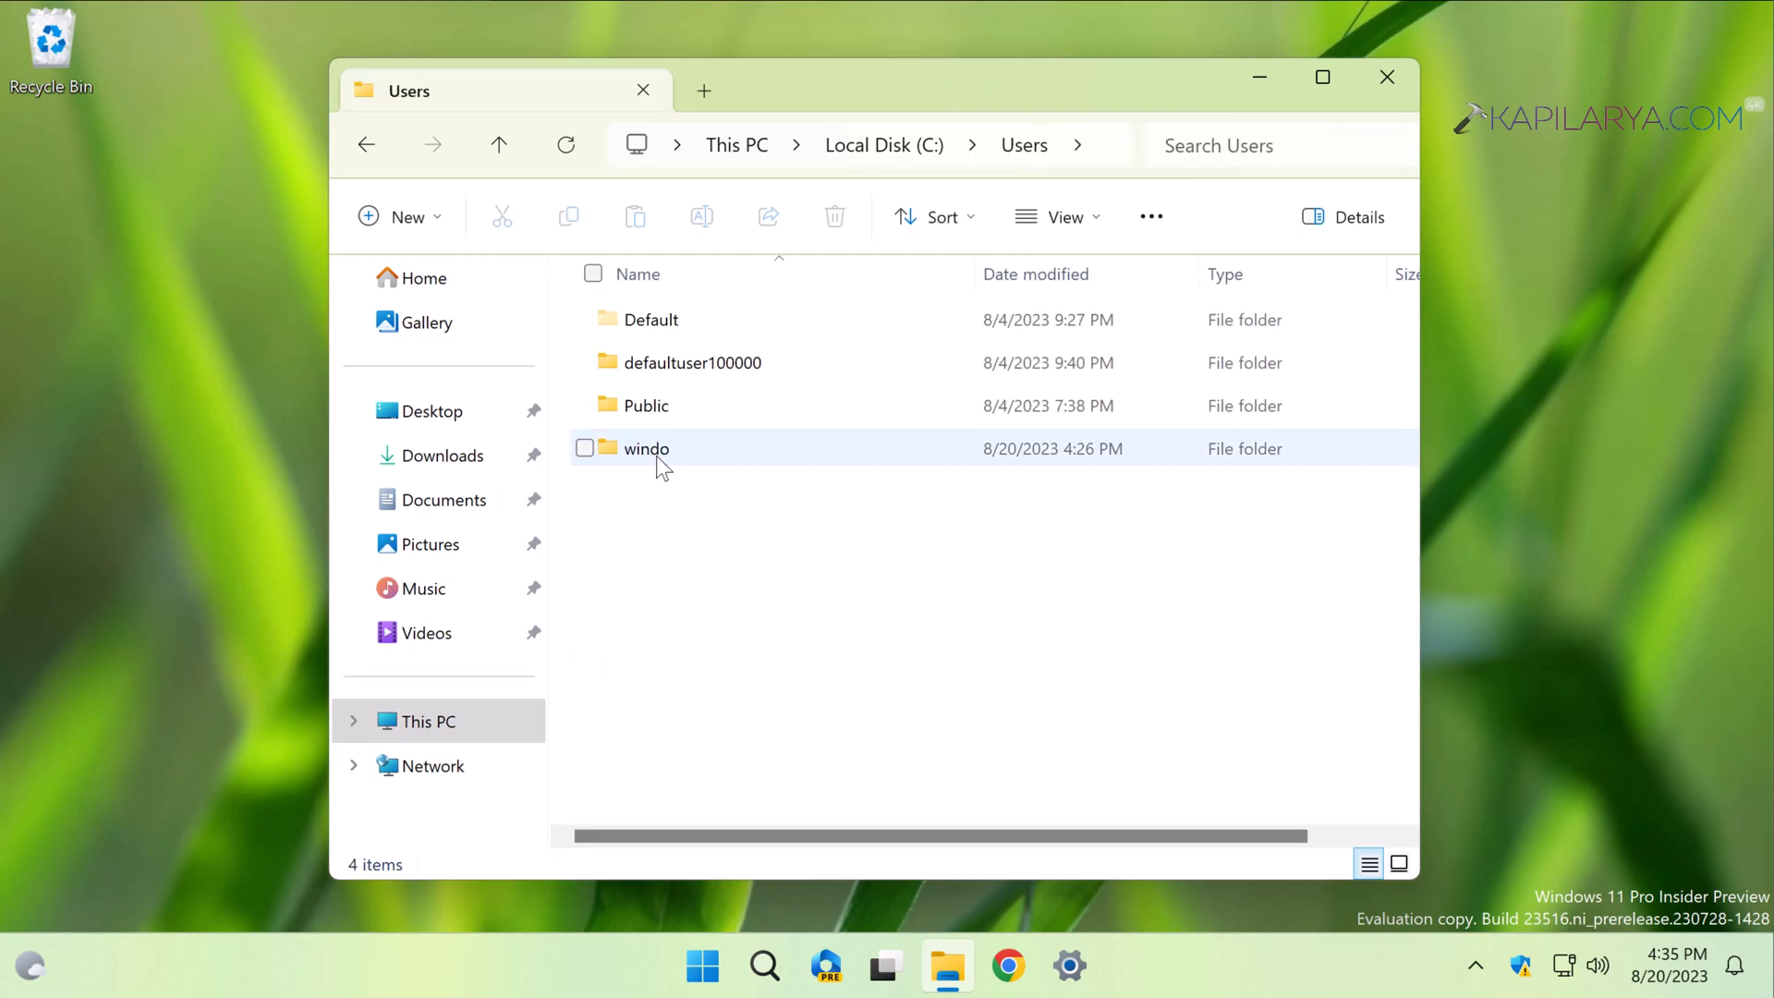
mouse_move(645, 448)
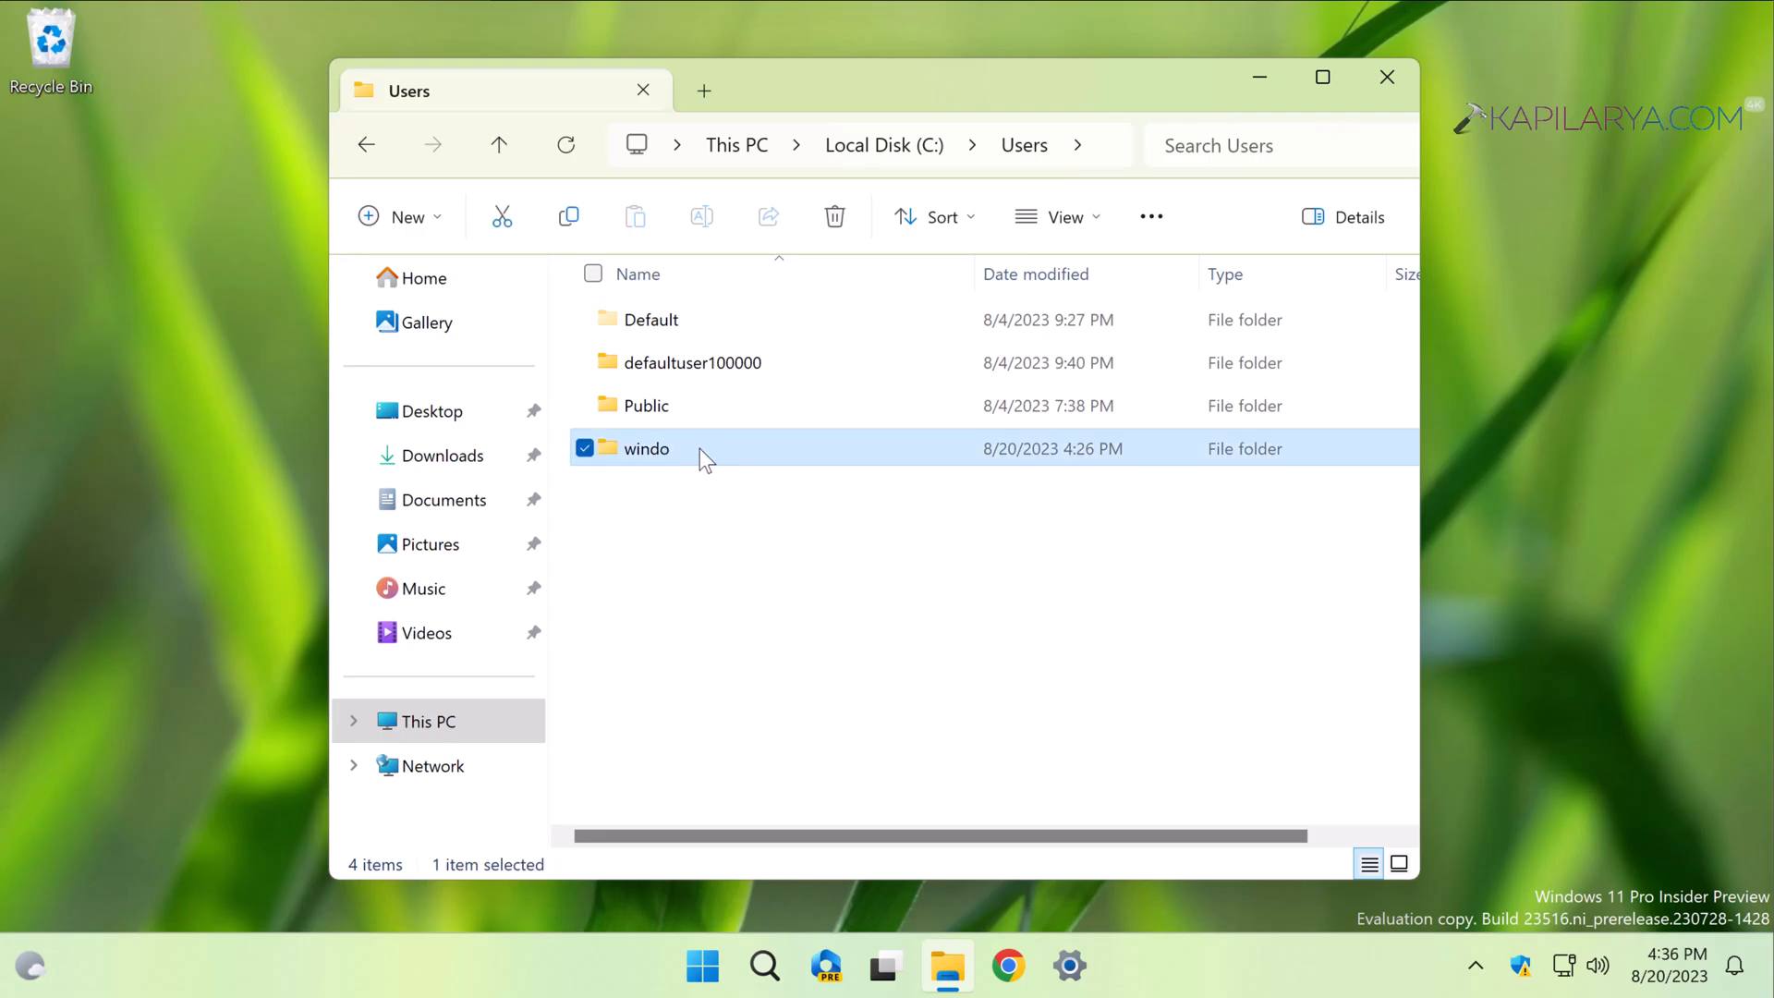
Step: Open the windo profile folder in C:\Users to reveal the hidden NTUSER.DAT
double_click(646, 448)
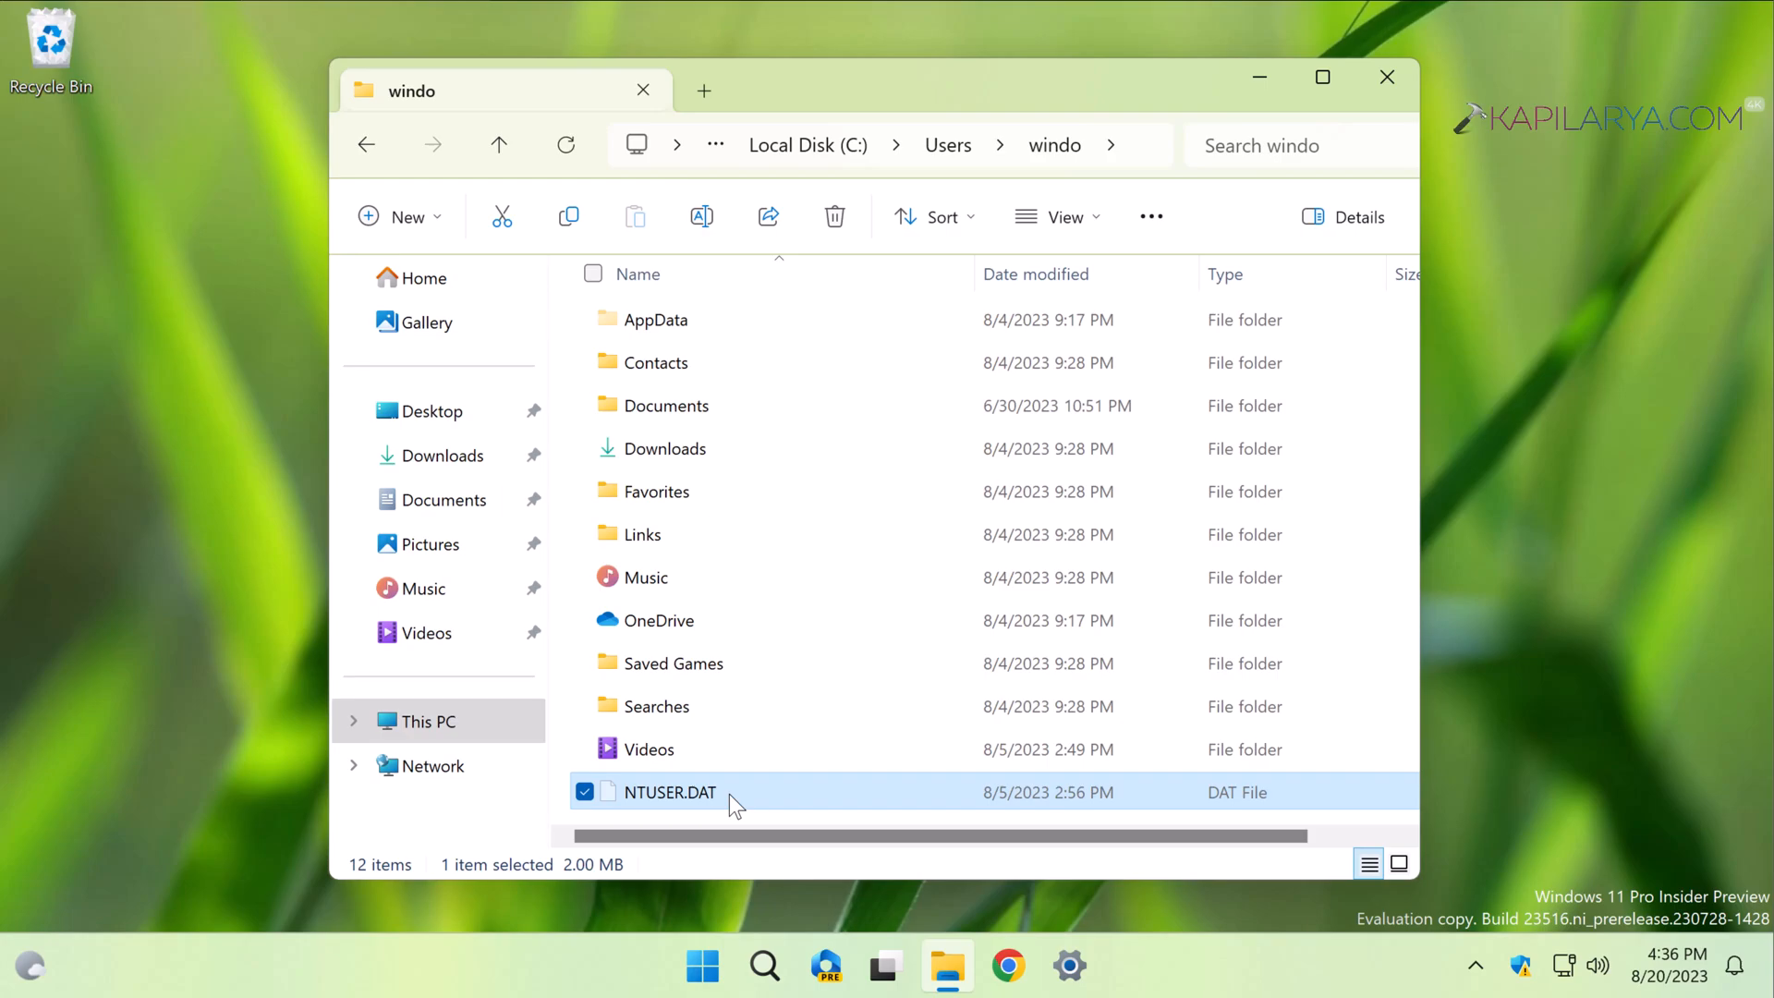
Step: Copy NTUSER.DAT from C:\Users\windo and return to C:\Users
right_click(669, 791)
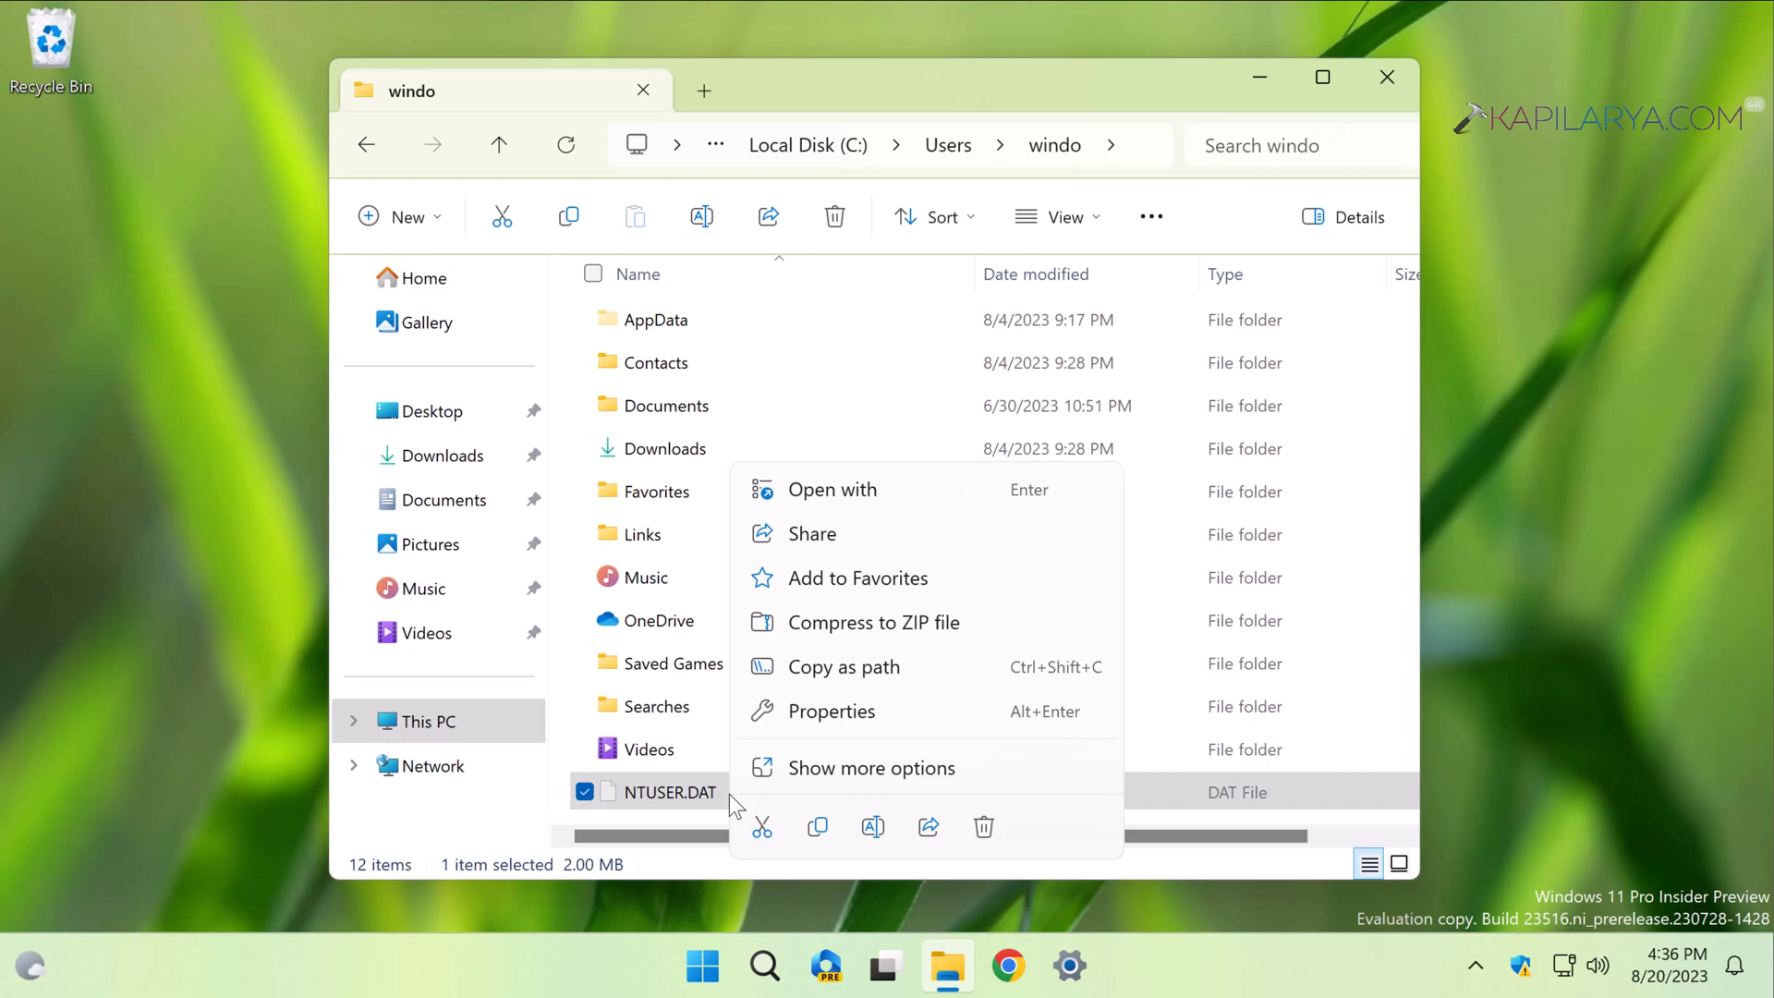
mouse_move(817, 827)
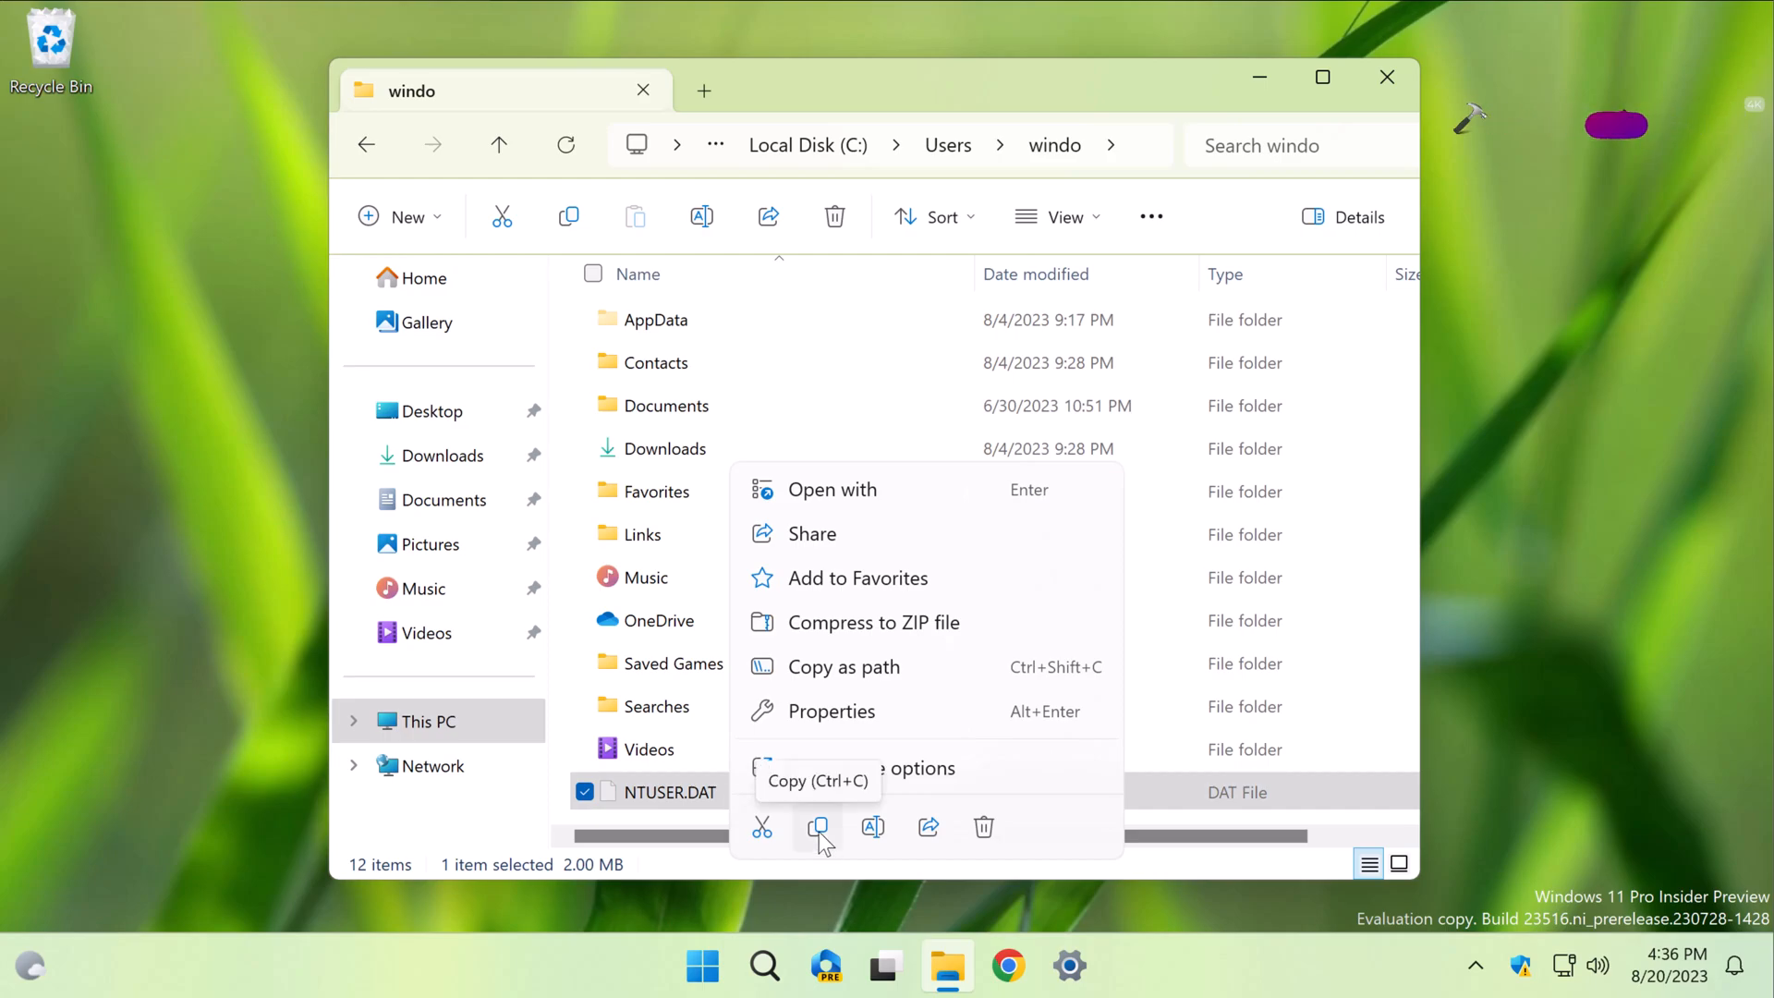
mouse_move(761, 827)
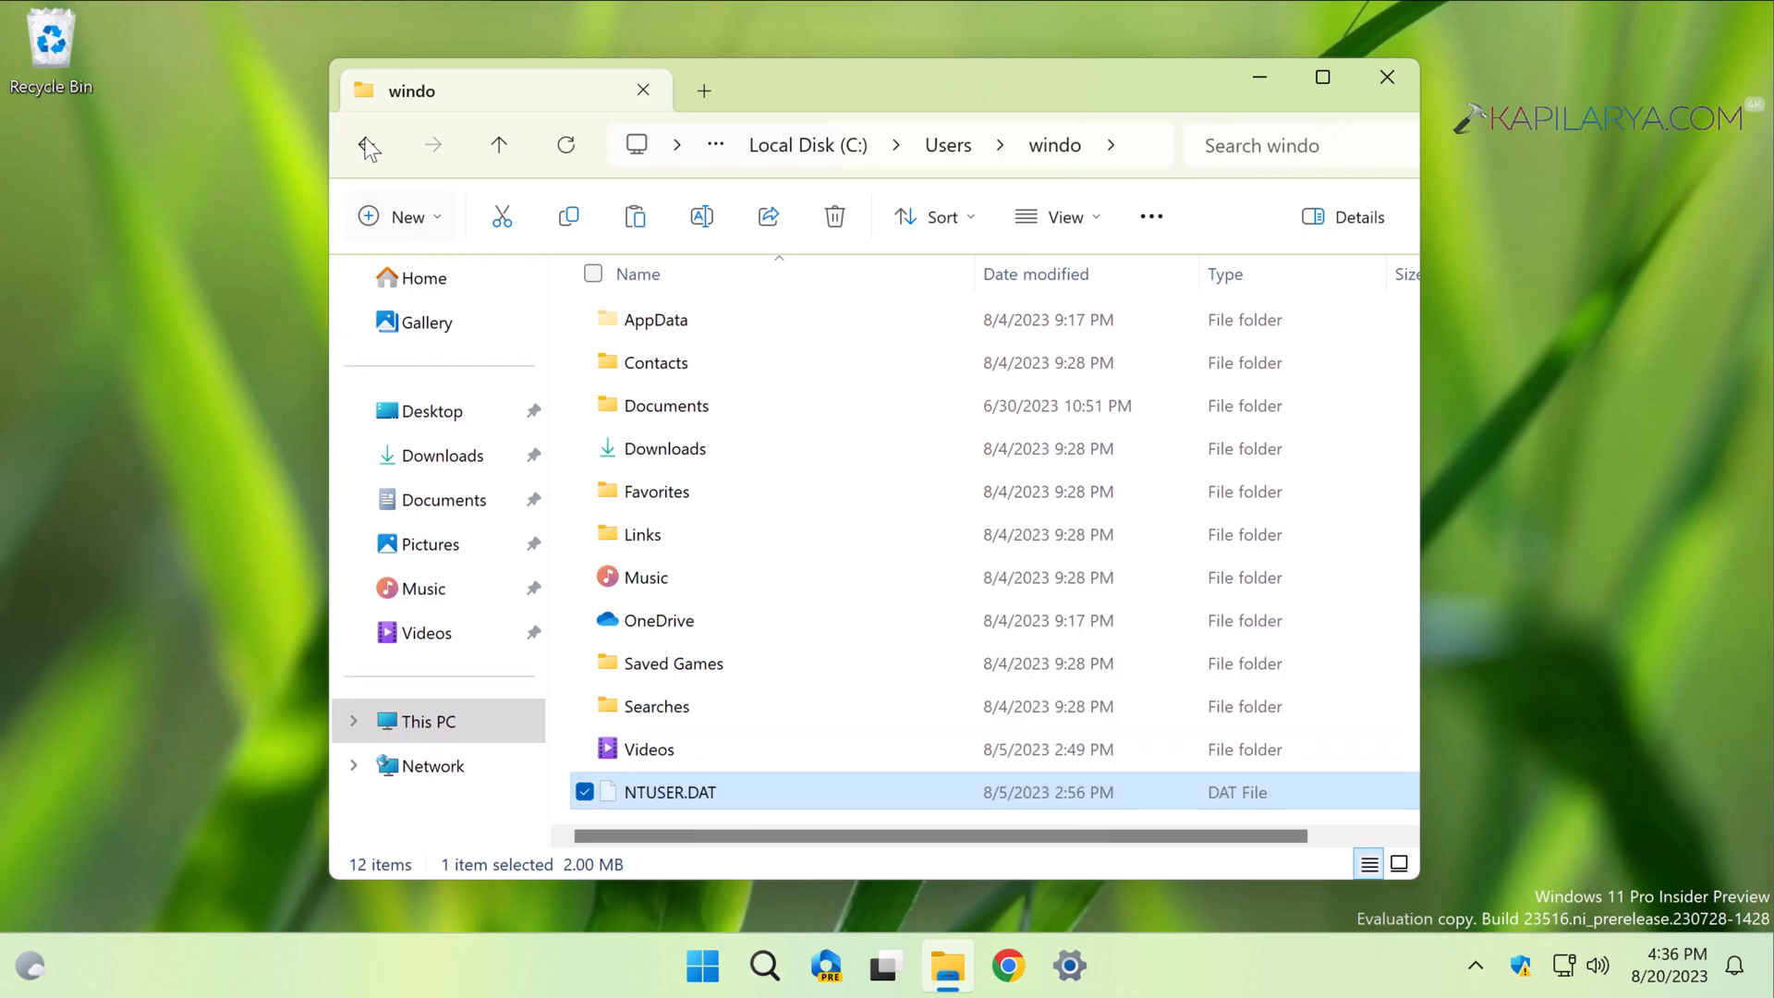
left_click(366, 145)
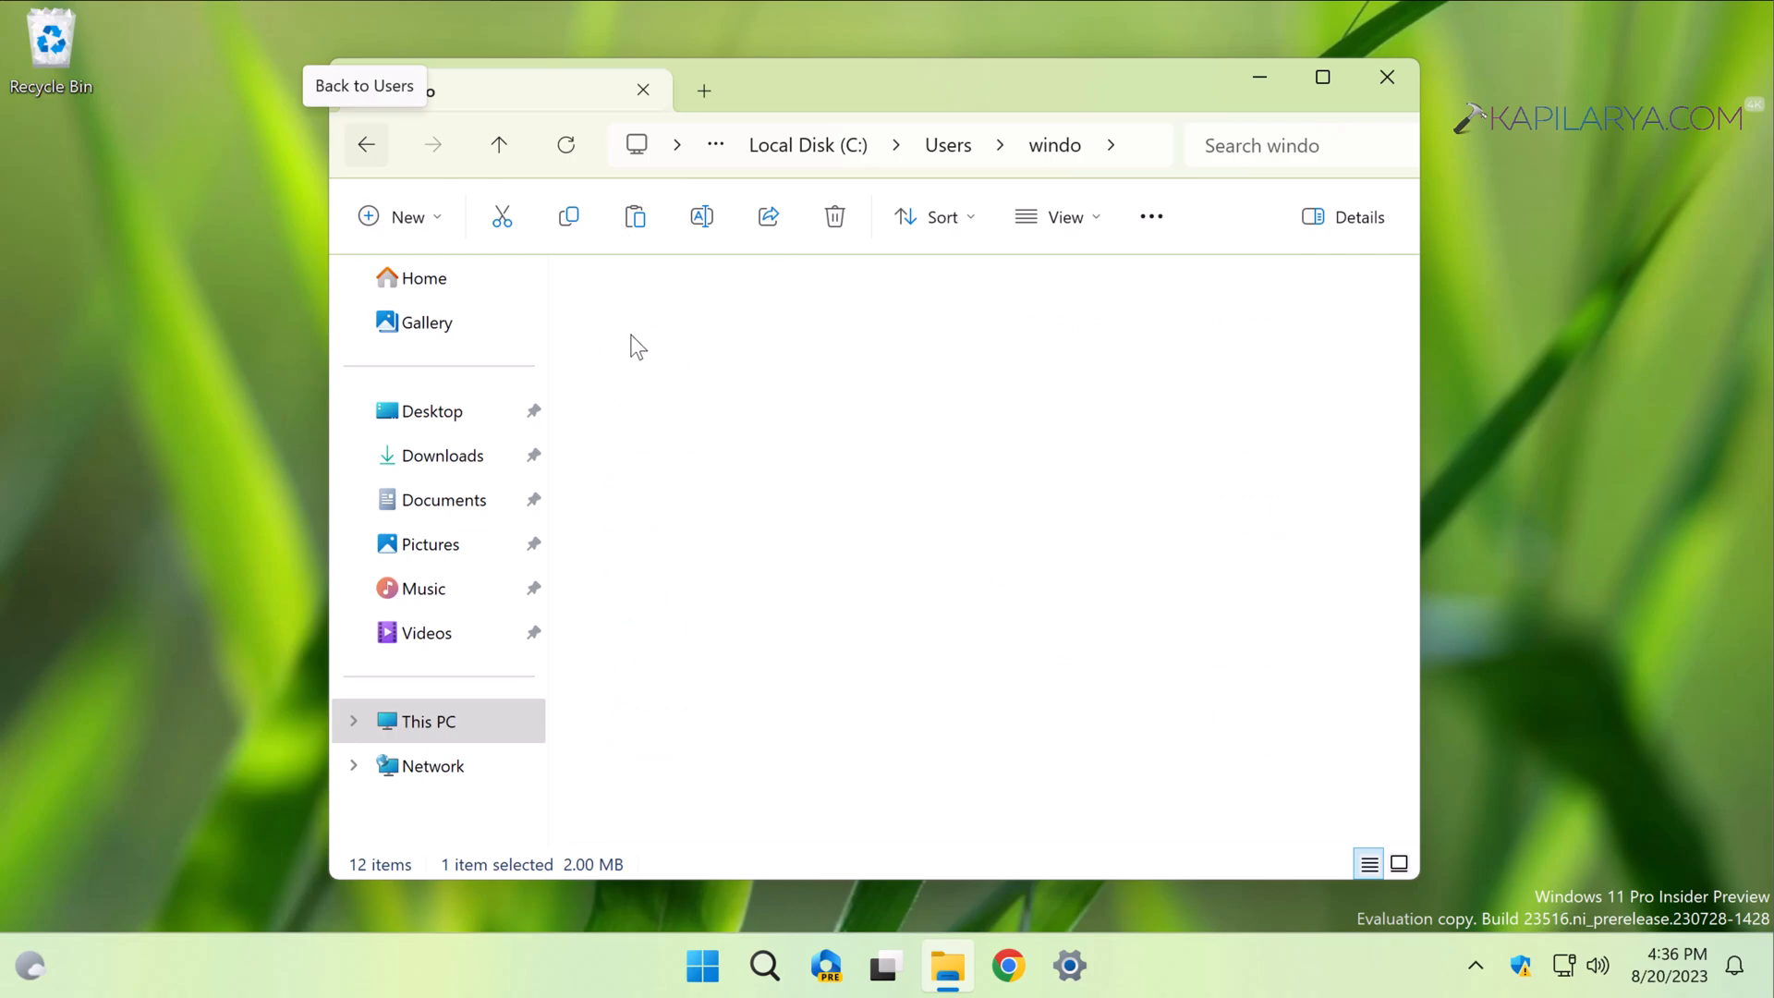
left_click(364, 144)
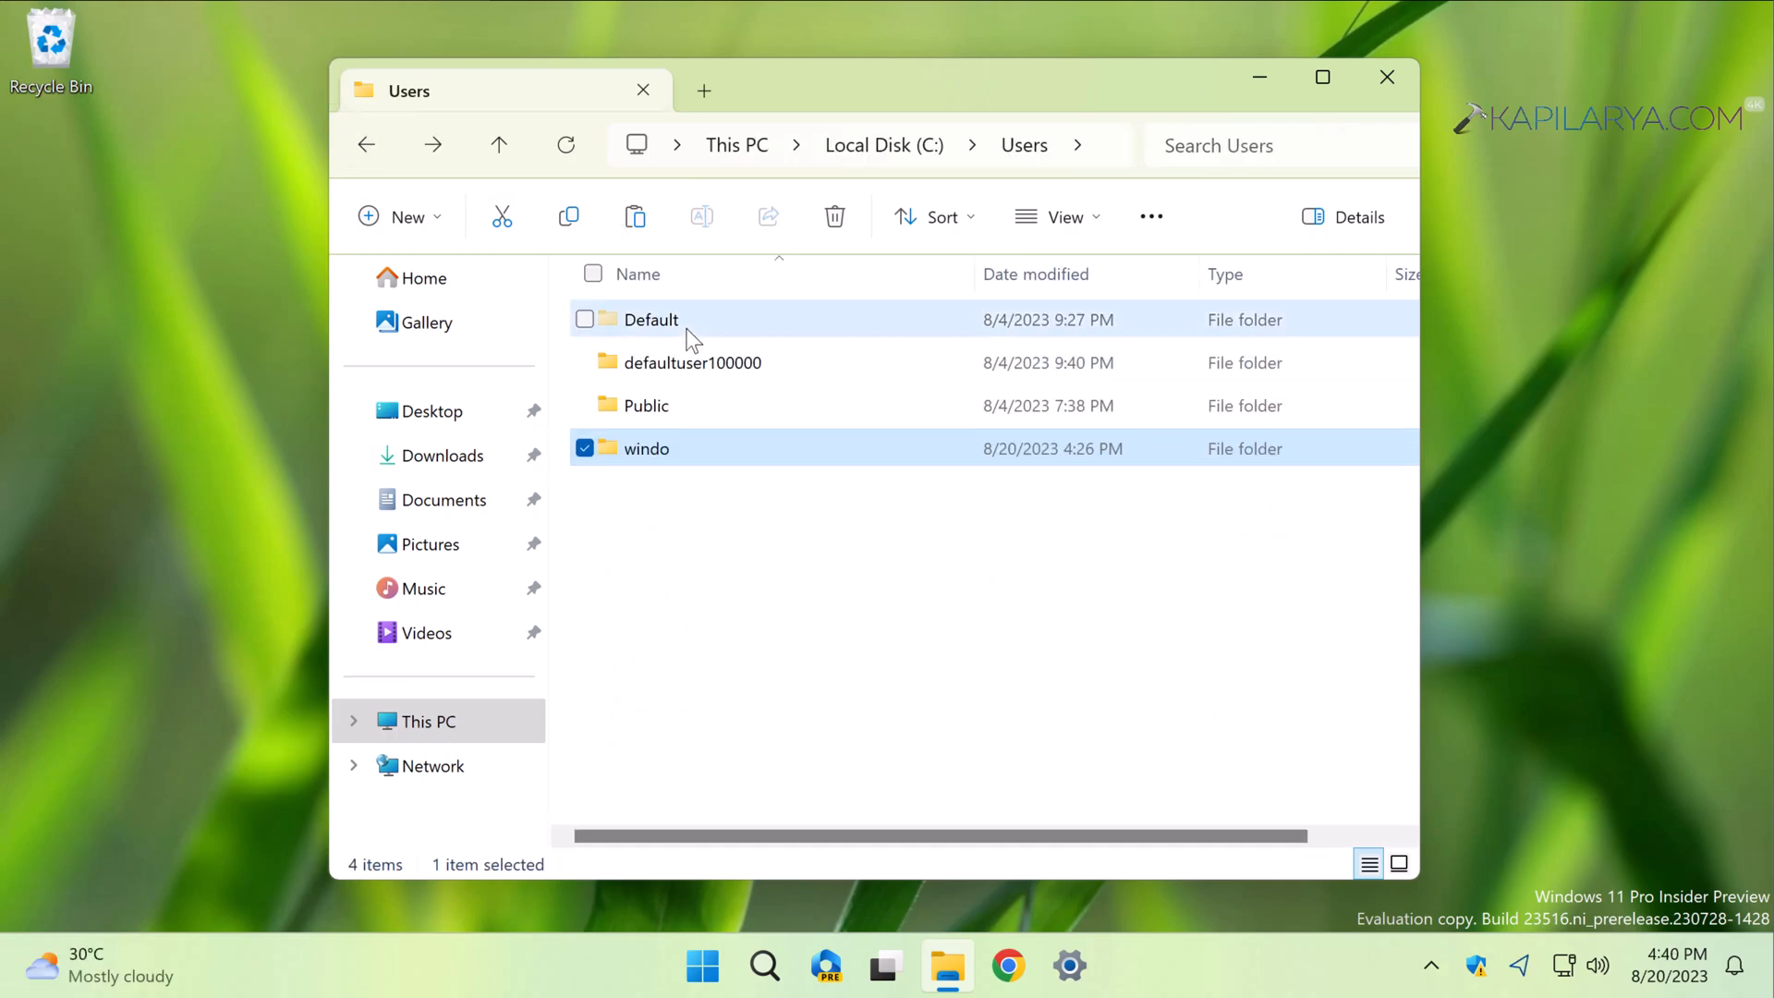
Step: Paste the copied NTUSER.DAT into the C:\Users\Default folder
double_click(647, 448)
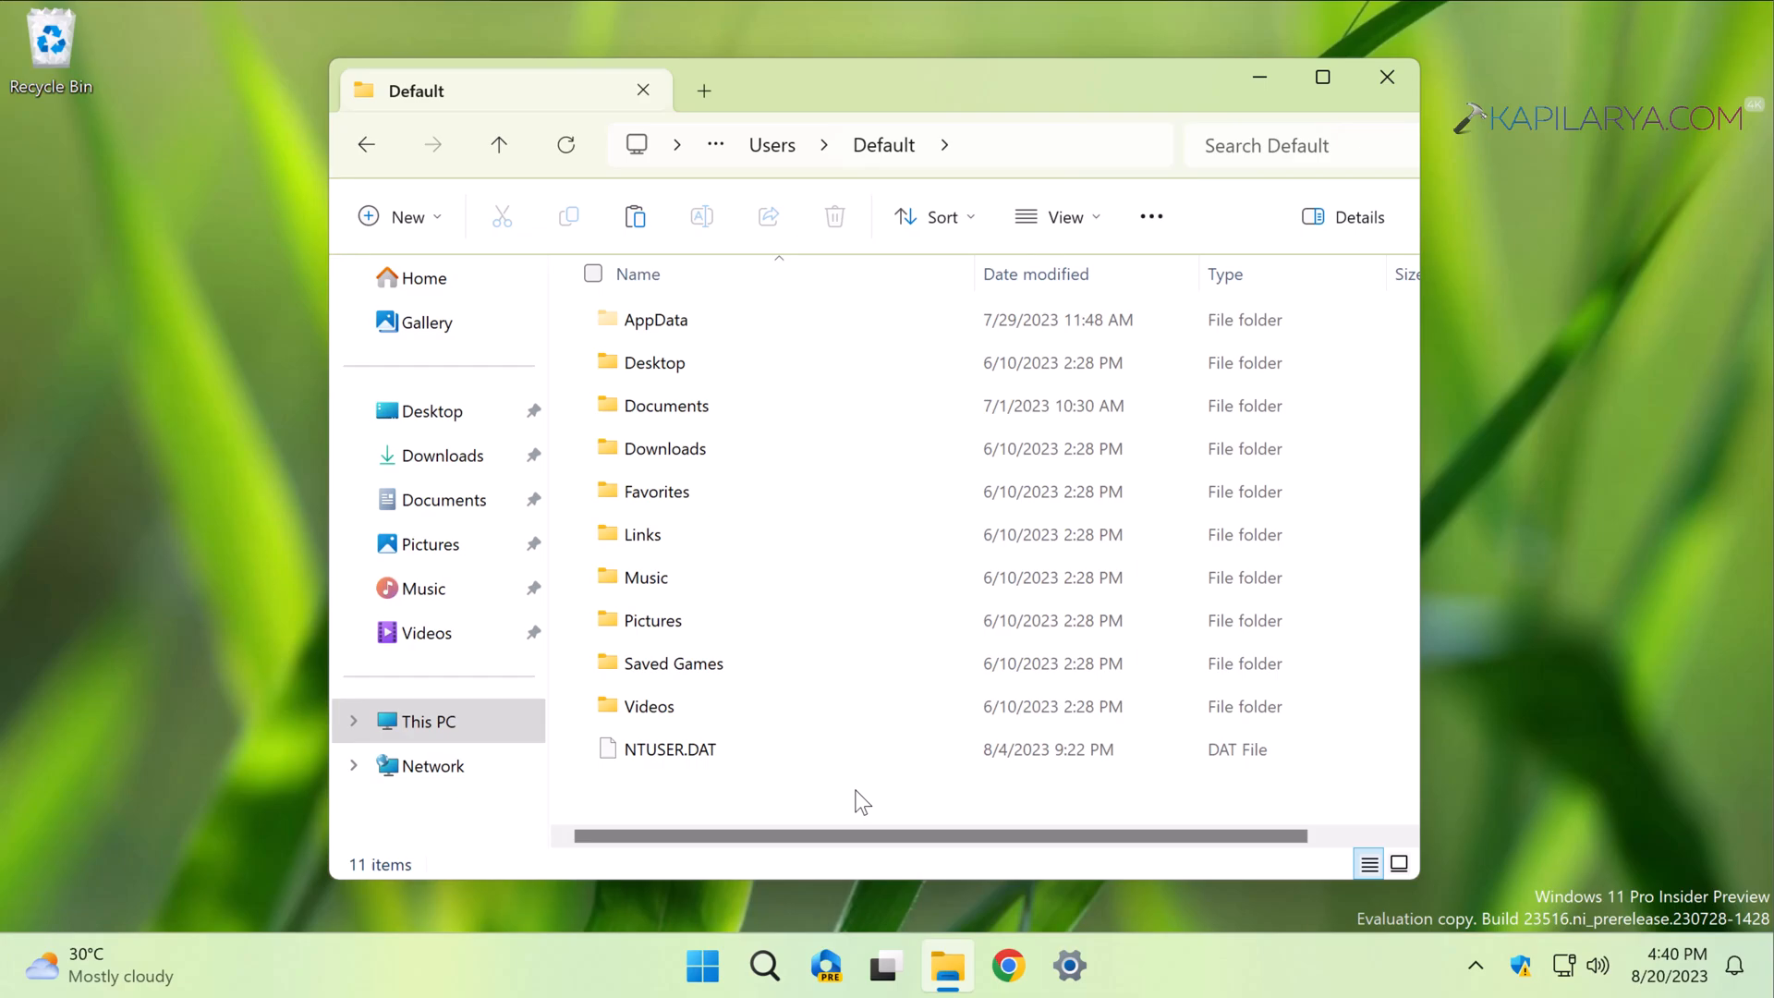
right_click(860, 801)
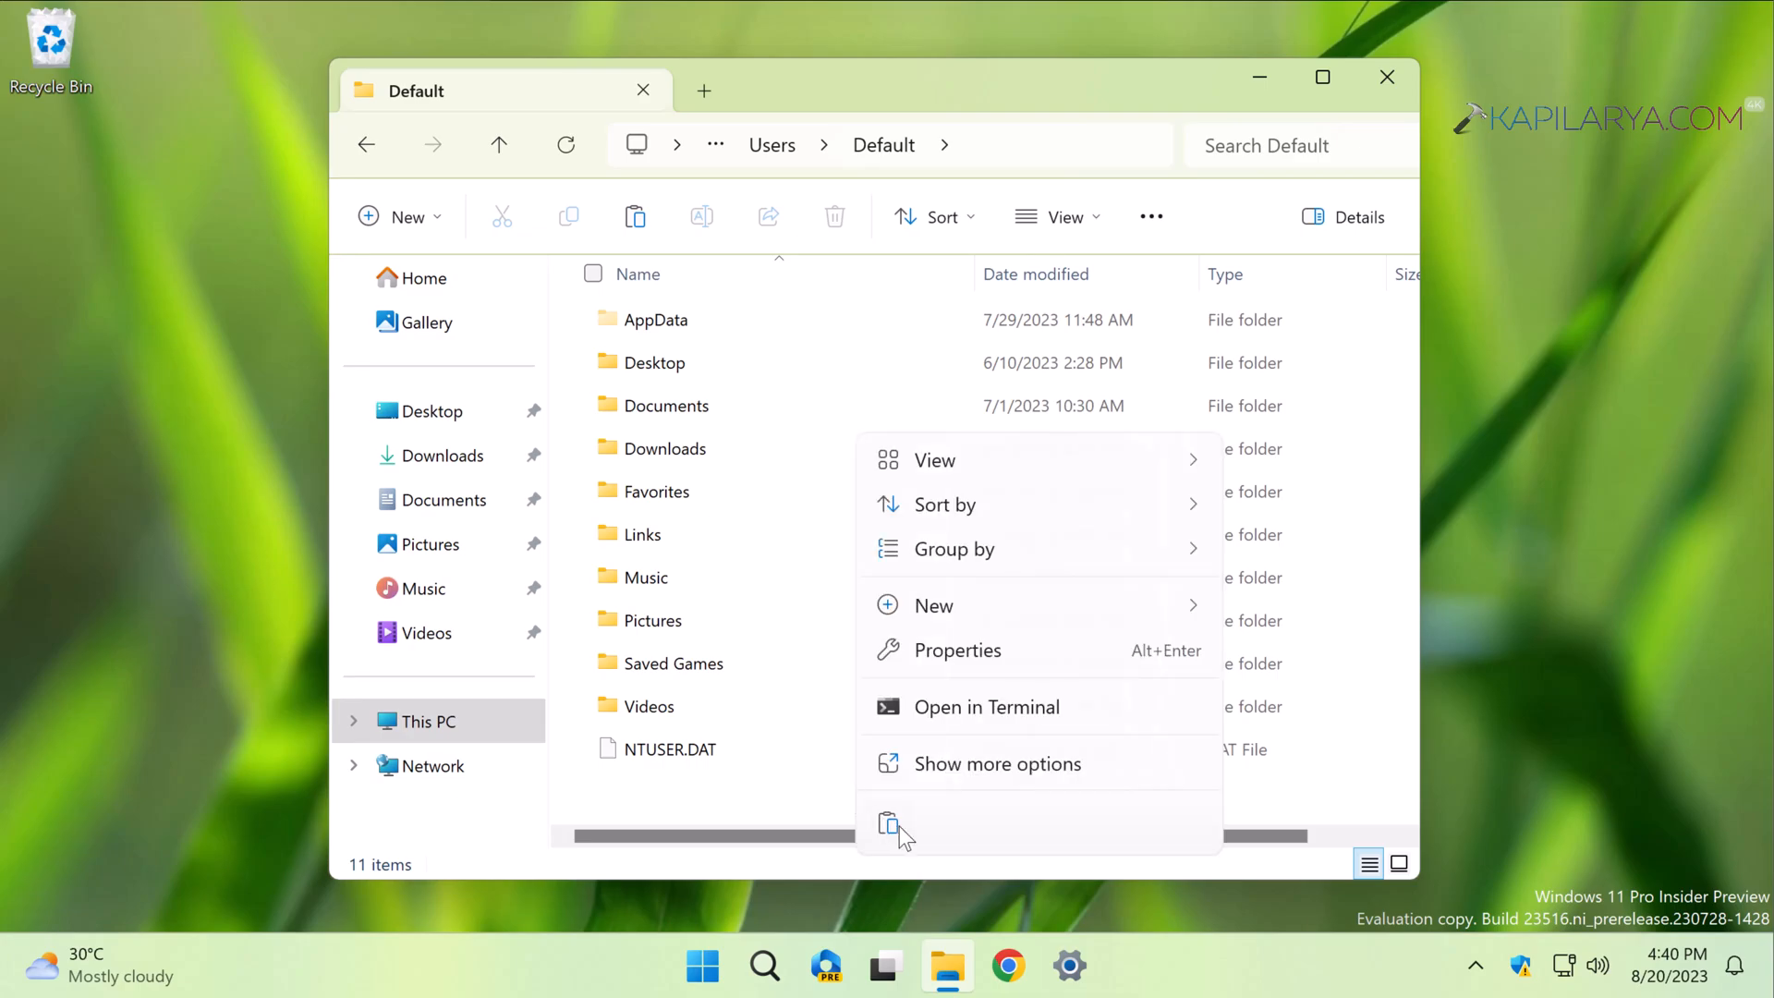
mouse_move(891, 823)
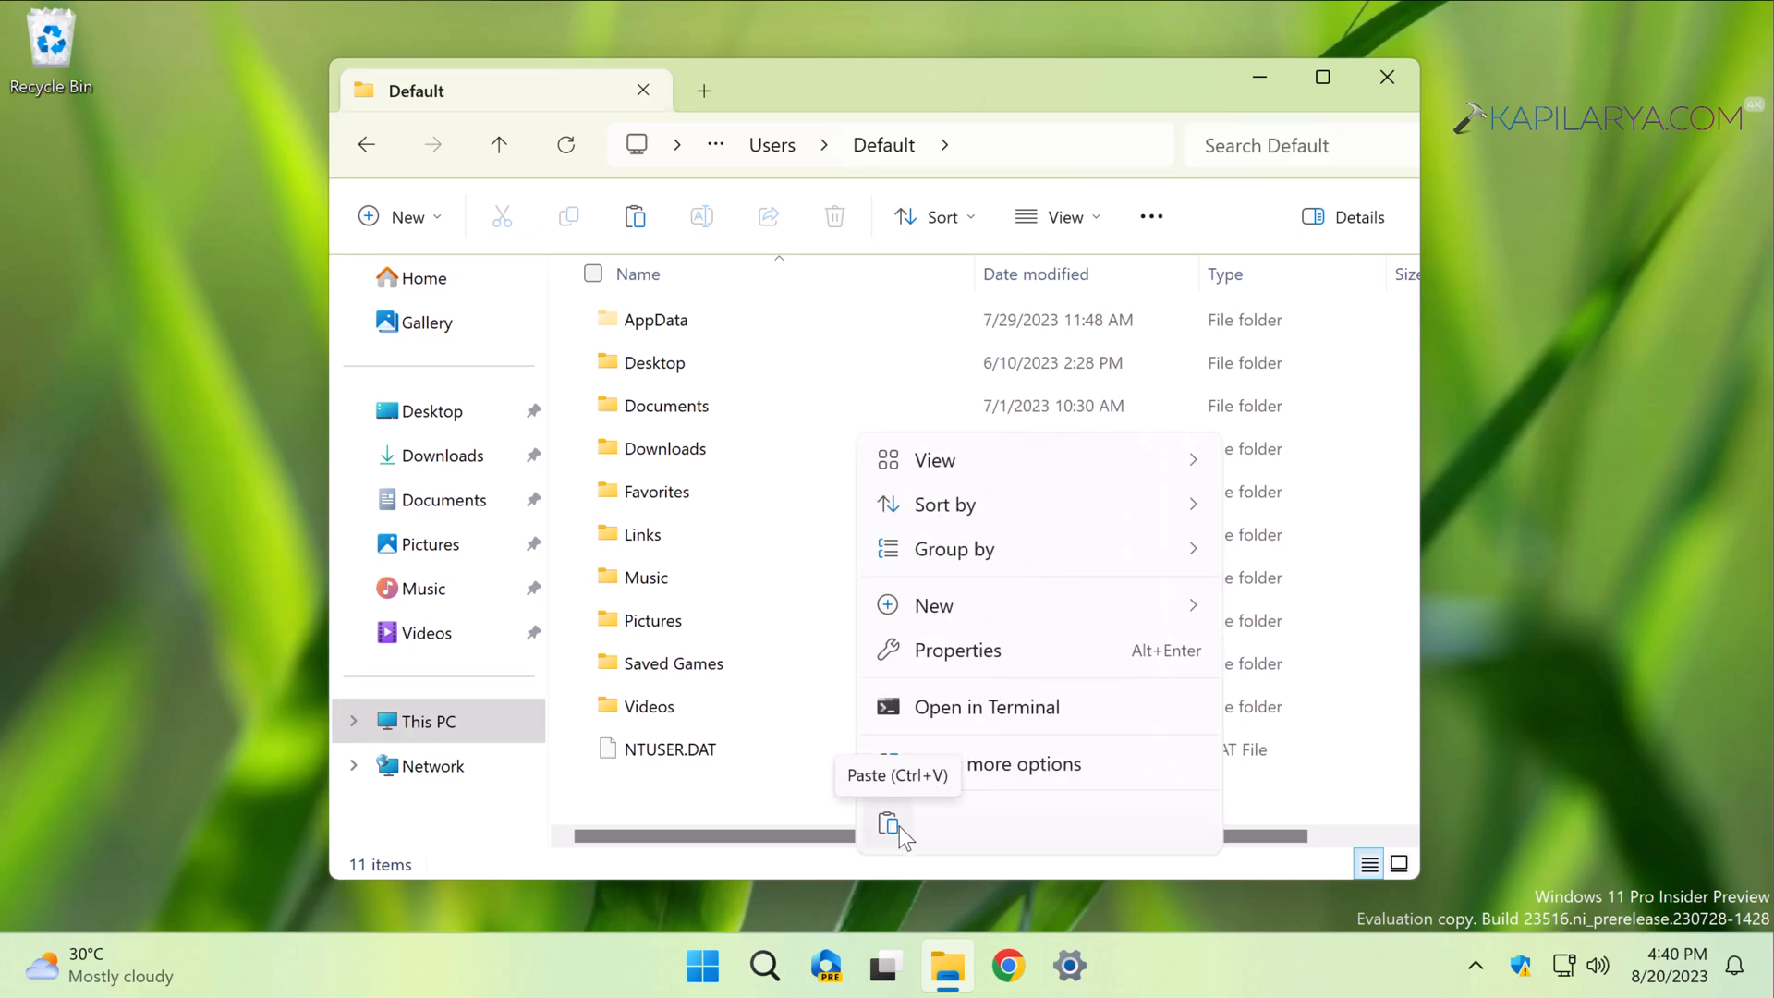
left_click(889, 822)
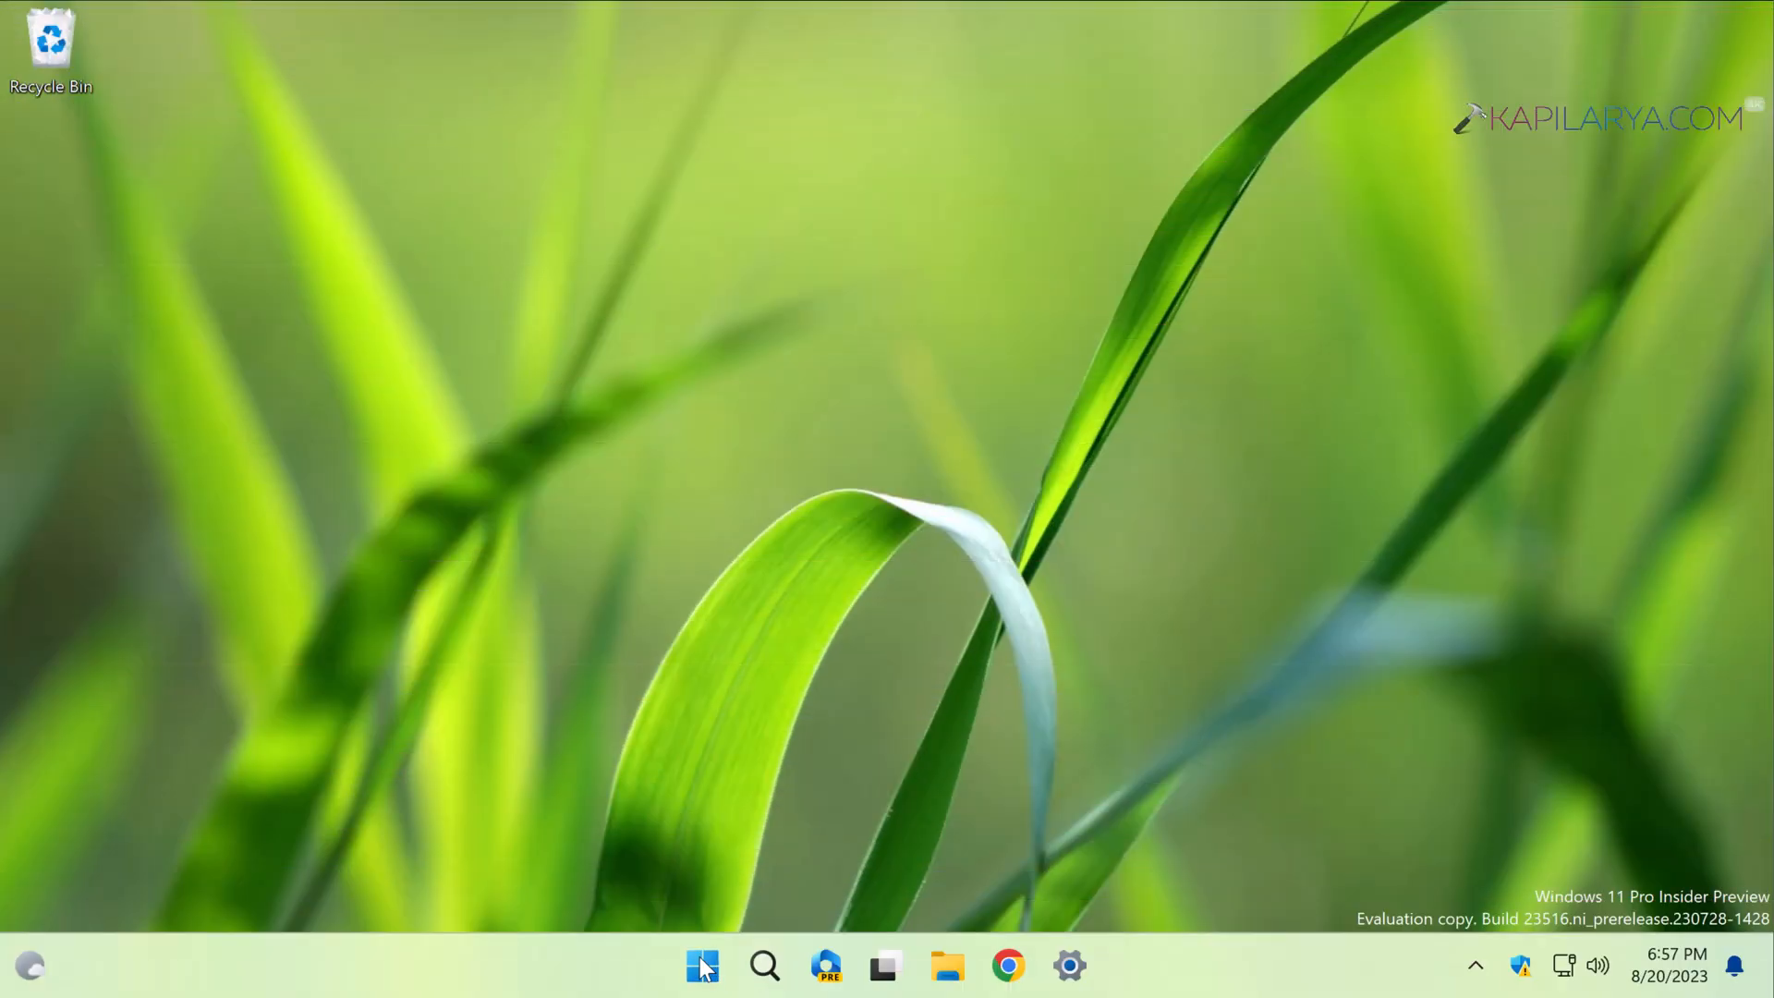
Step: Bring up the Run box from the Start button's quick-link menu to launch regedit
right_click(702, 965)
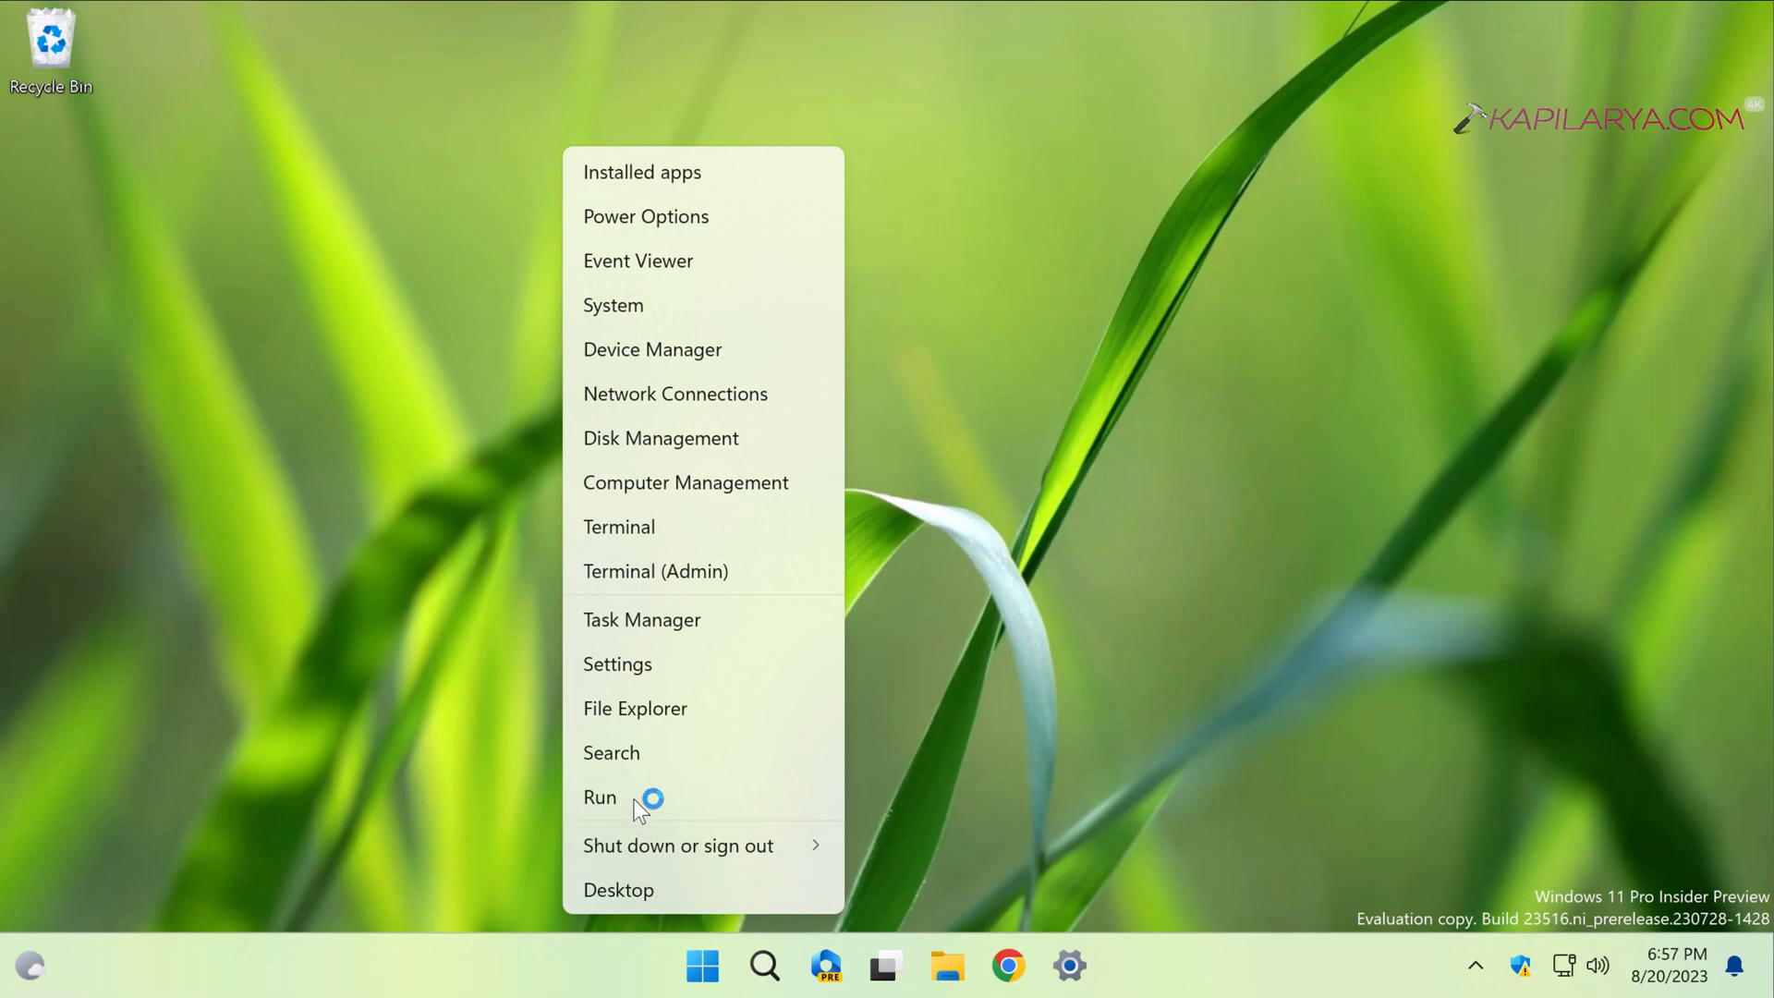
left_click(600, 796)
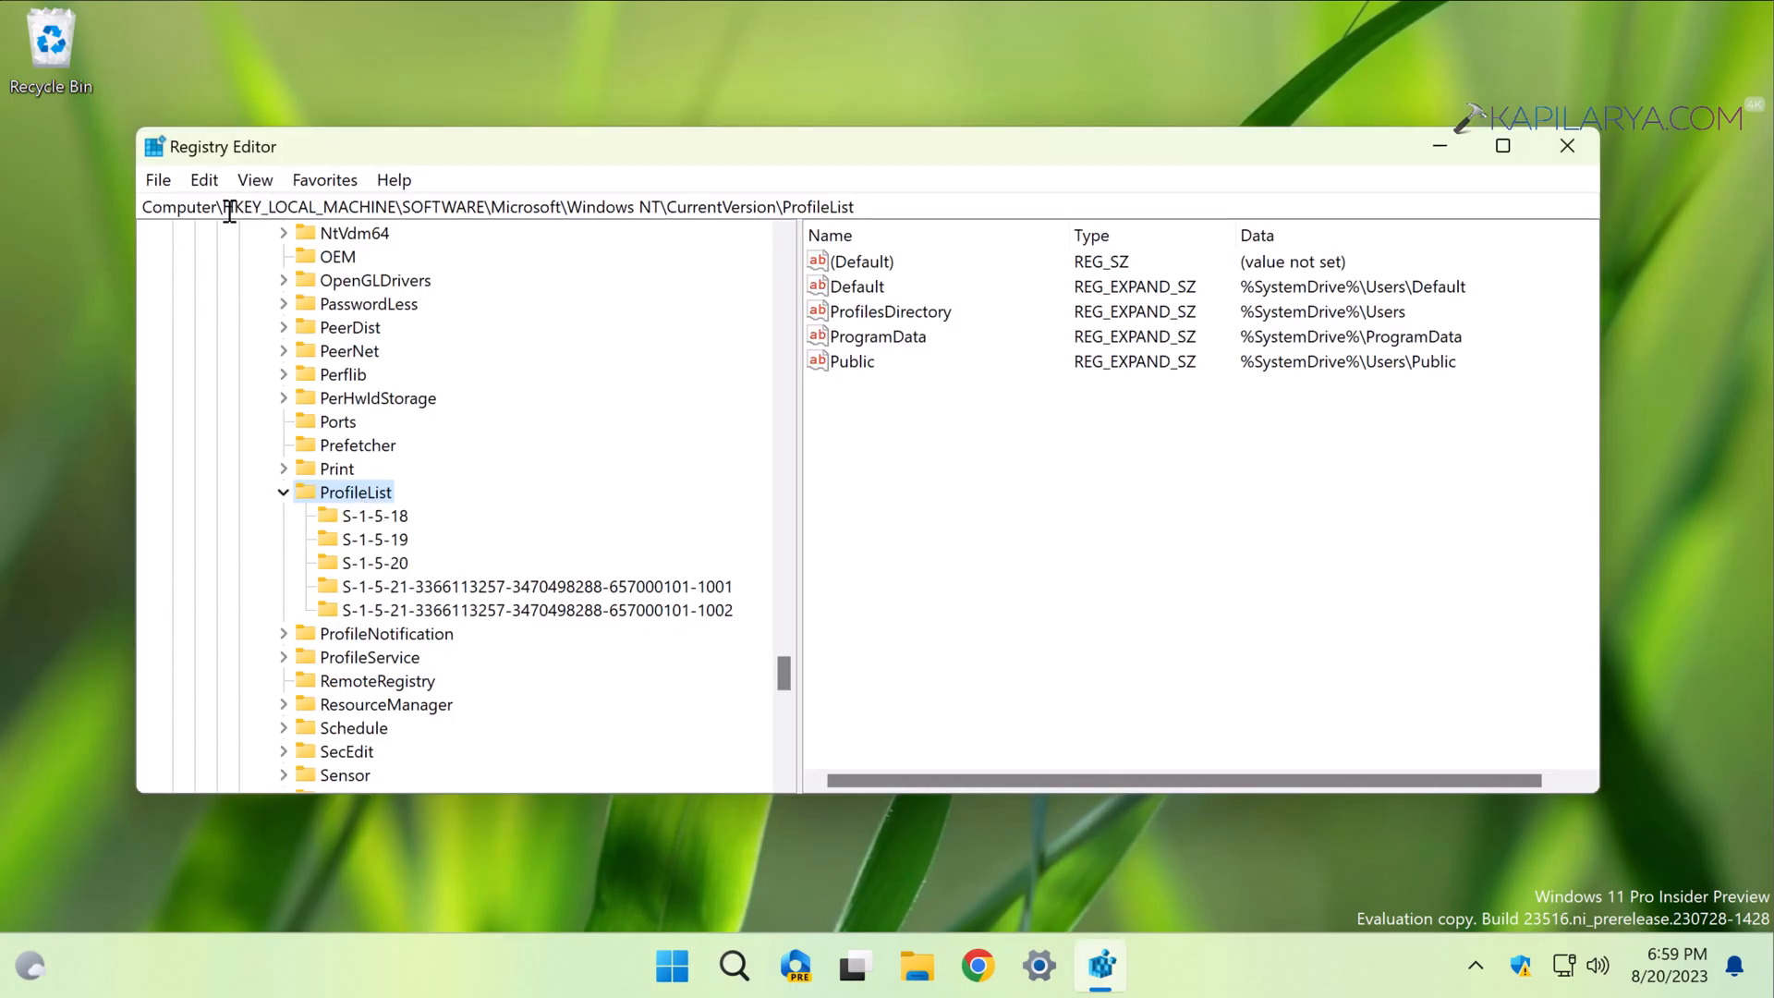
mouse_move(342, 203)
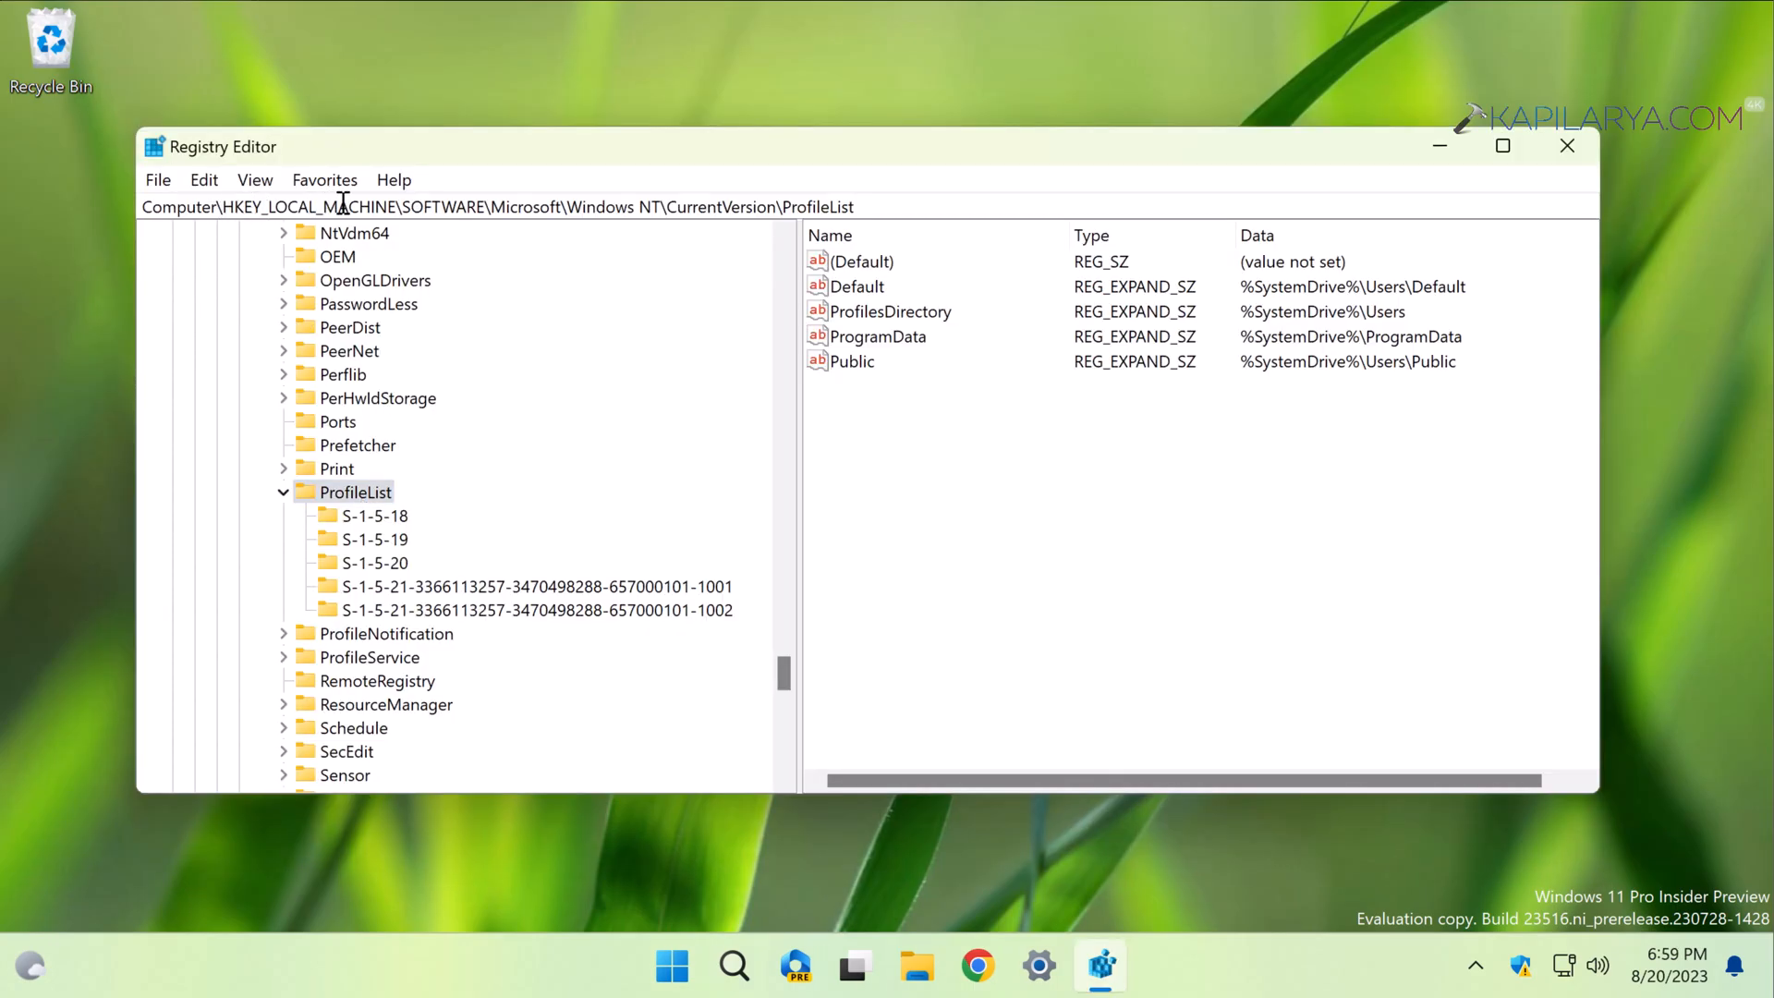
left_click(498, 206)
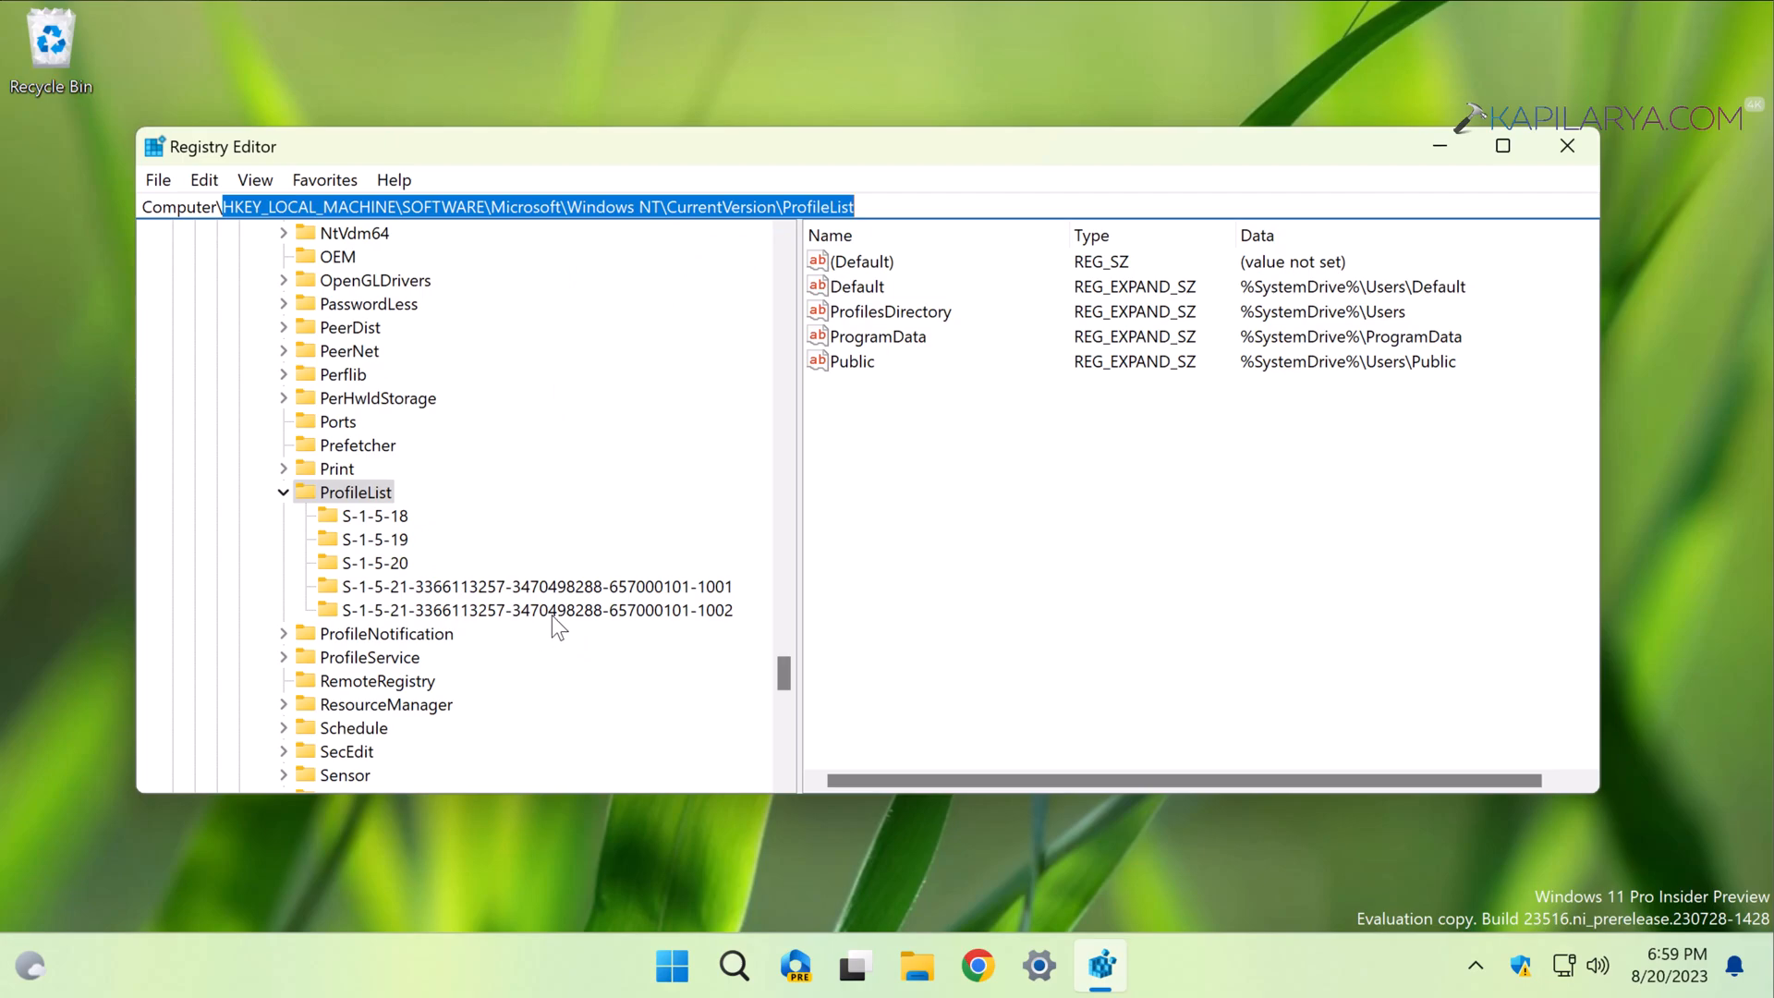
mouse_move(579, 631)
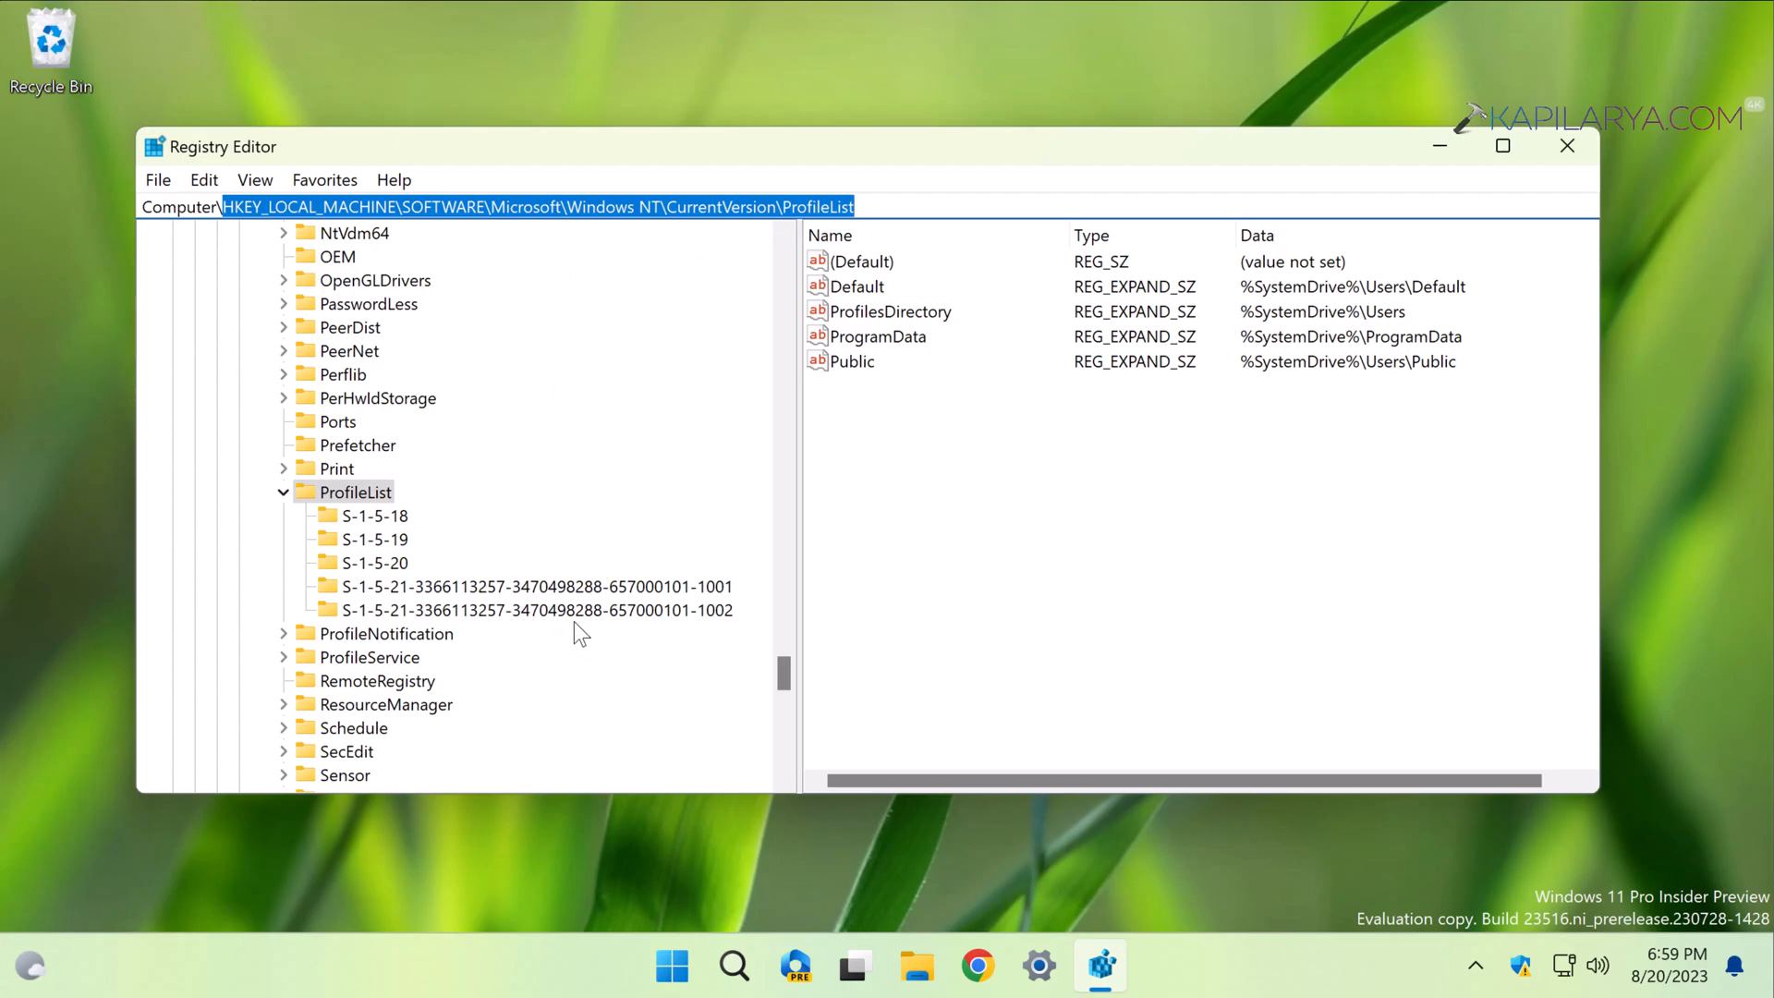
mouse_move(671, 964)
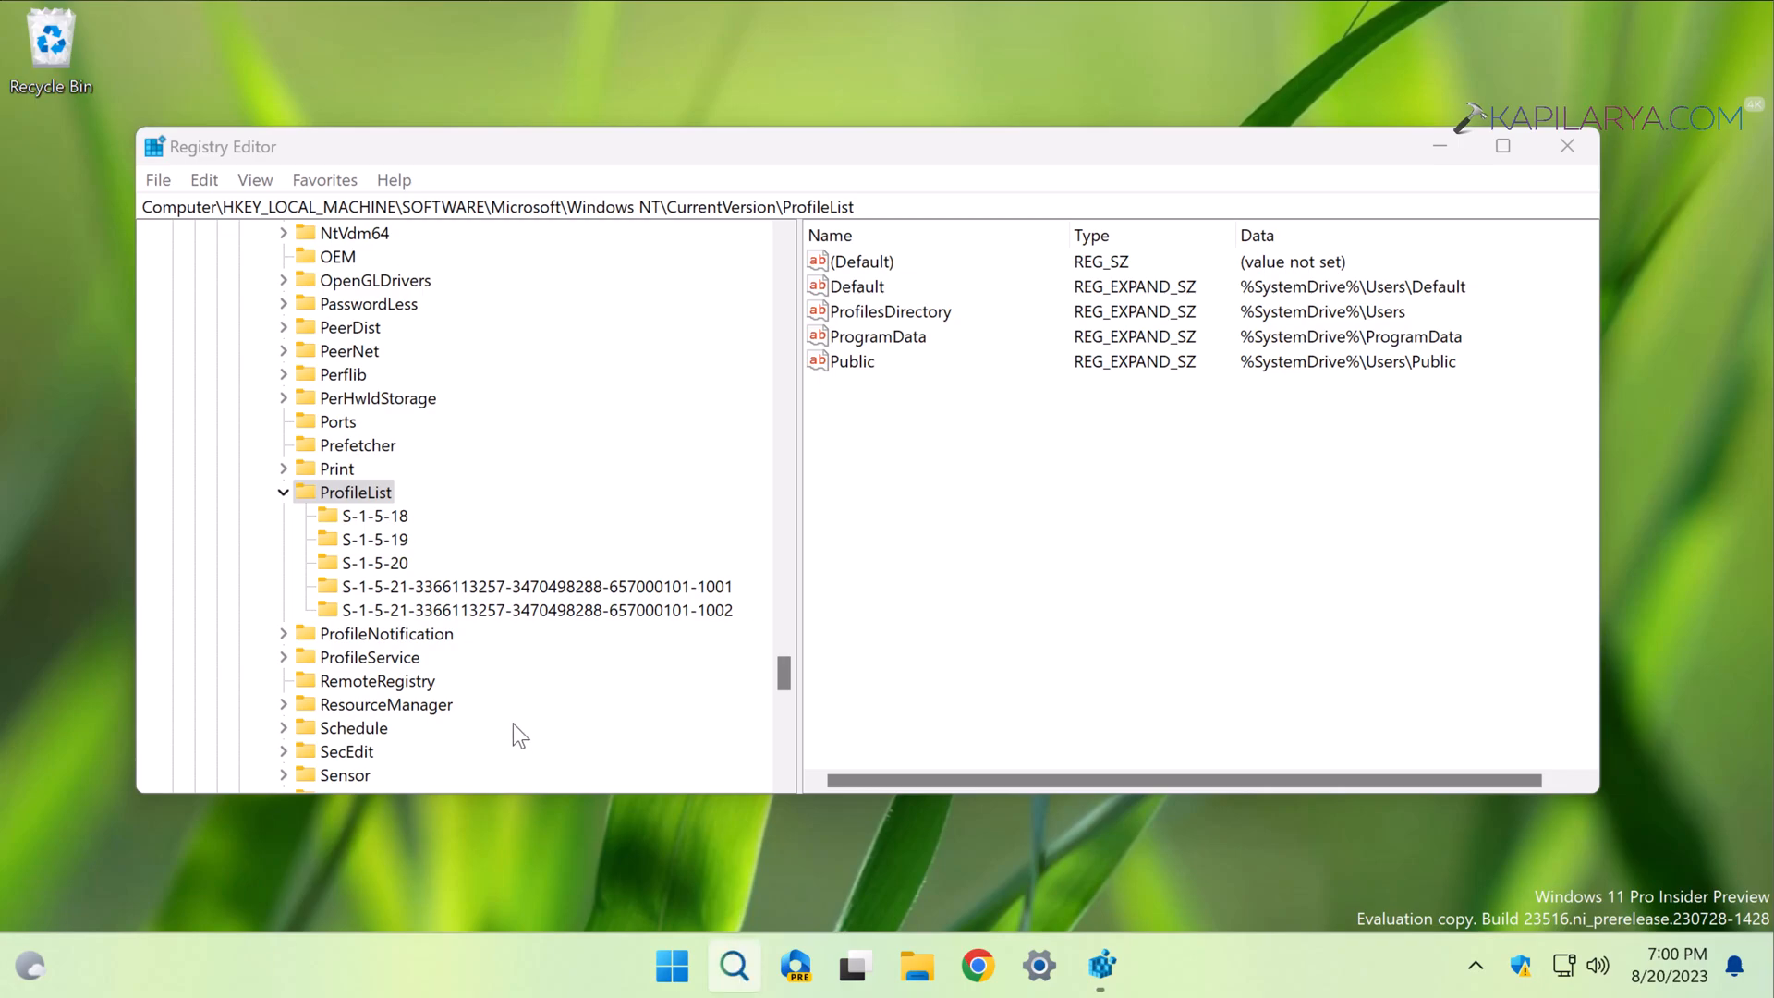
Step: Search for 'command prompt' and launch it as administrator, approving the UAC prompt
left_click(732, 965)
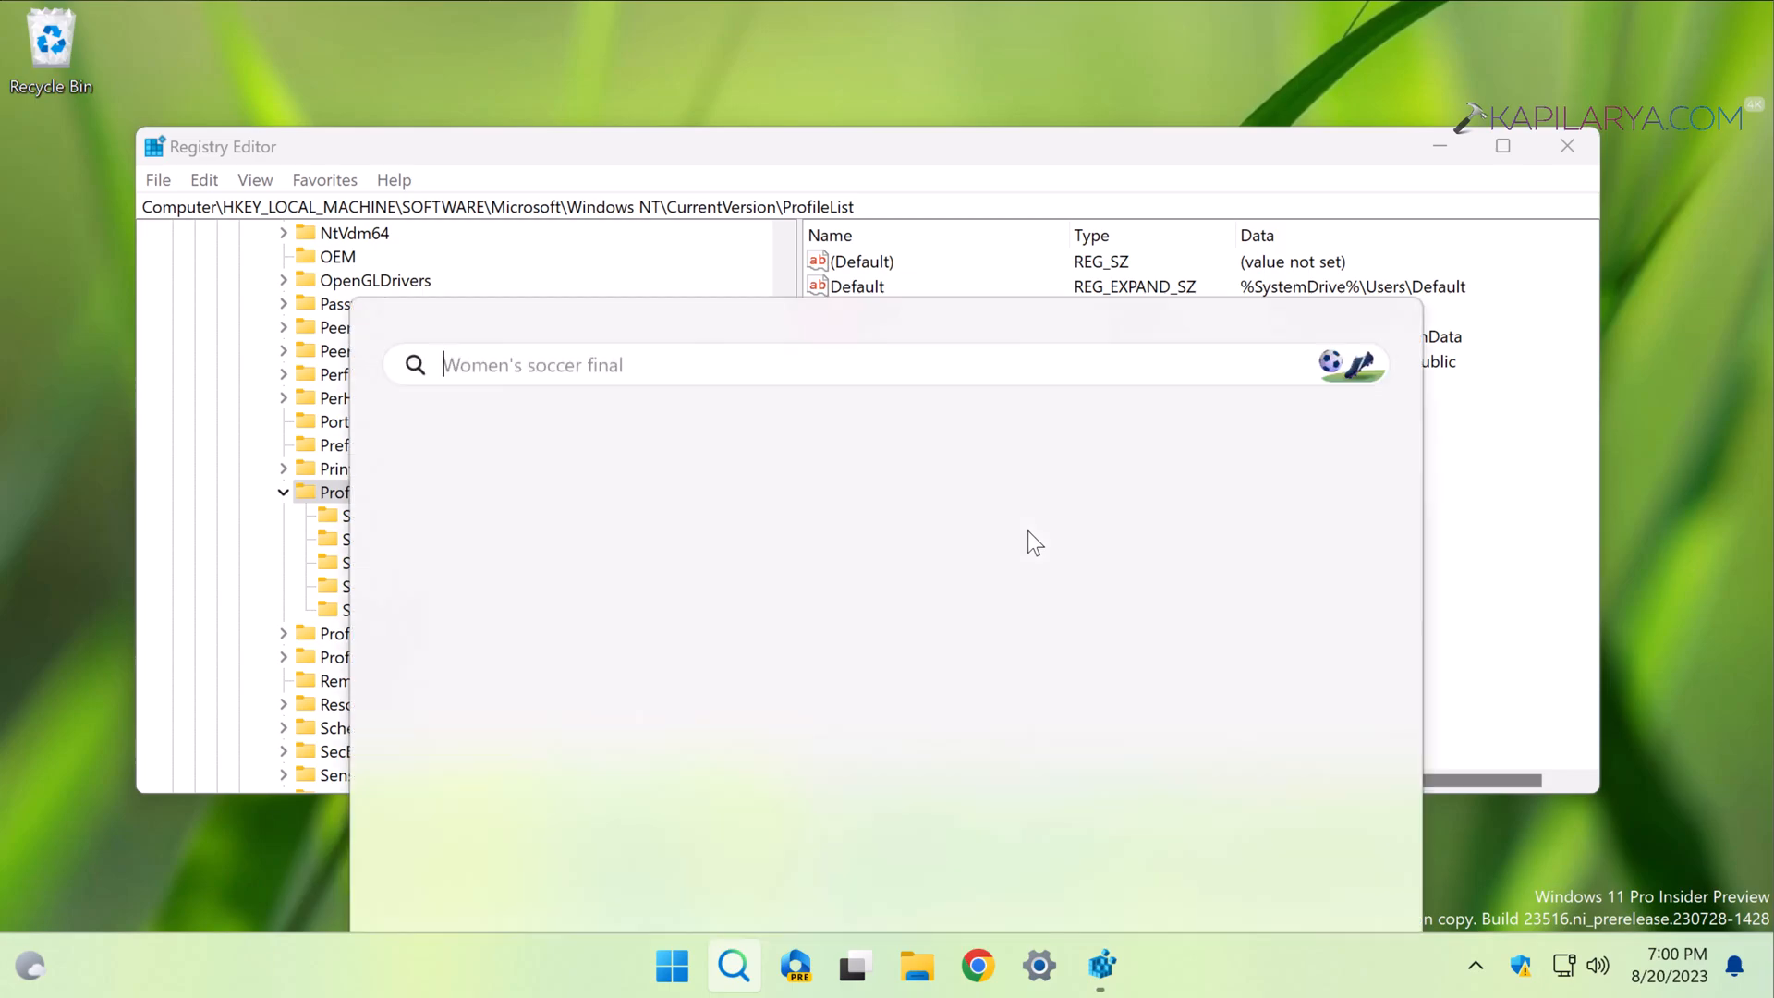
type("control Panel")
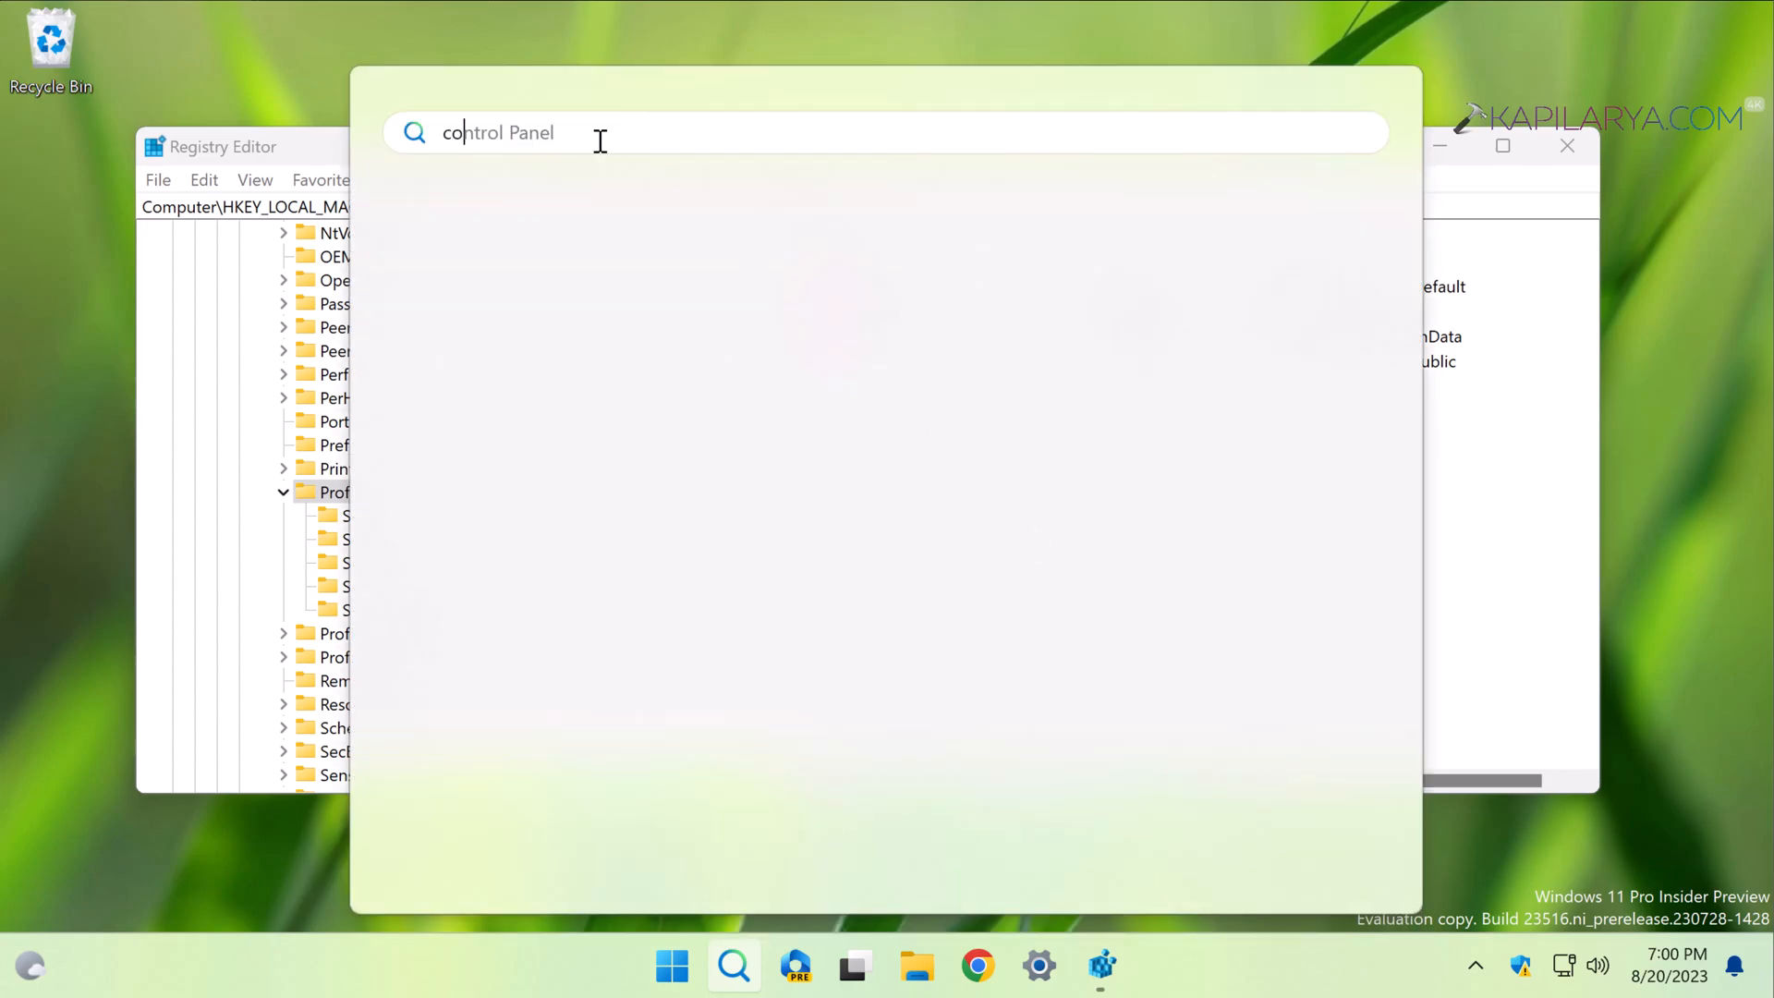
type("command Prompt")
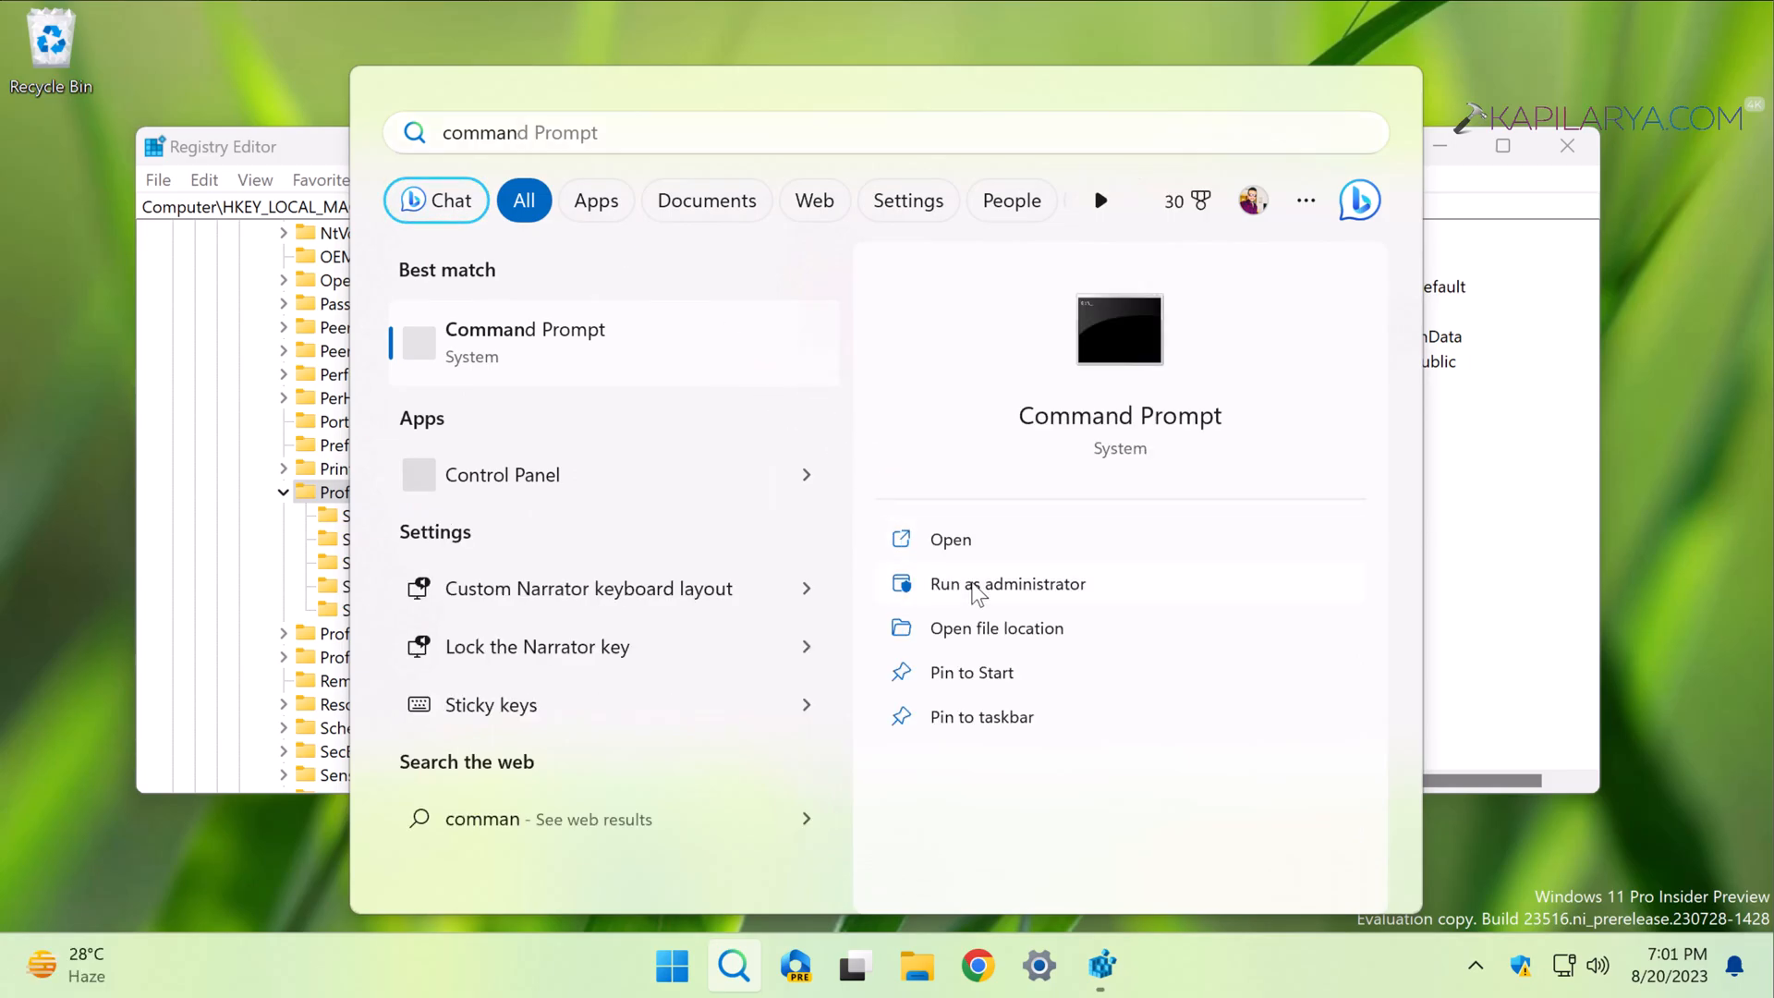
left_click(1007, 584)
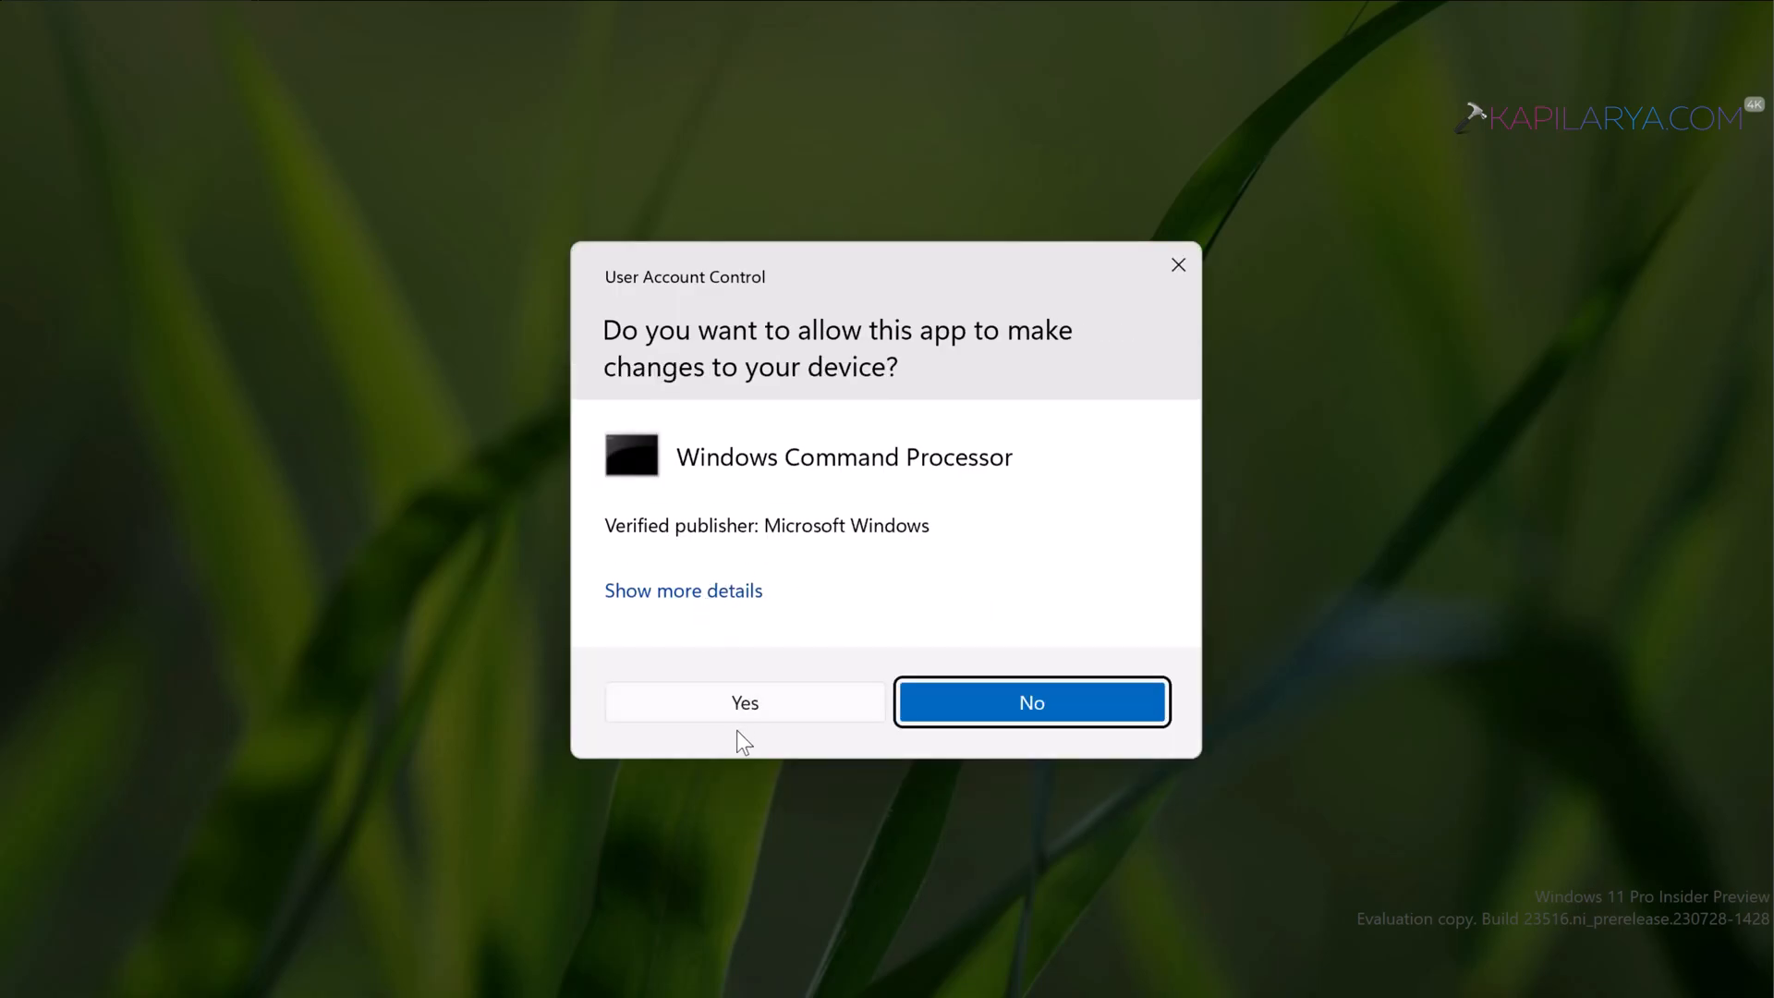
left_click(743, 701)
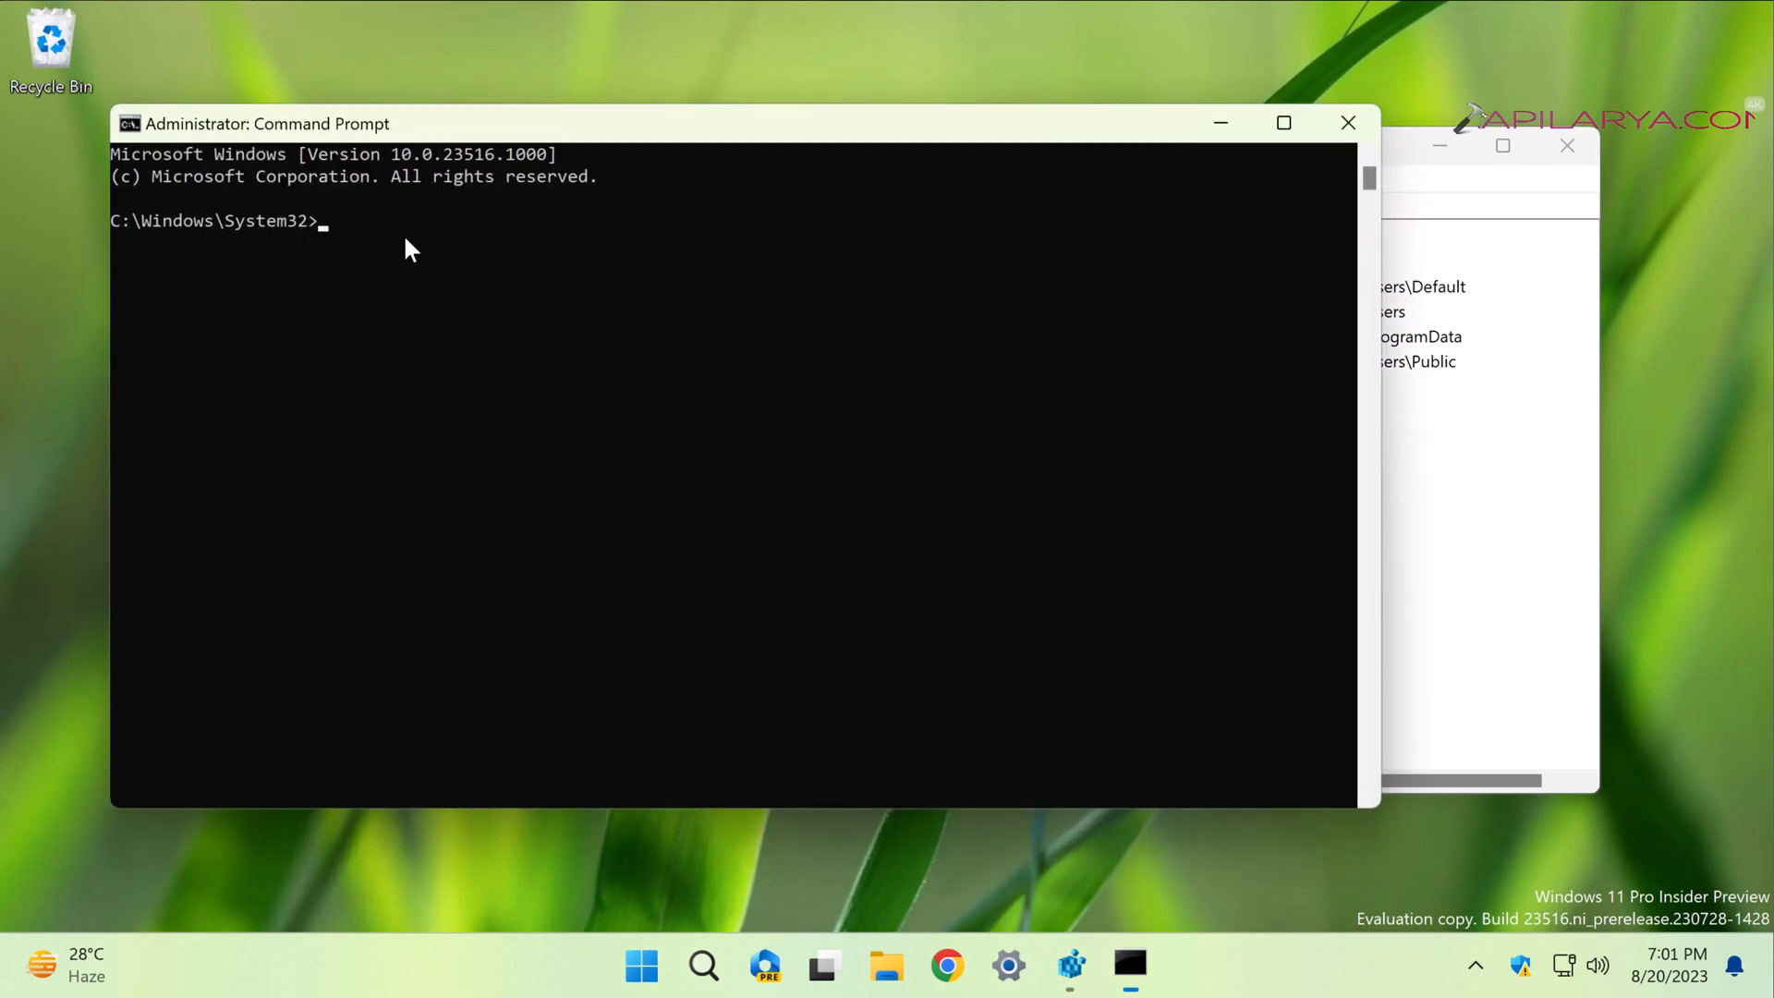
mouse_move(442, 382)
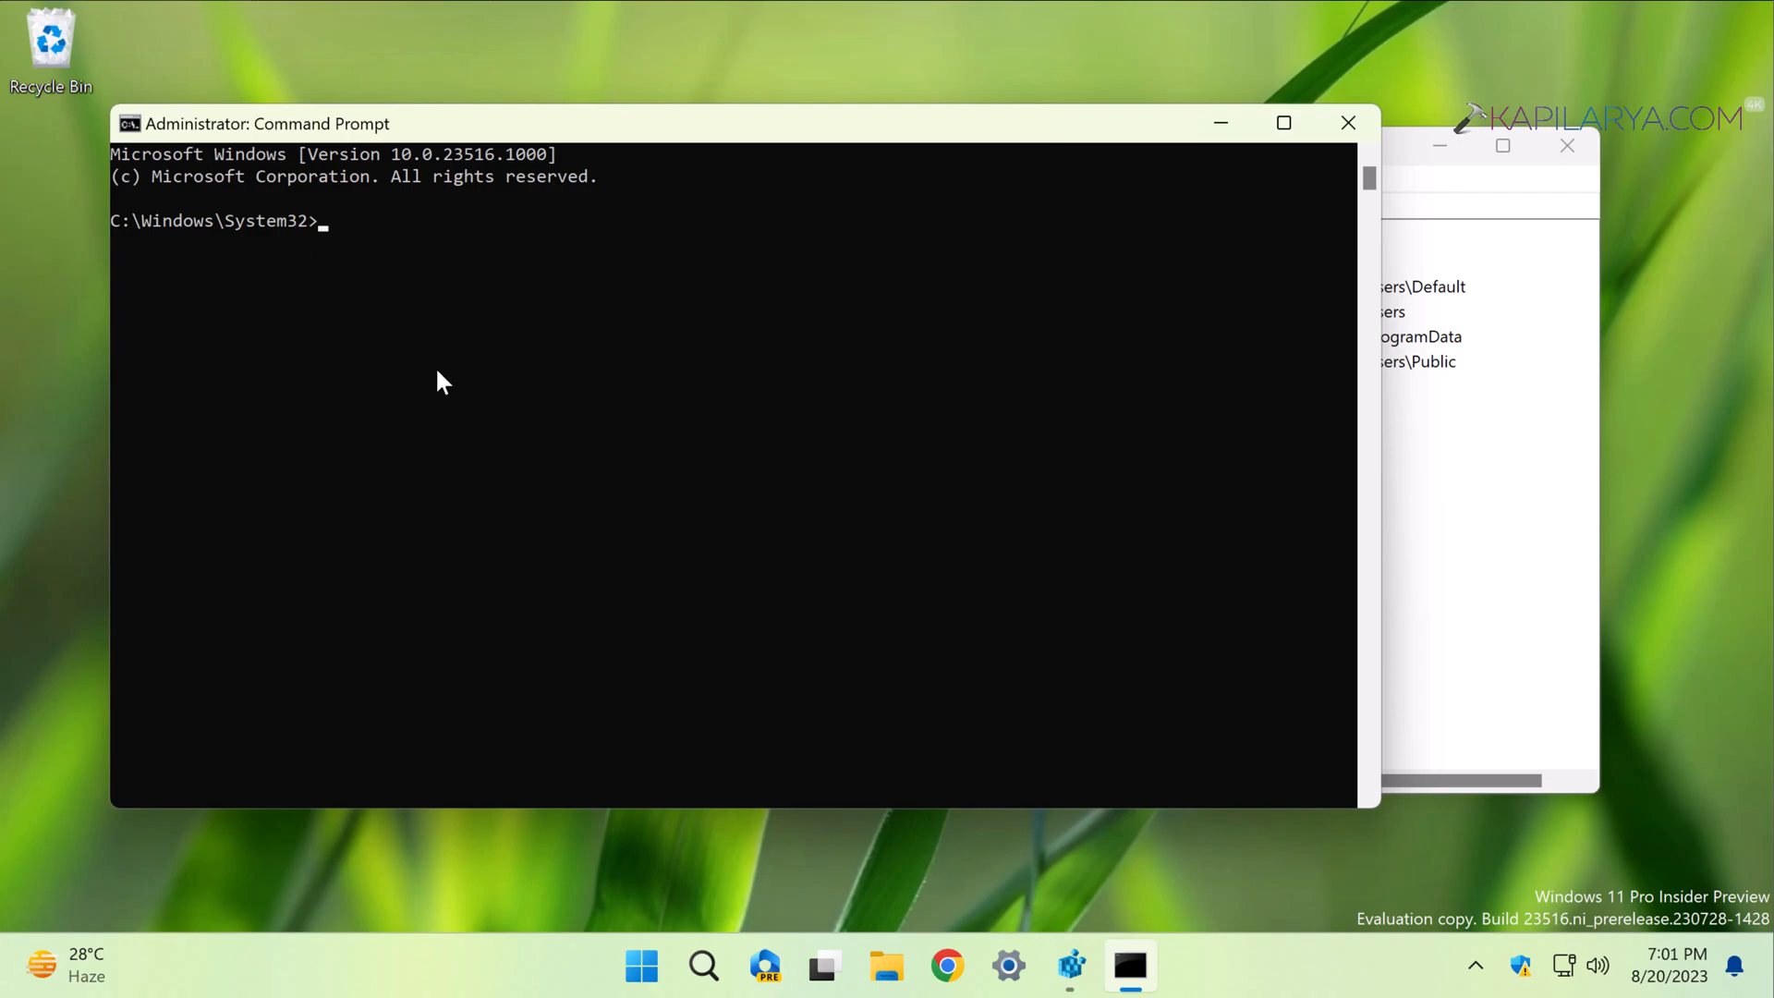
Step: Run 'wmic useraccount get domain,name,sid' to list accounts and their SIDs
type("wmic useraccount get domain,name,sid")
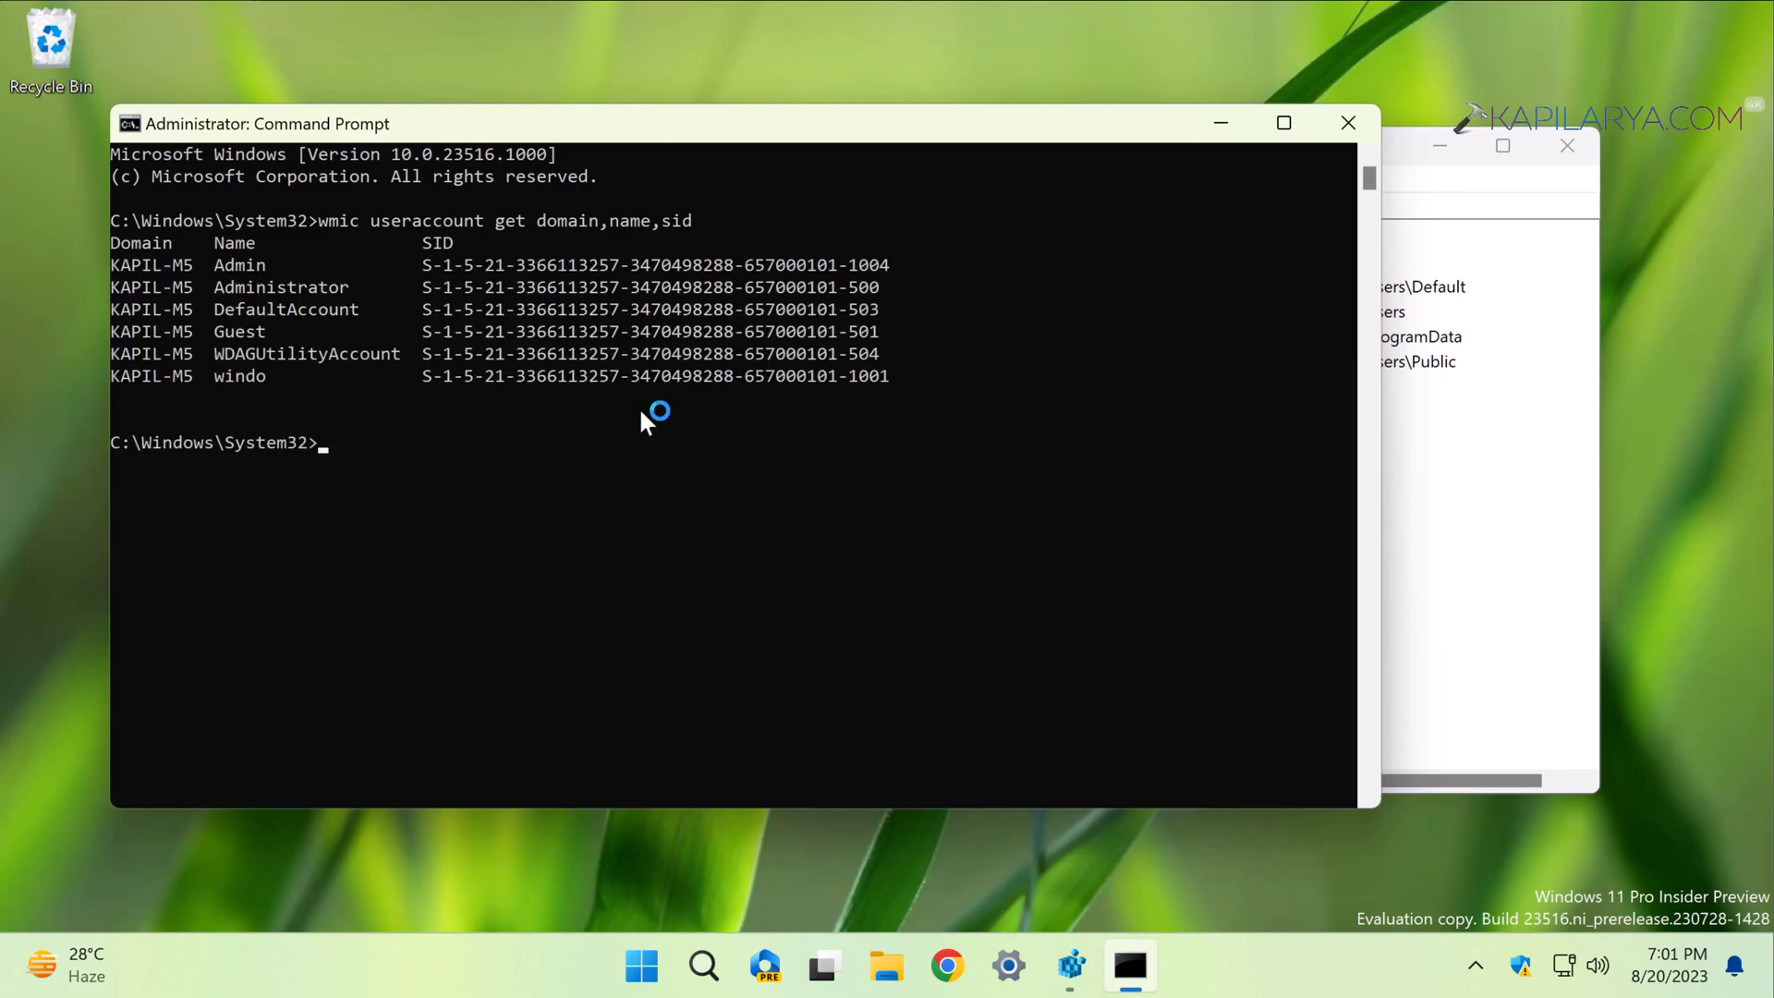
mouse_move(444, 133)
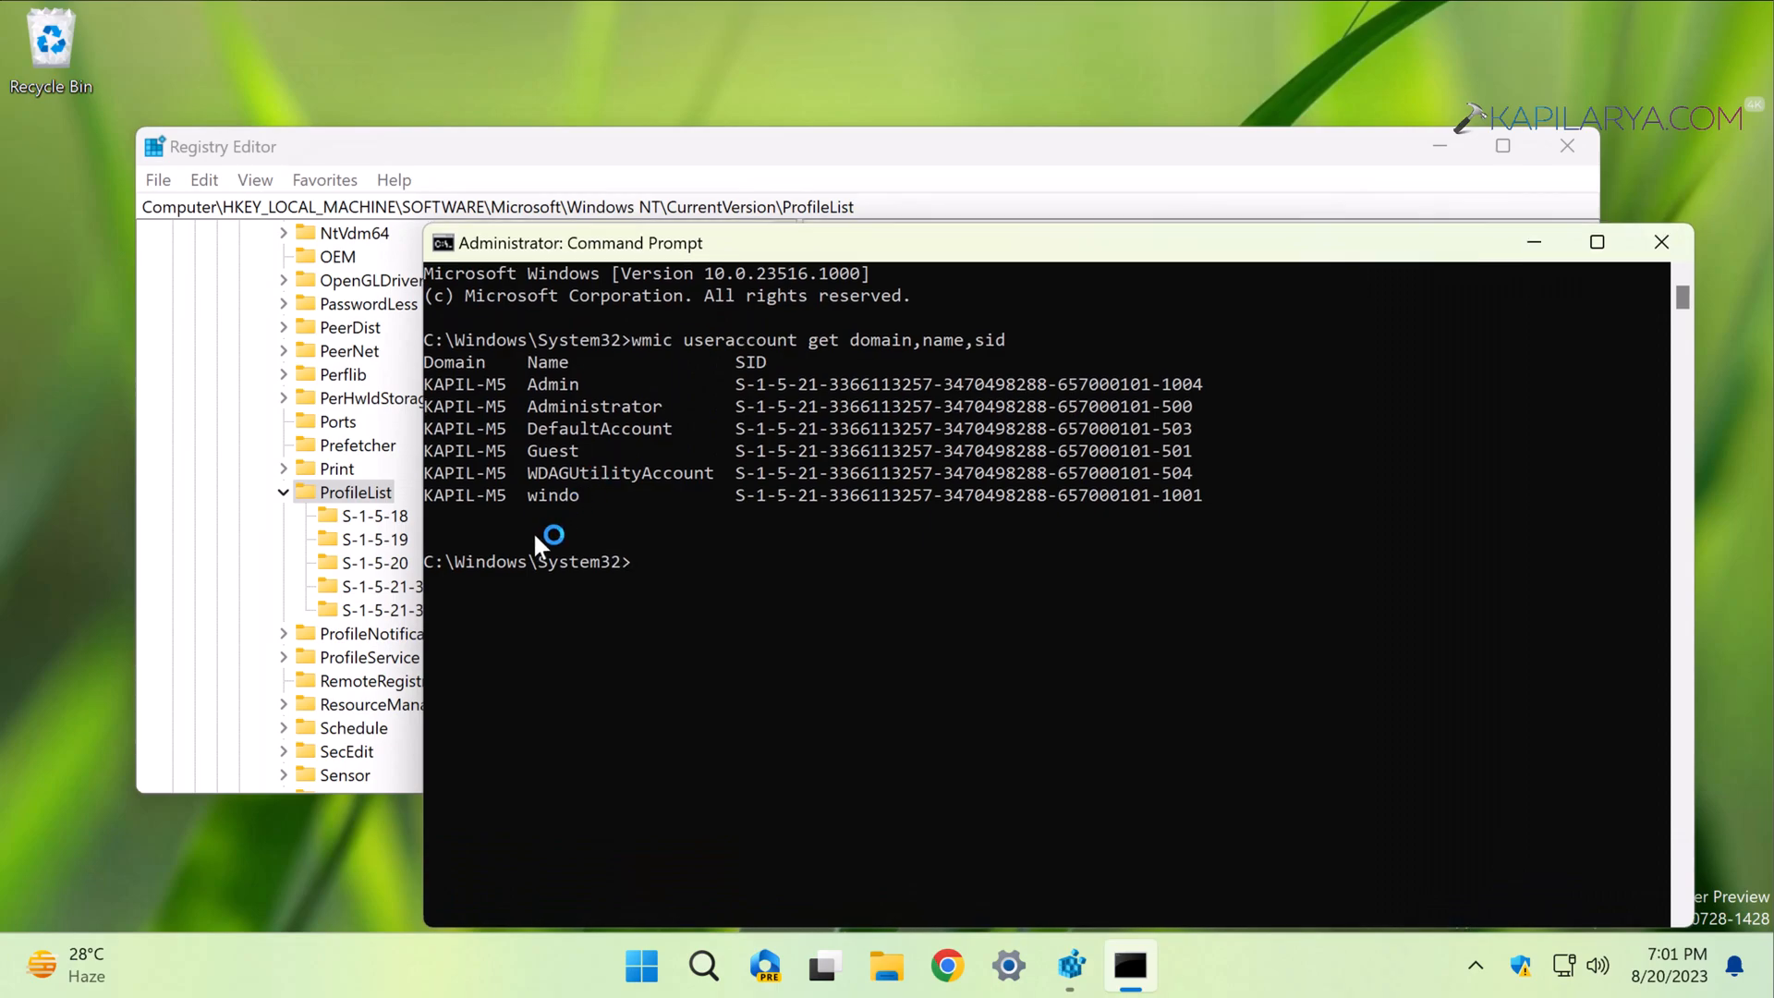
mouse_move(535, 441)
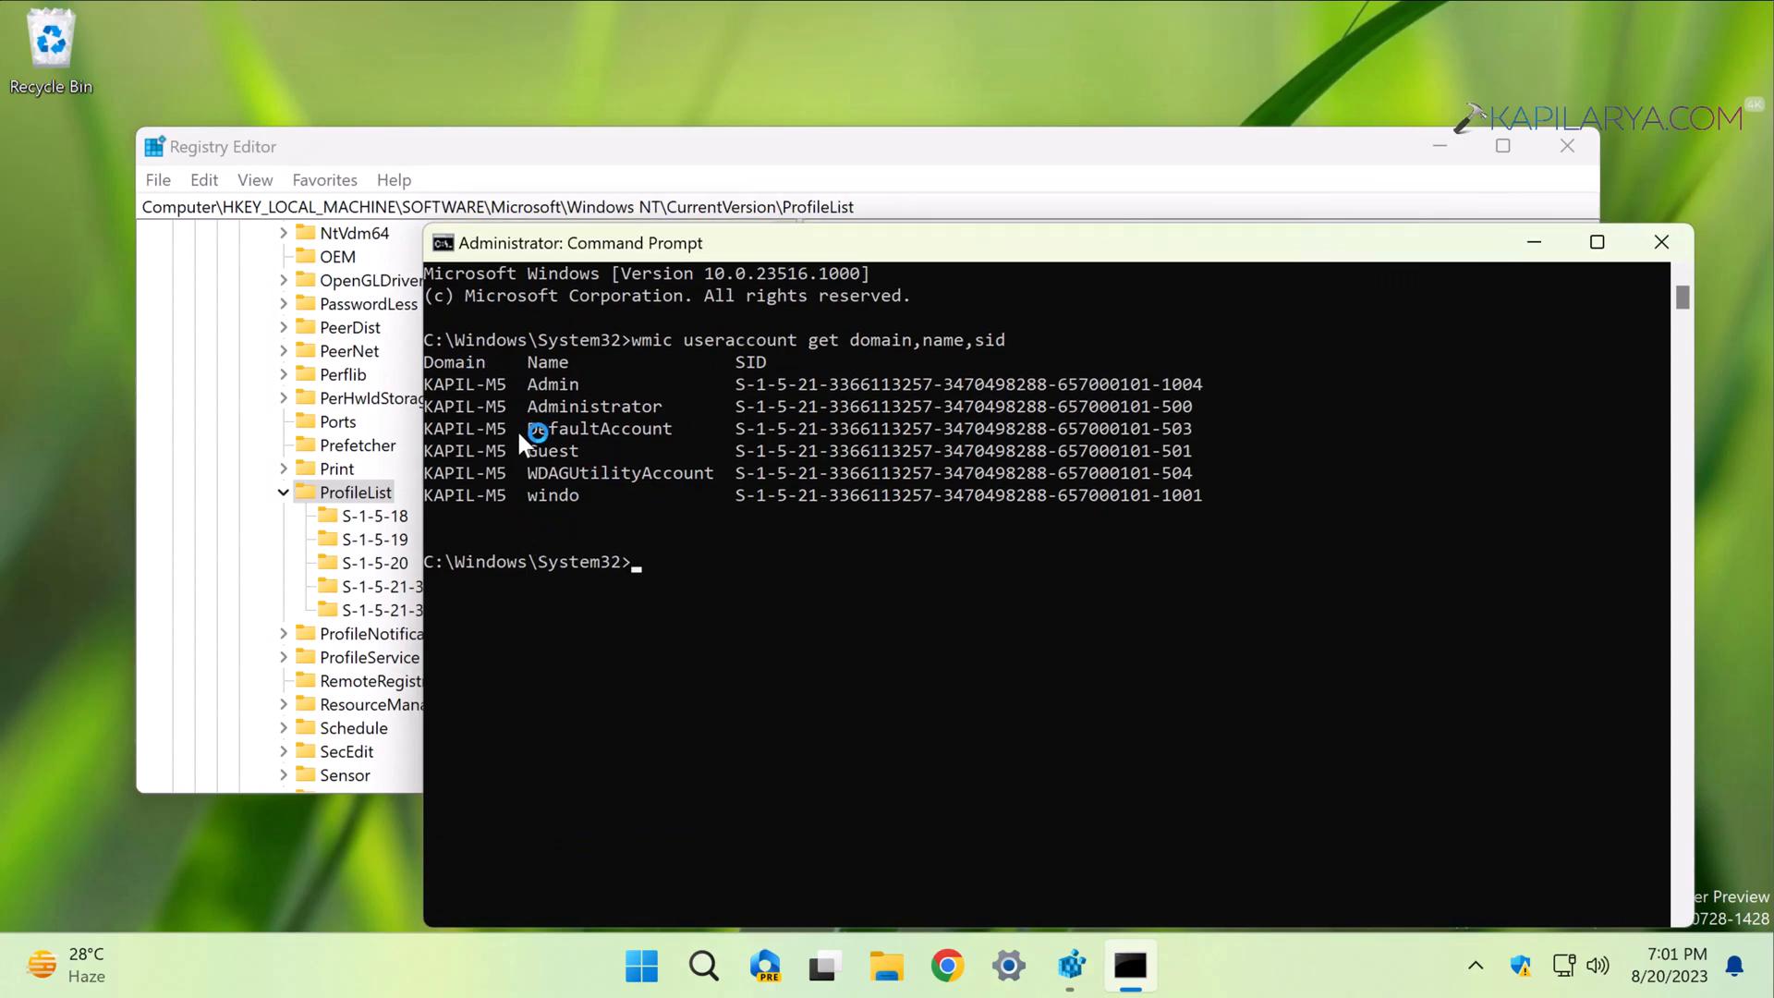
mouse_move(661, 396)
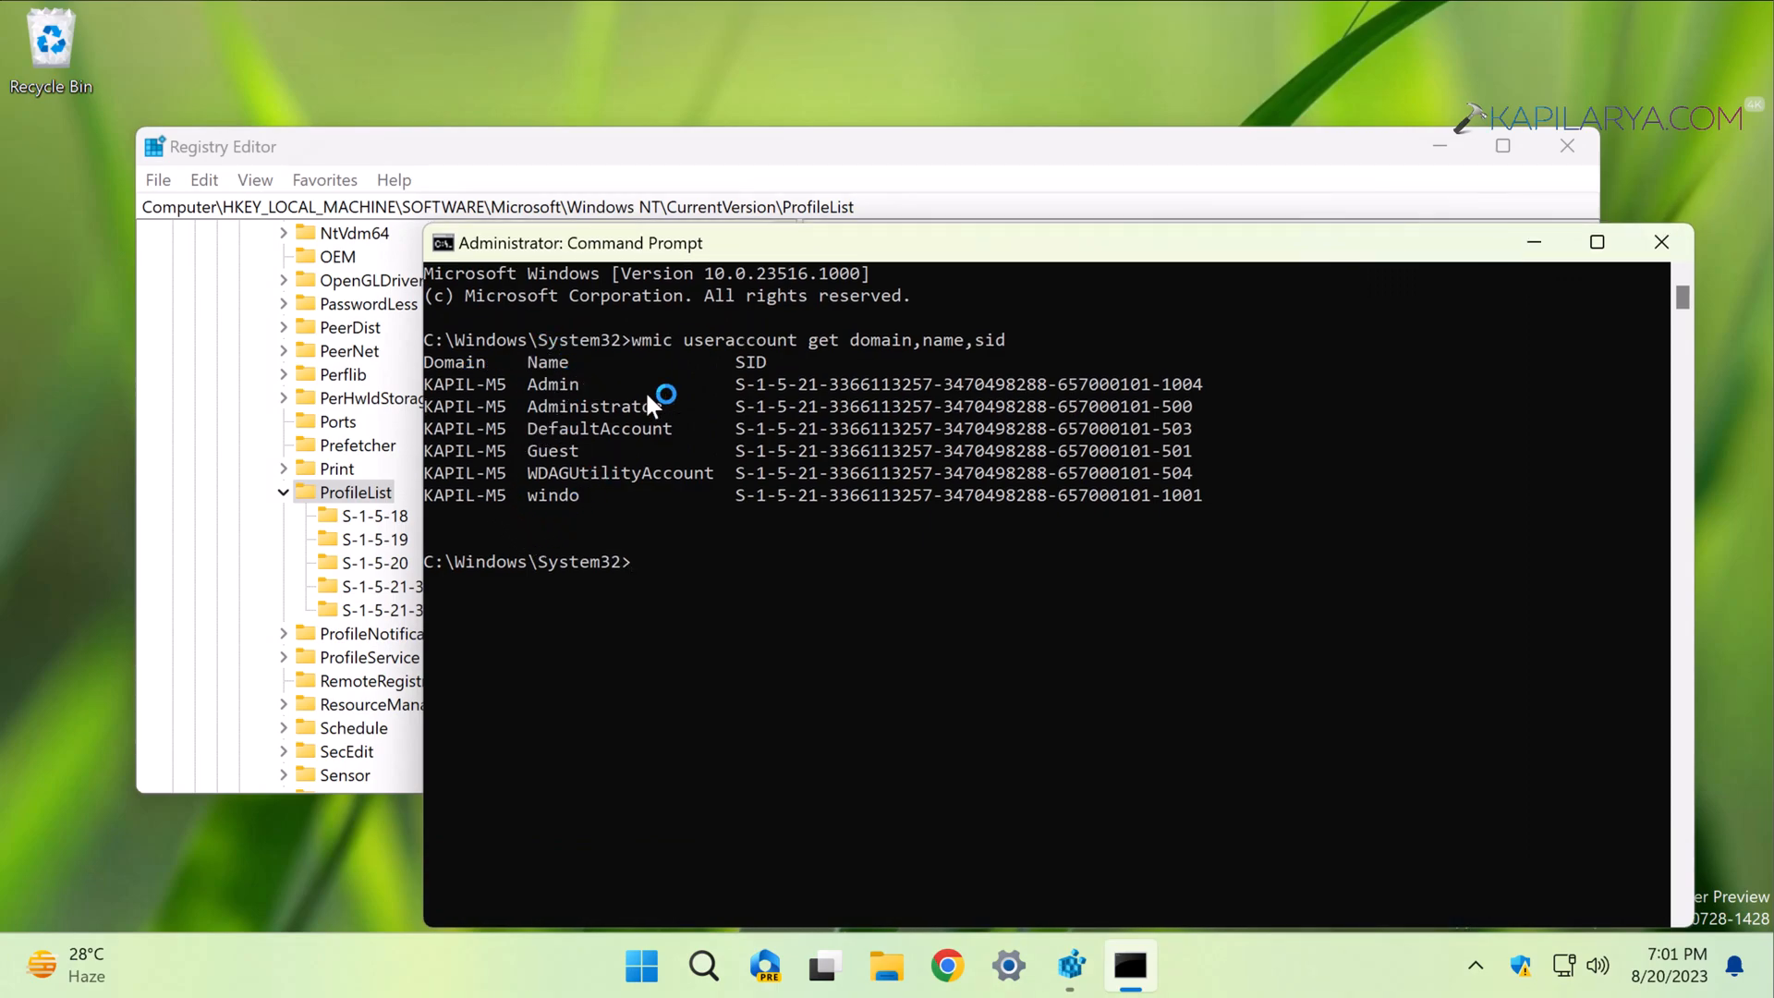
mouse_move(581, 390)
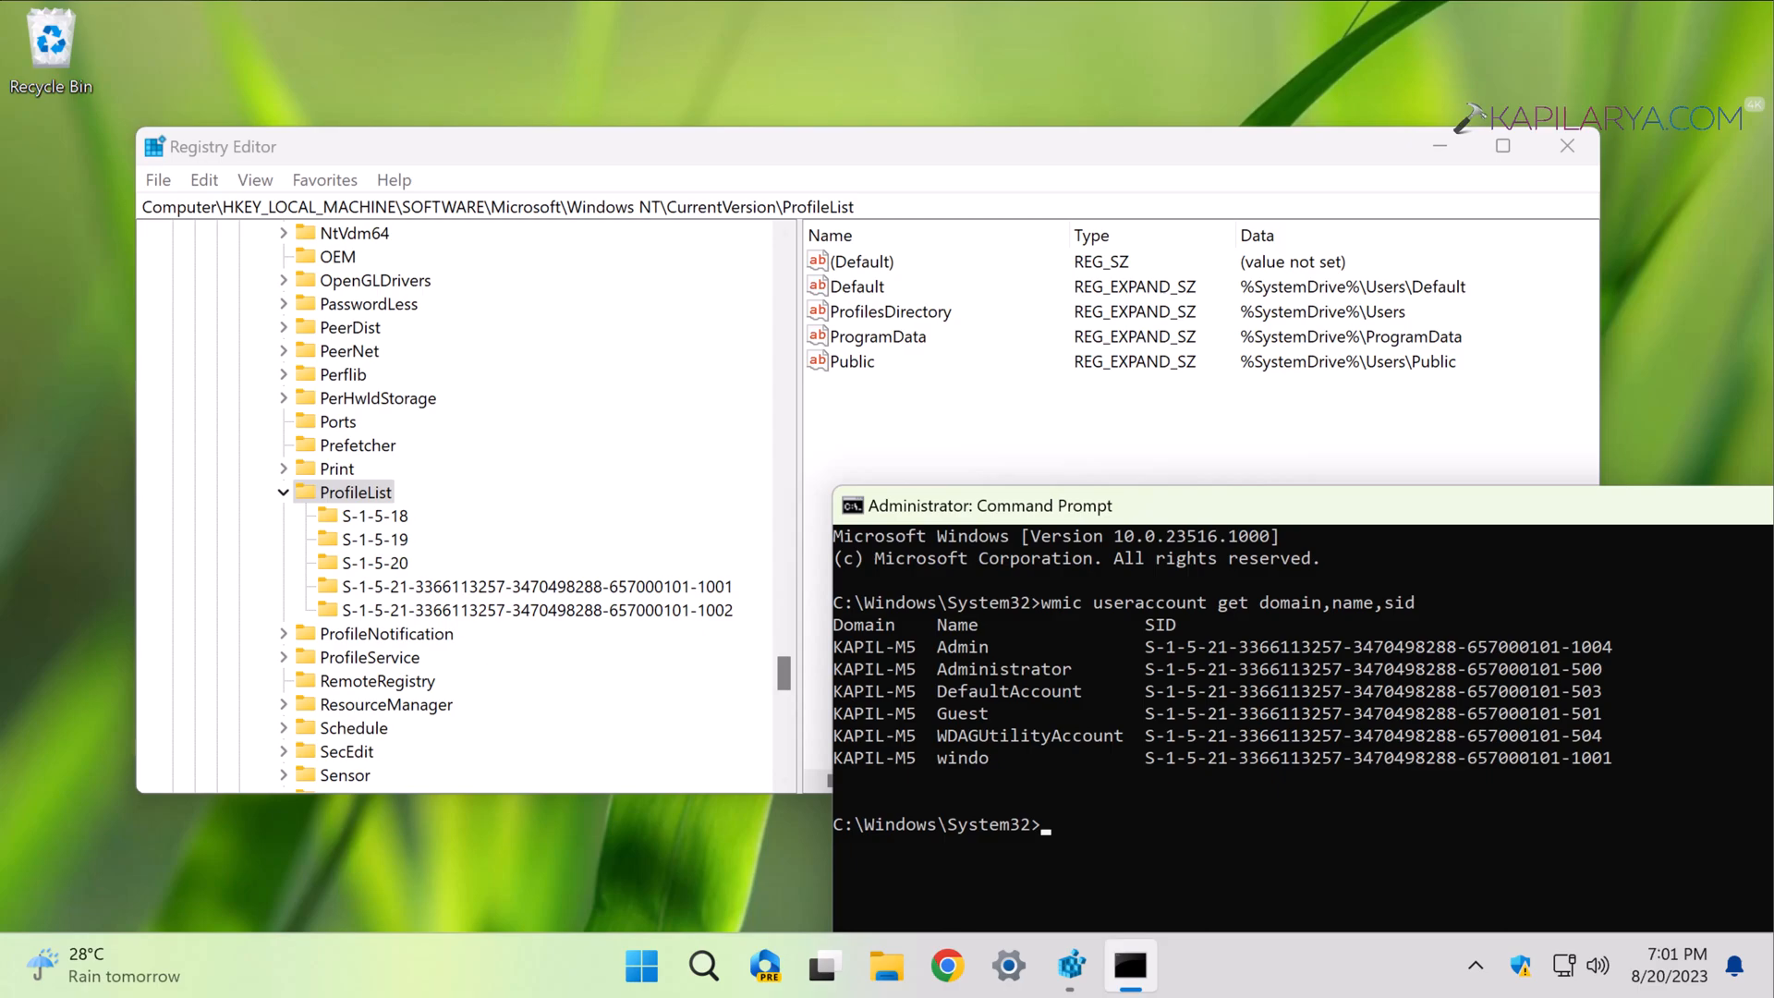
Step: Select the SID key ending in 1001 and open its ProfileImagePath string for editing
left_click(534, 586)
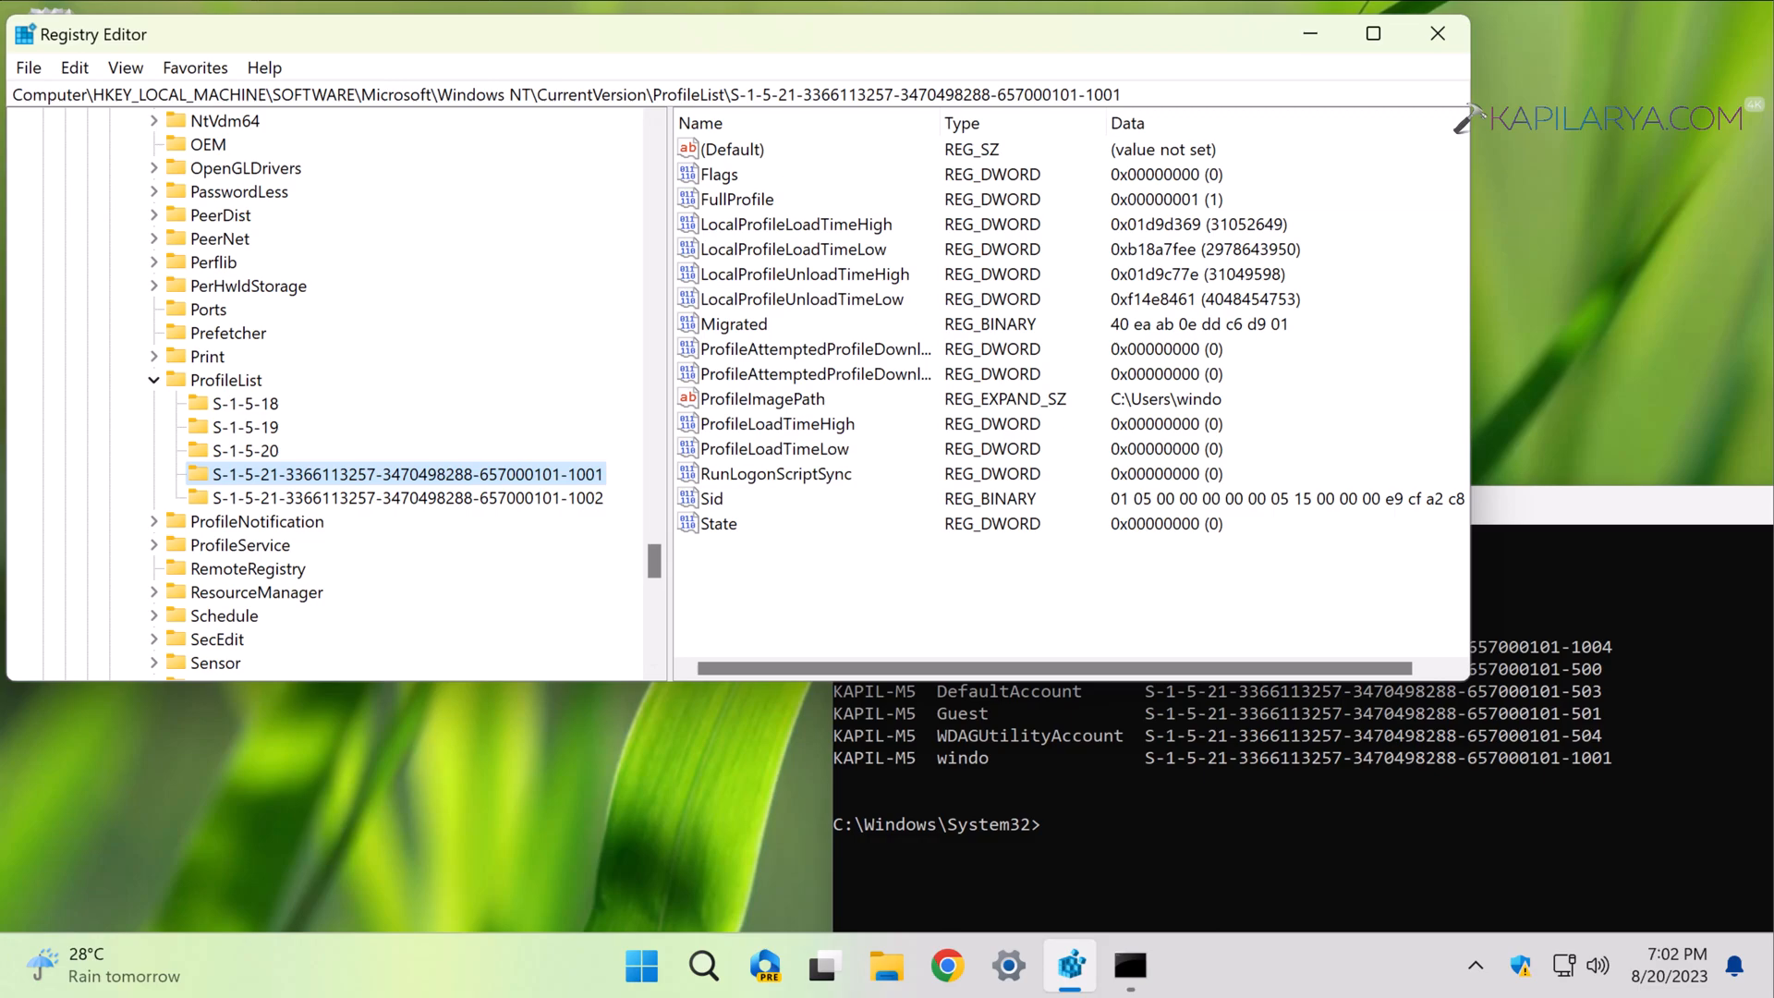
left_click(762, 399)
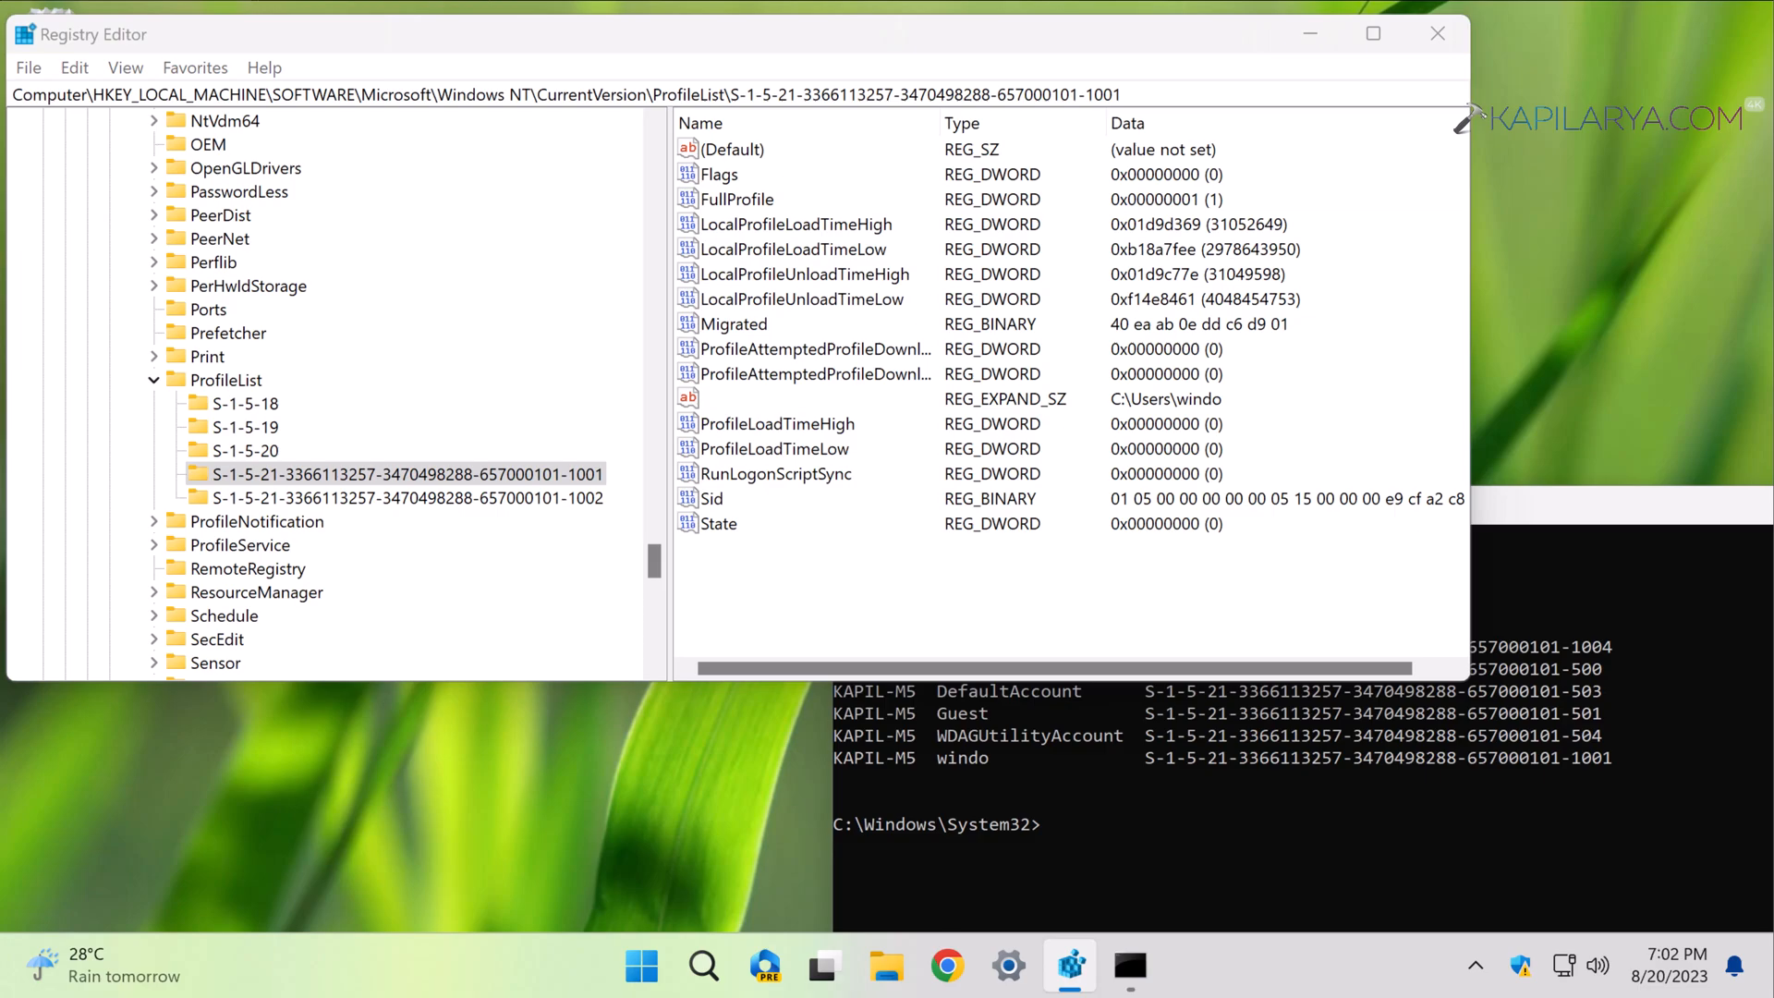
double_click(760, 398)
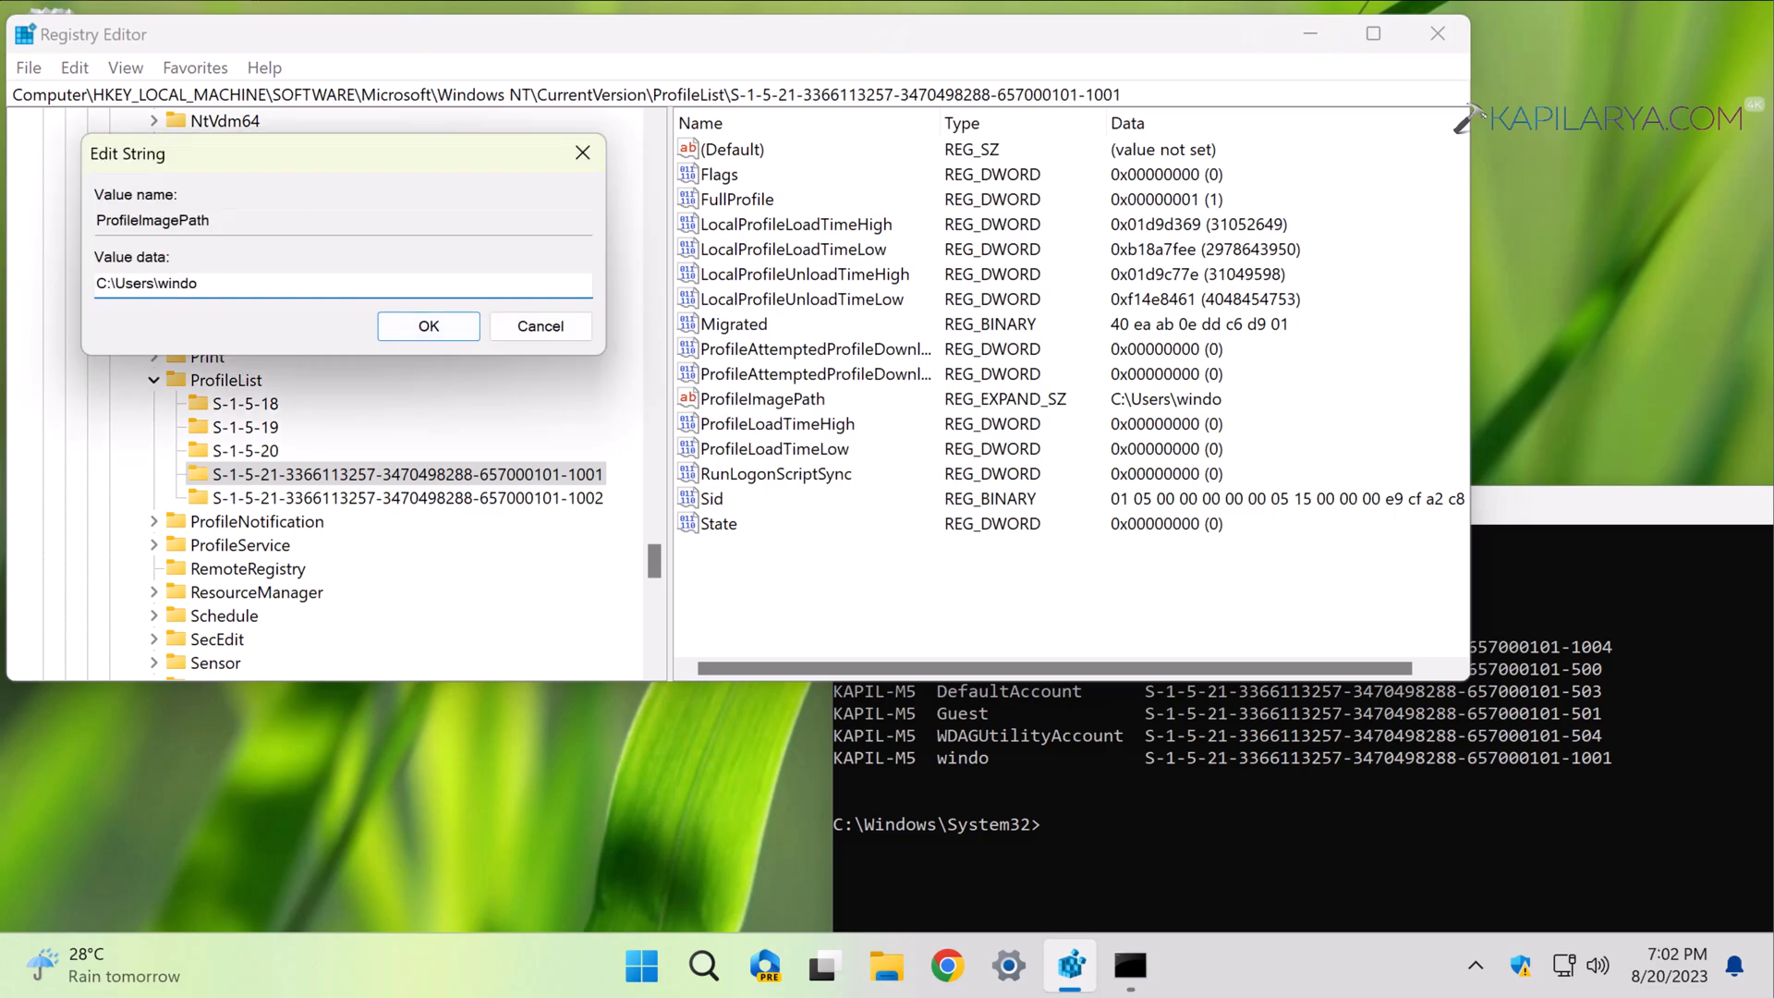
double_click(177, 282)
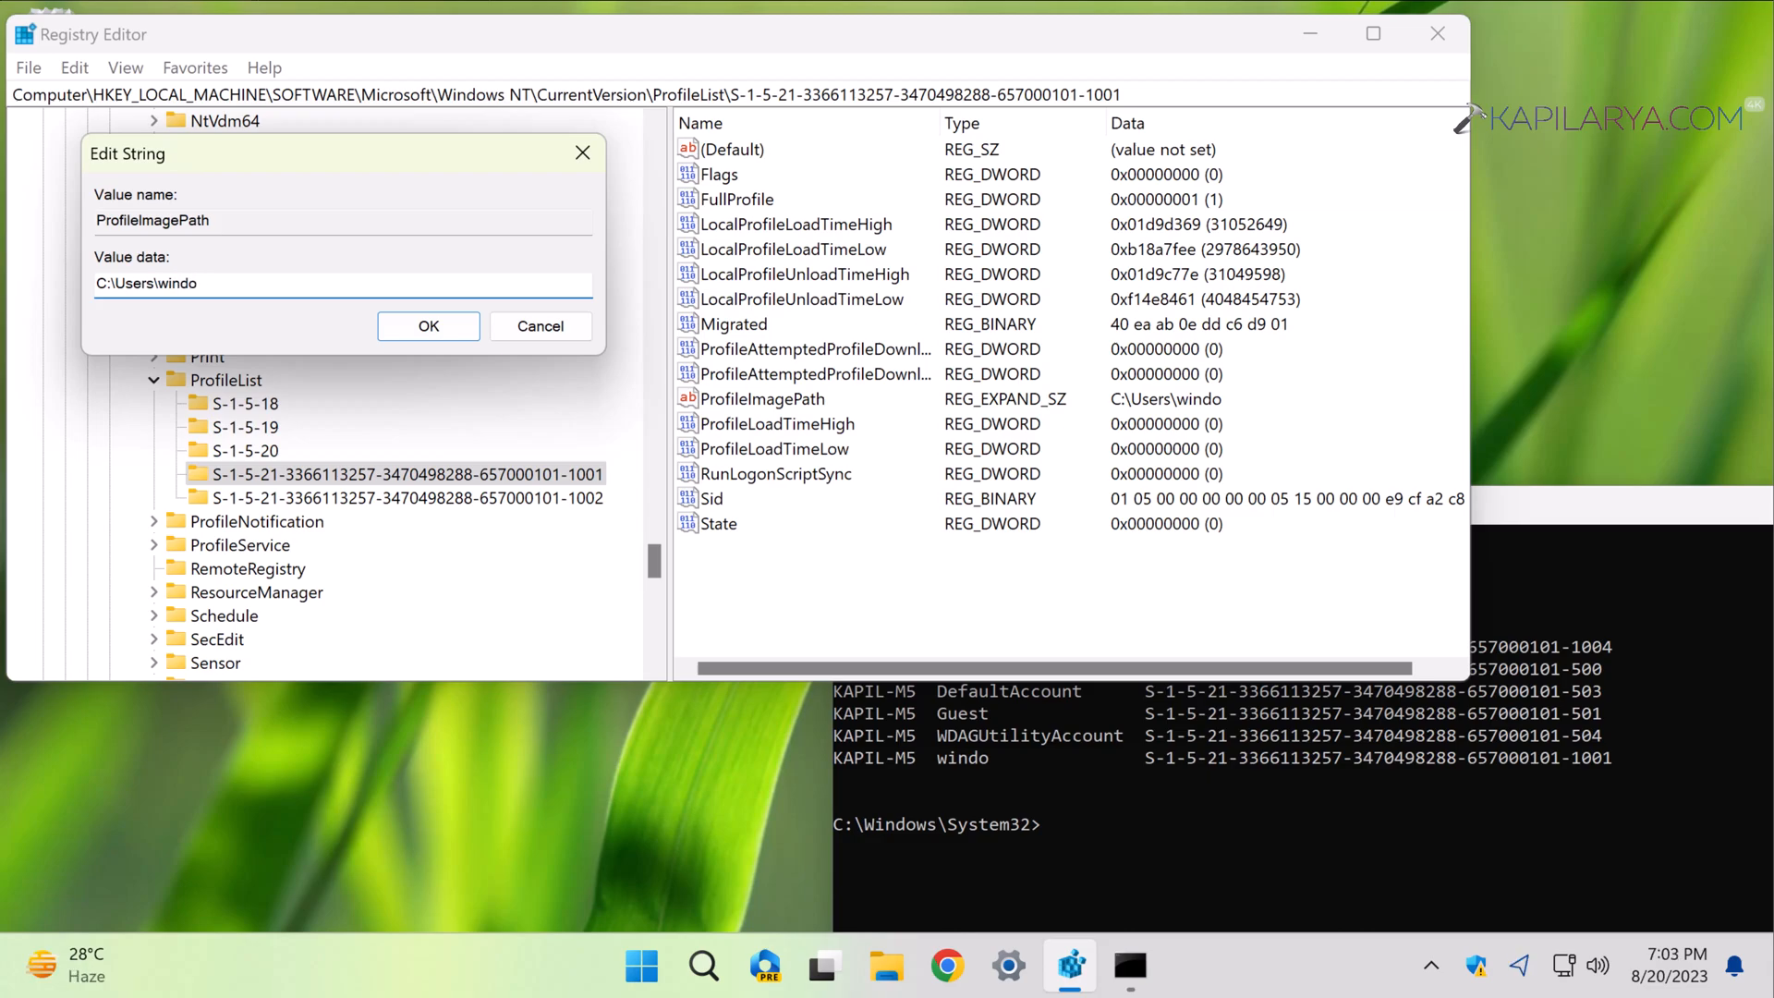
double_click(178, 283)
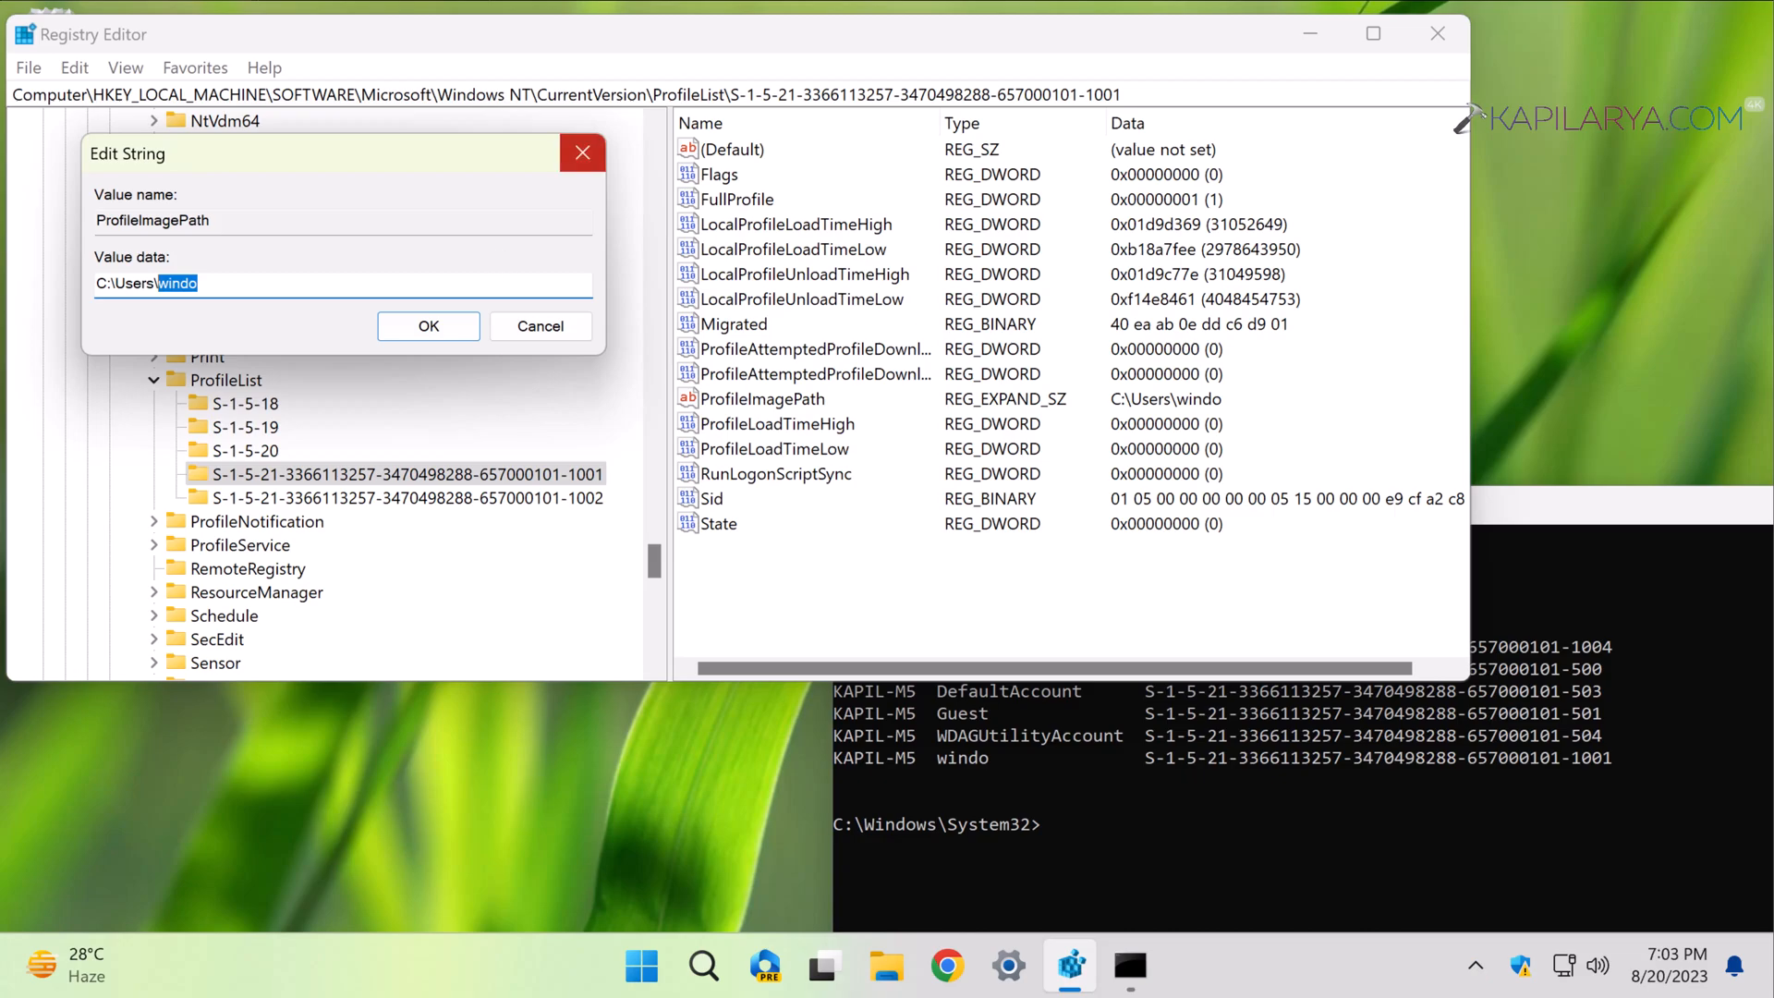
mouse_move(584, 152)
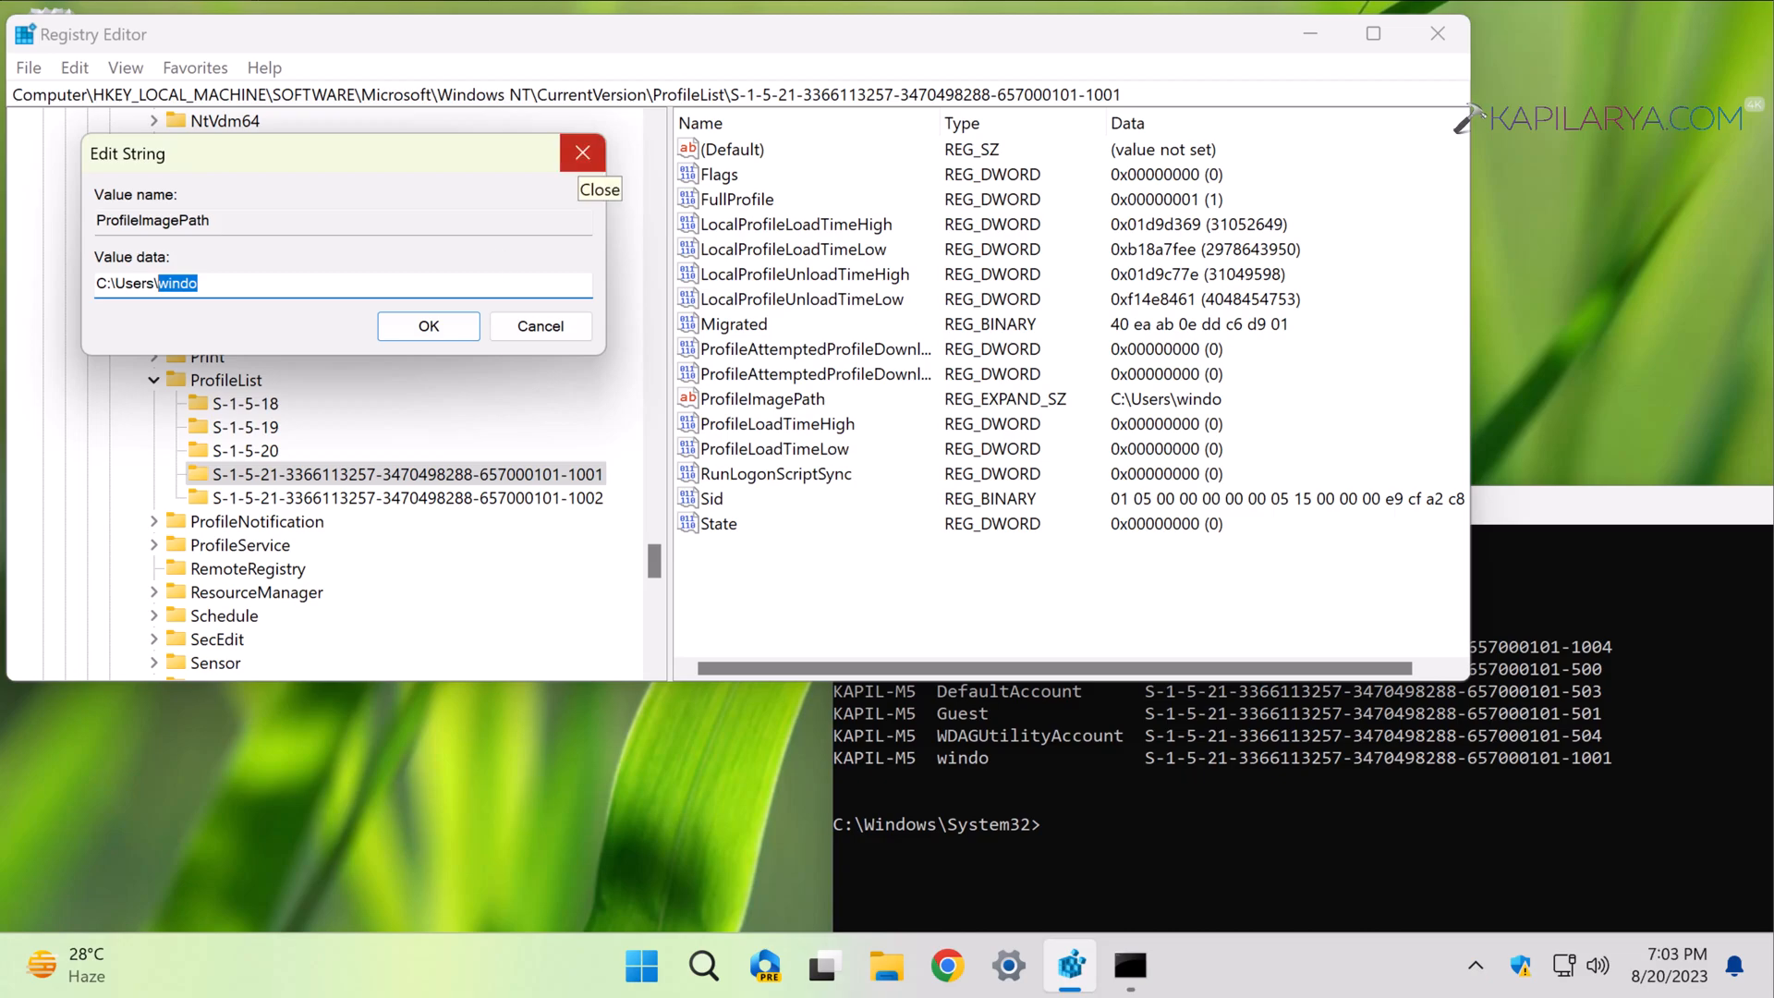